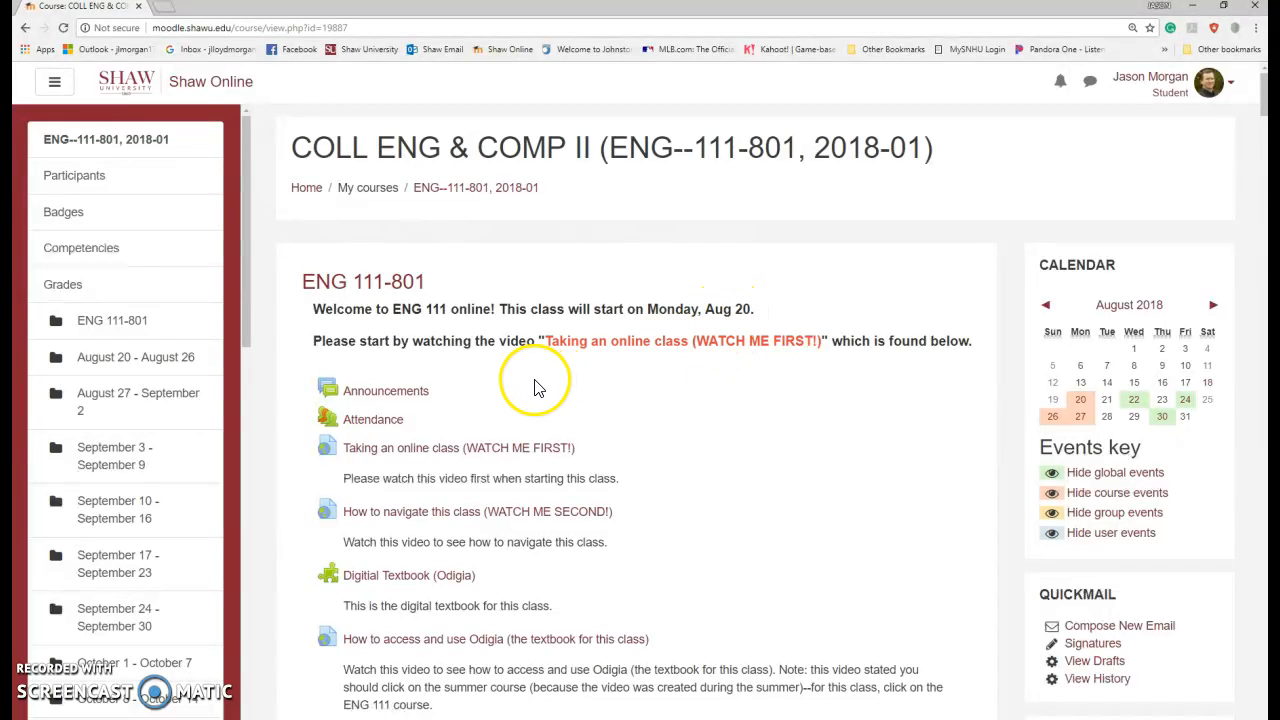
{"action": "mouse_move", "coordinate": [504, 396]}
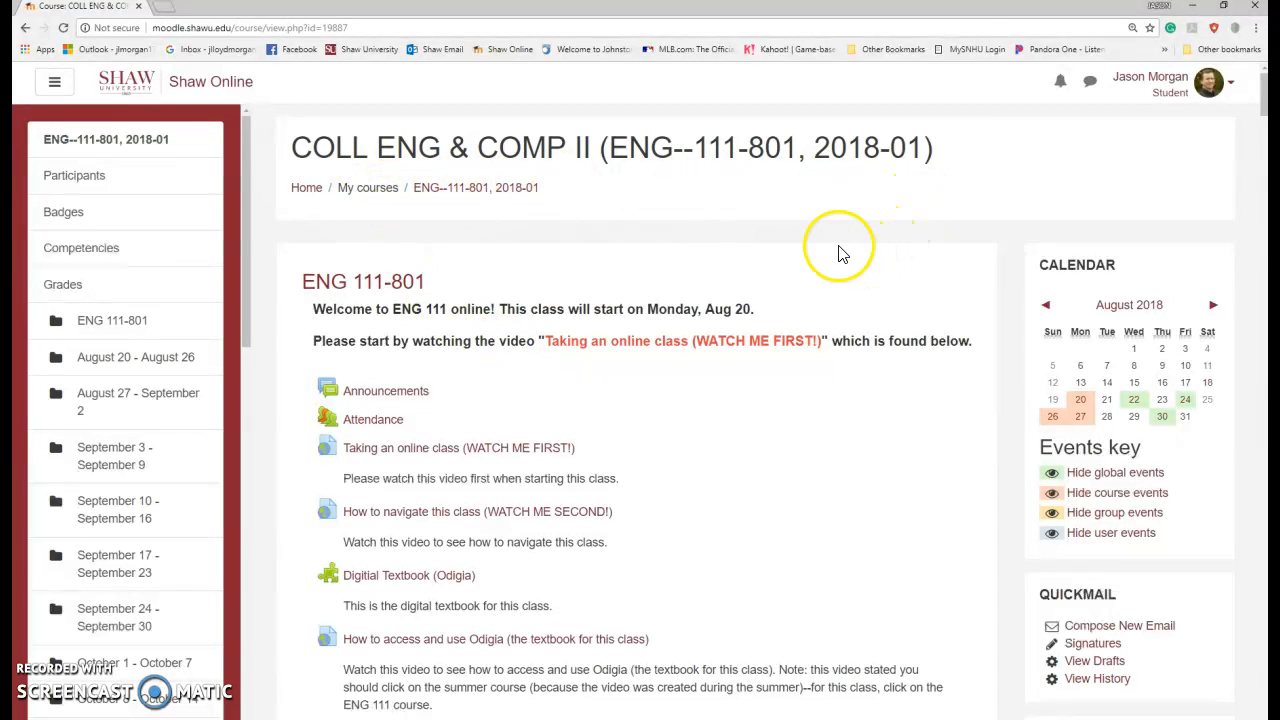
{"action": "mouse_move", "coordinate": [84, 320]}
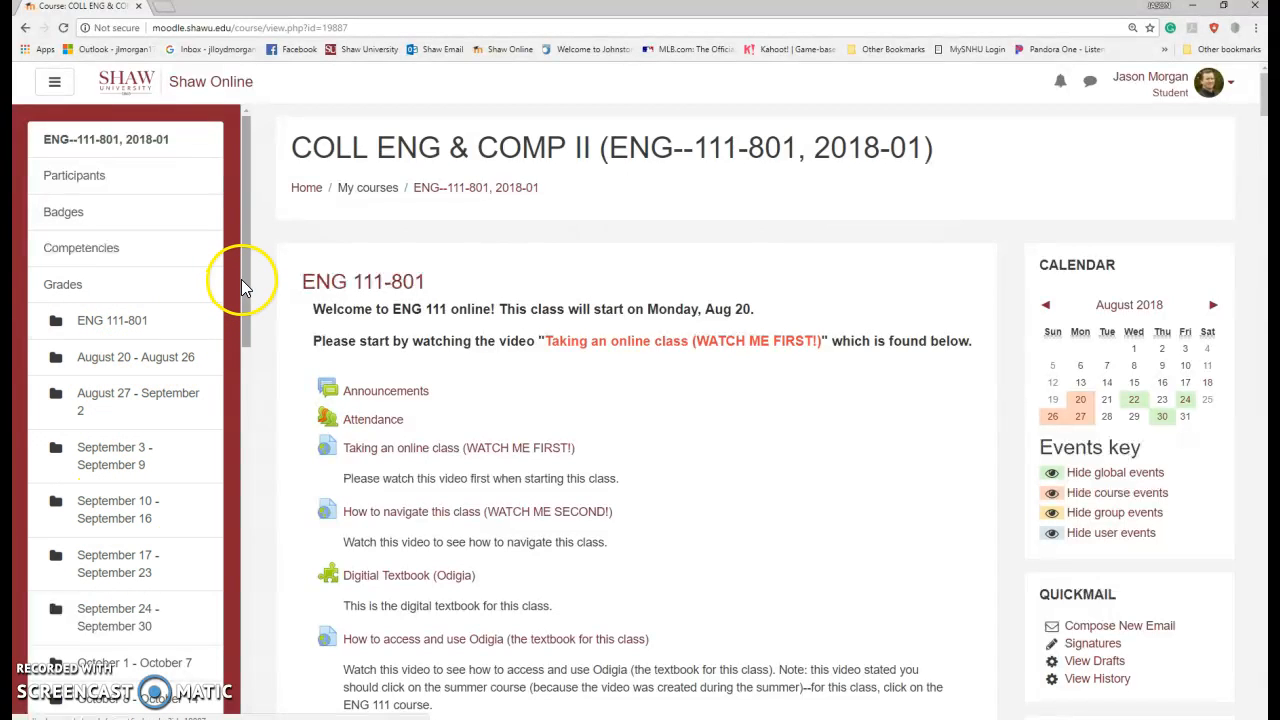
Step: Scroll through the ENG 111-801 course home page to survey its sections
{"action": "scroll", "scroll_direction": "down", "scroll_amount": 3}
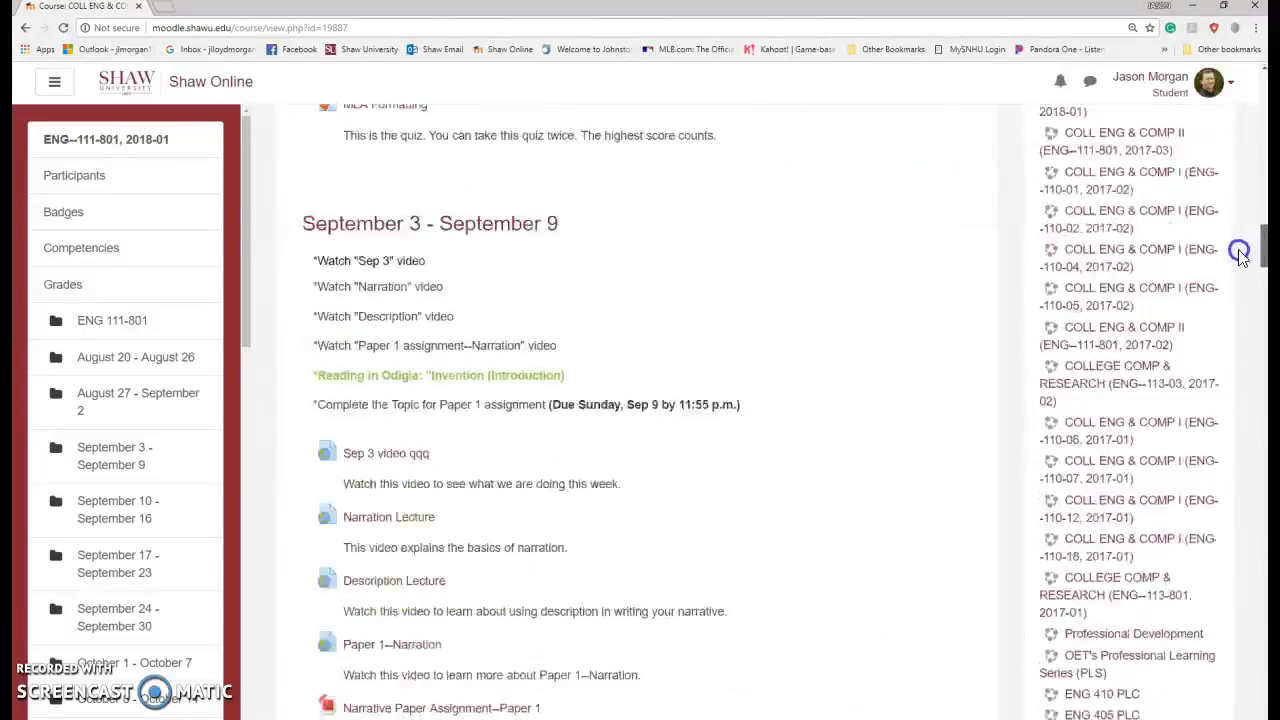
{"action": "scroll", "scroll_direction": "down", "scroll_amount": 3}
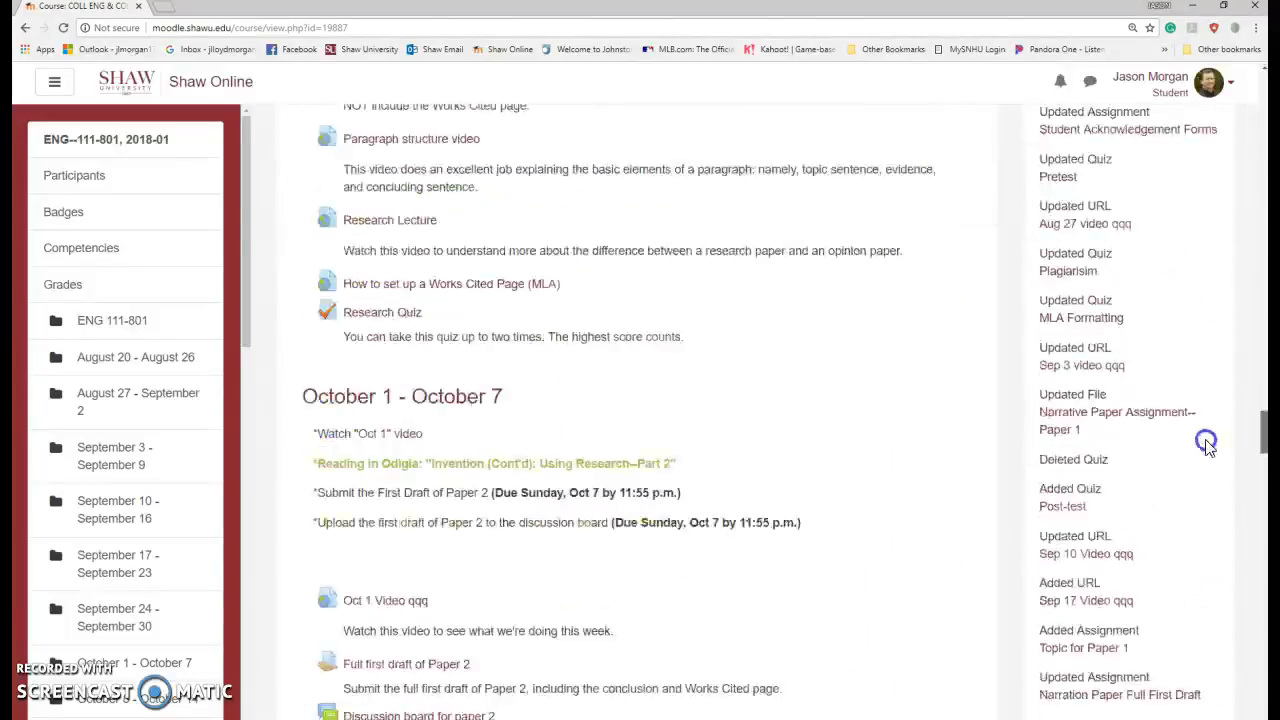
{"action": "scroll", "scroll_direction": "down", "scroll_amount": 3}
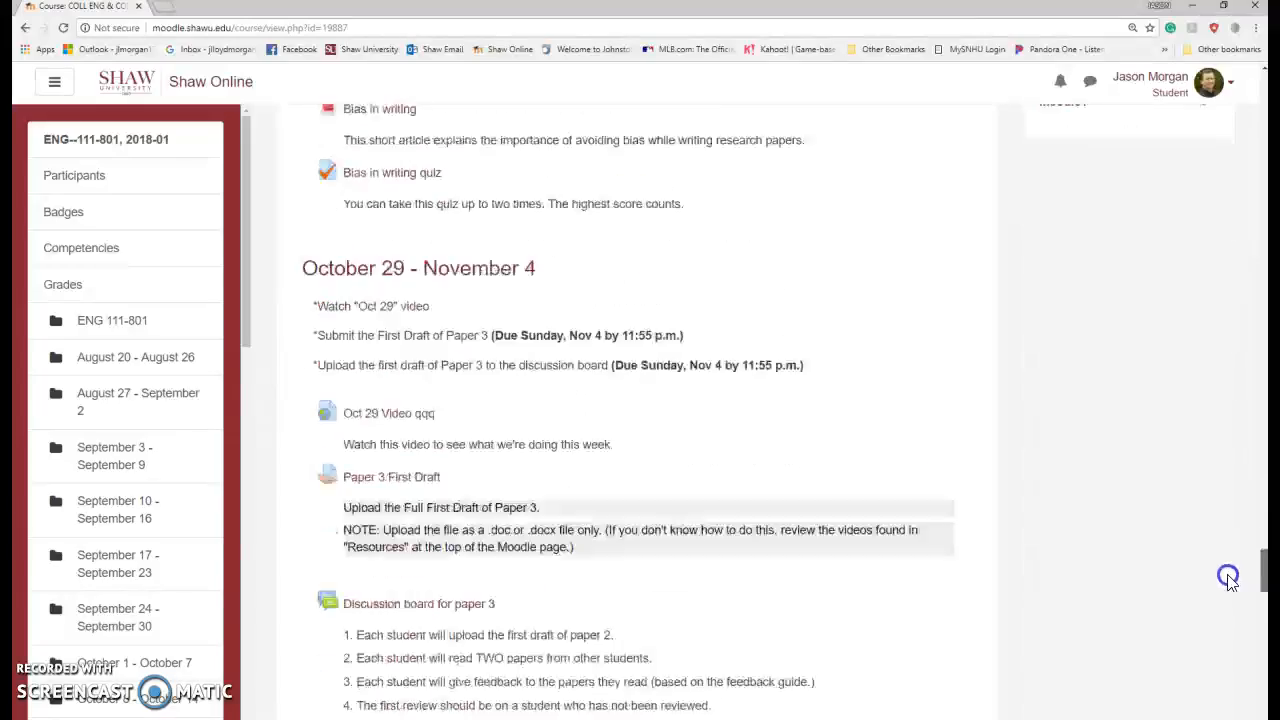
{"action": "scroll", "scroll_direction": "up", "scroll_amount": 3}
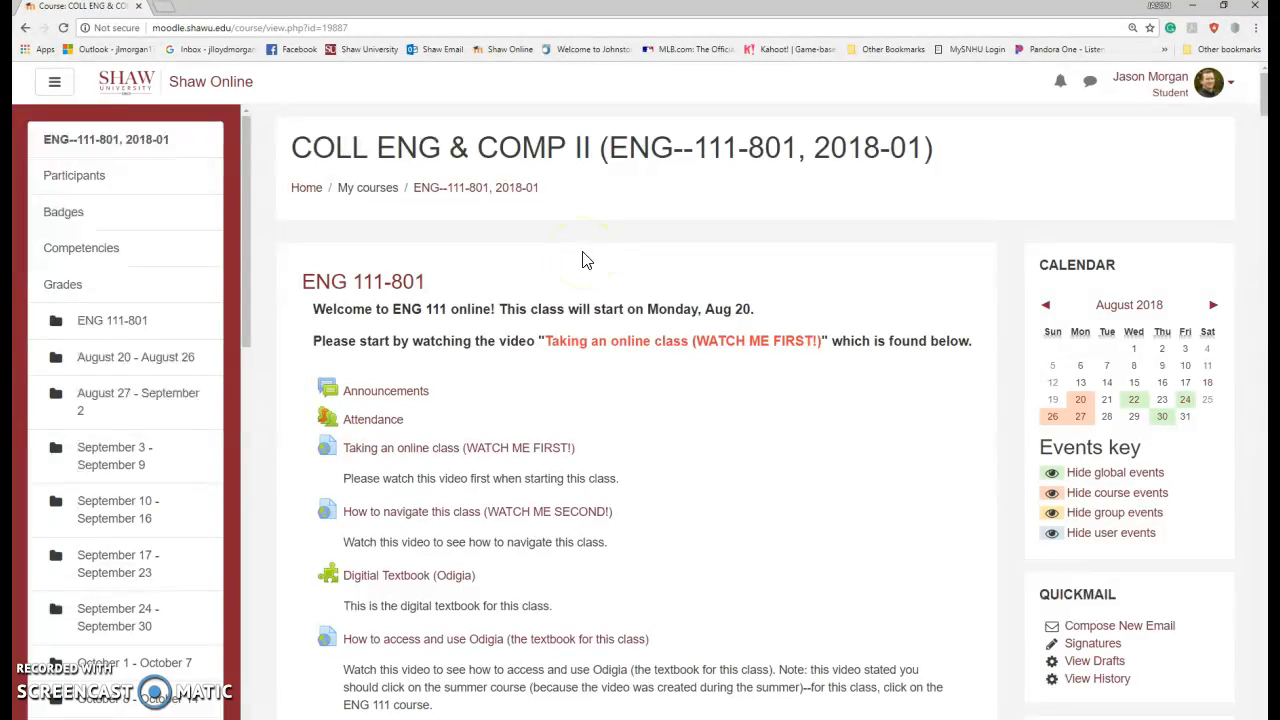
{"action": "mouse_move", "coordinate": [348, 304]}
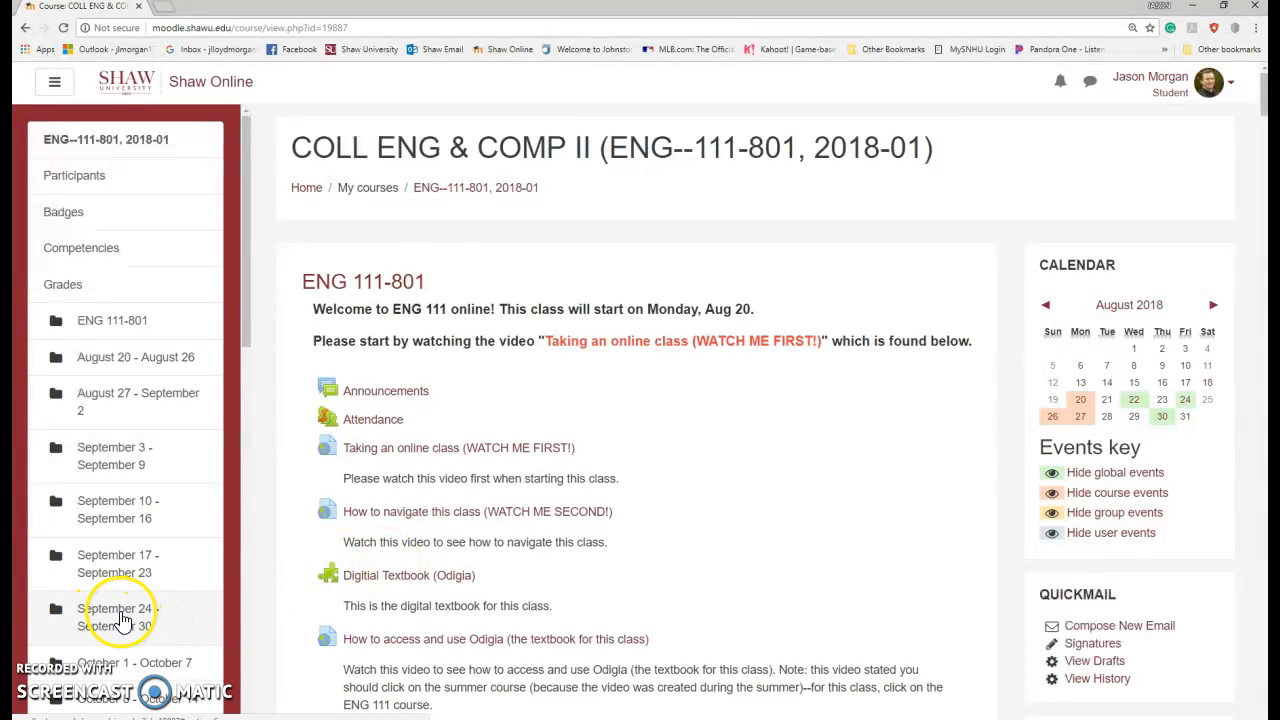
{"action": "left_click", "coordinate": [116, 616]}
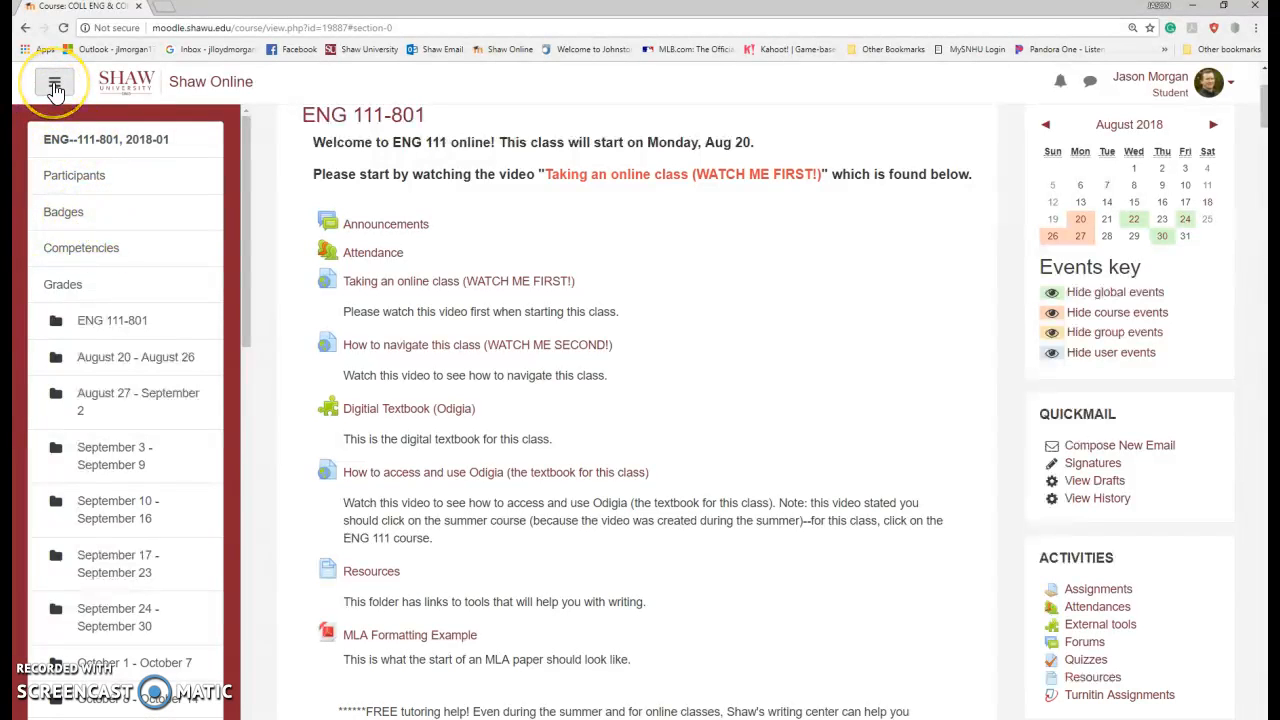
Step: Toggle the course navigation panel, view the Announcements forum, and return to the course home
{"action": "left_click", "coordinate": [54, 82]}
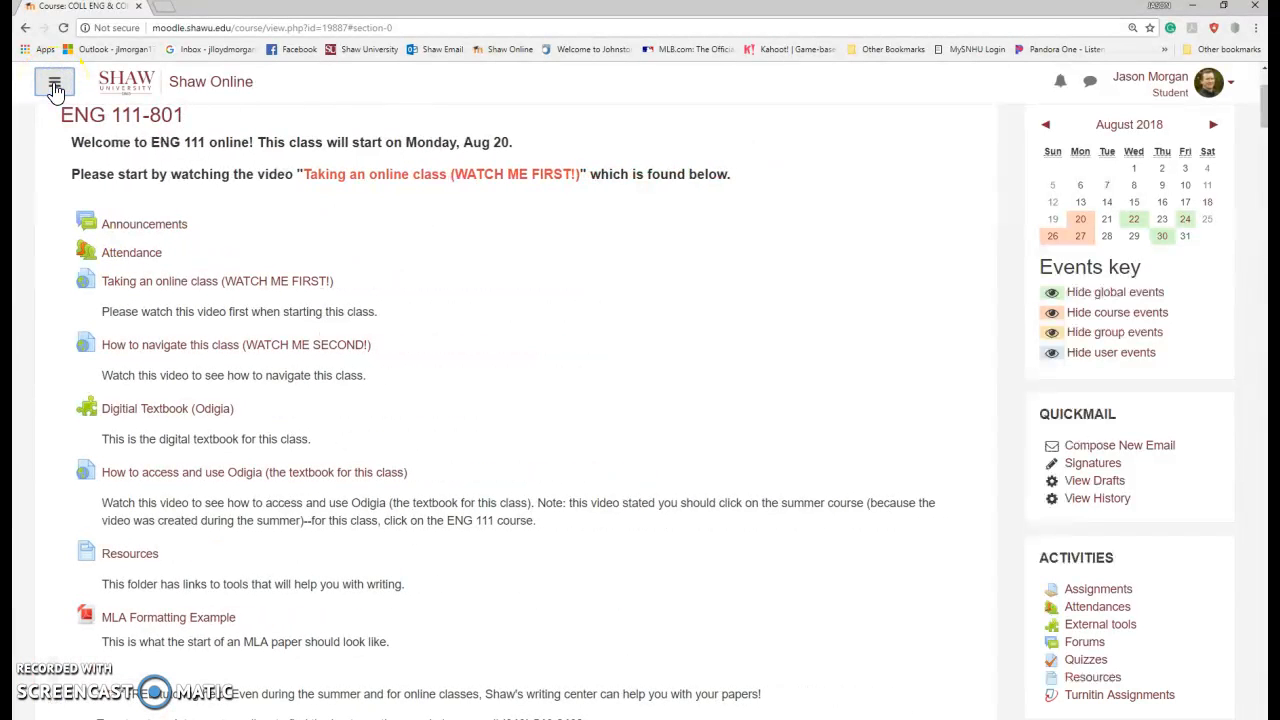
{"action": "left_click", "coordinate": [54, 80]}
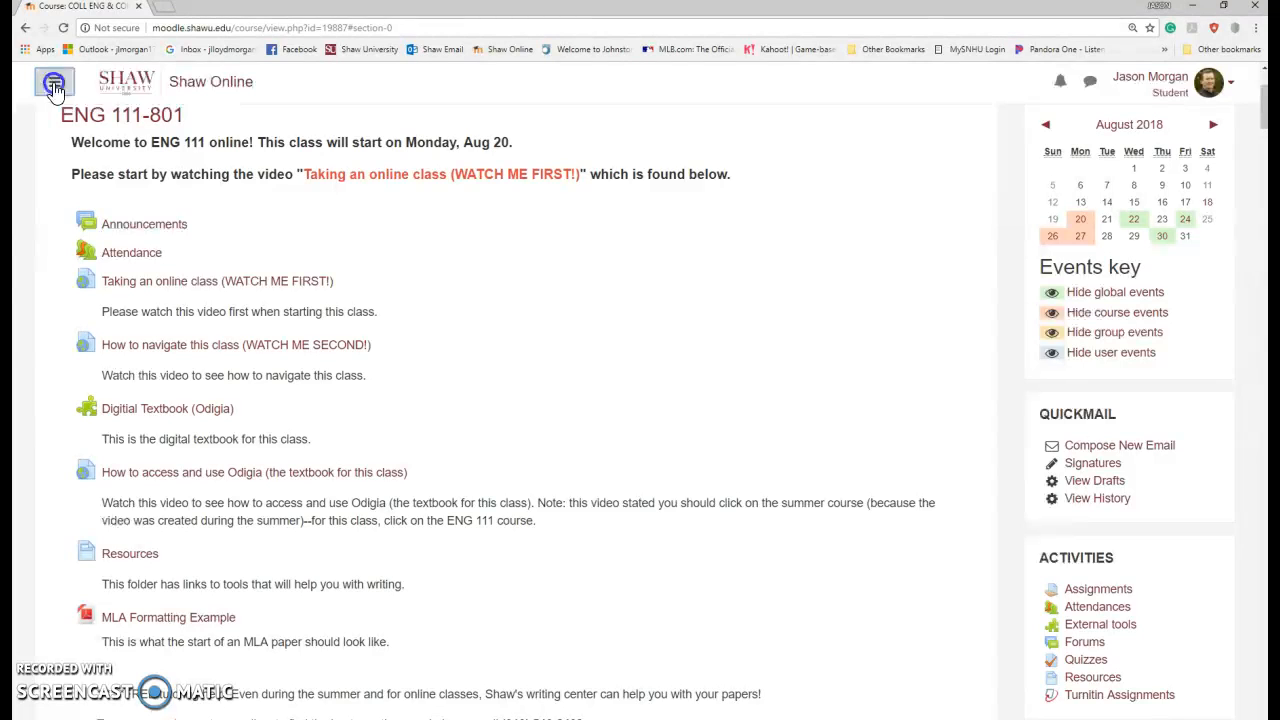
{"action": "left_click", "coordinate": [54, 82]}
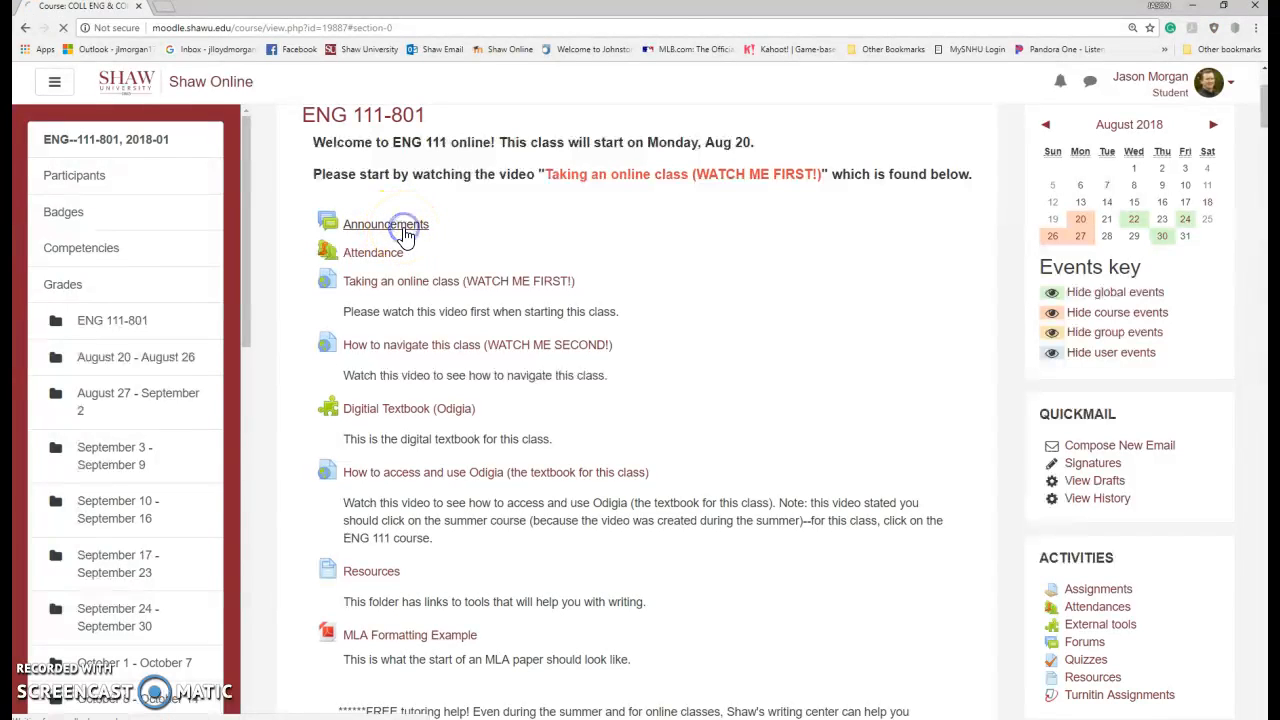
{"action": "left_click", "coordinate": [384, 224]}
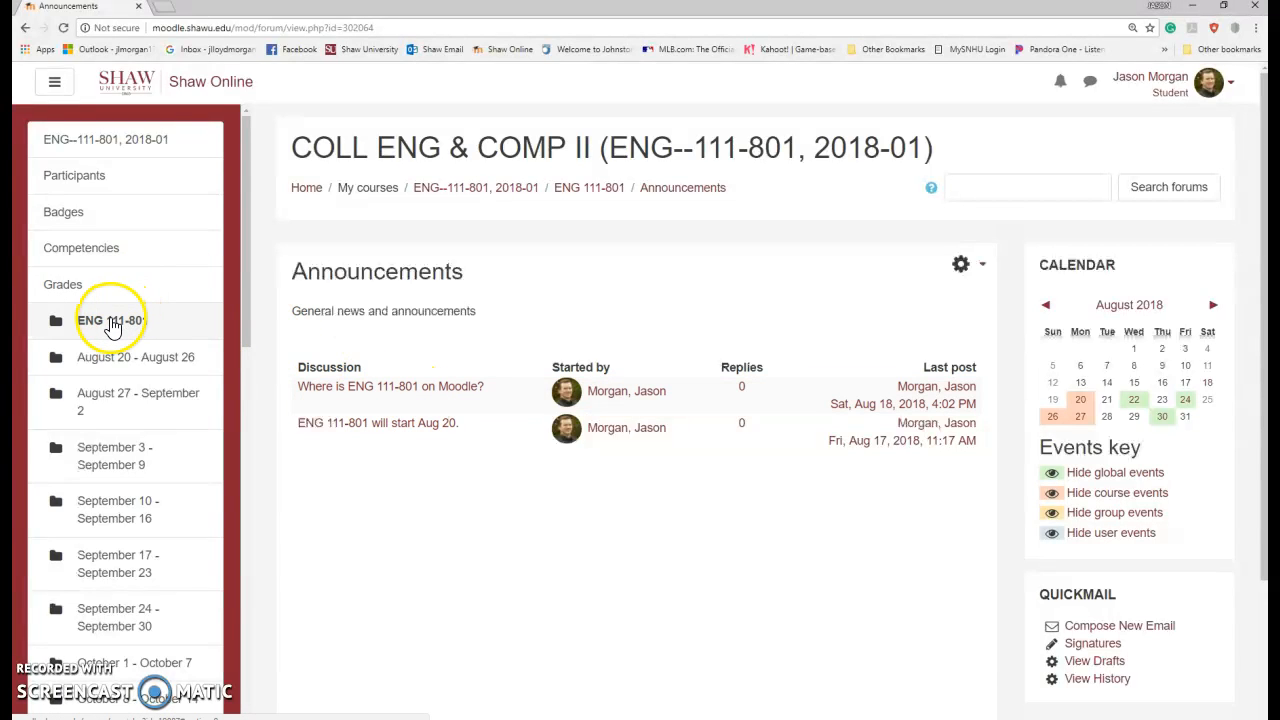
{"action": "left_click", "coordinate": [112, 320]}
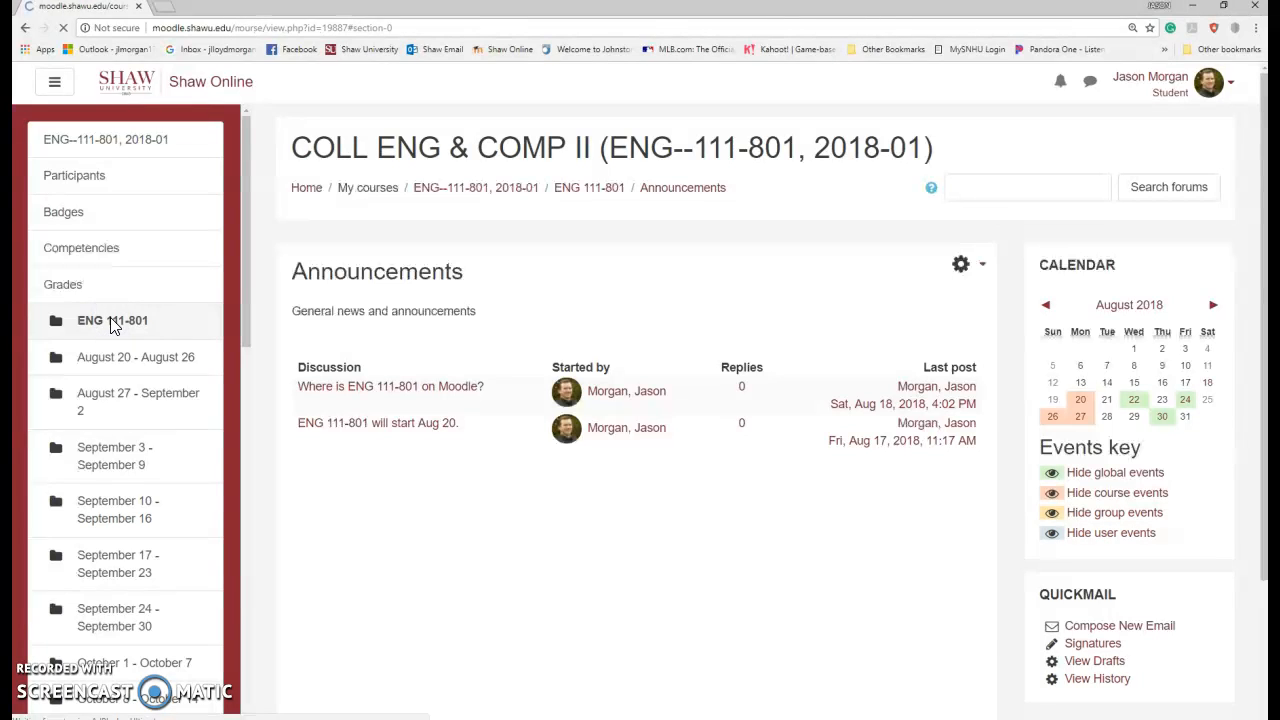
{"action": "left_click", "coordinate": [112, 320]}
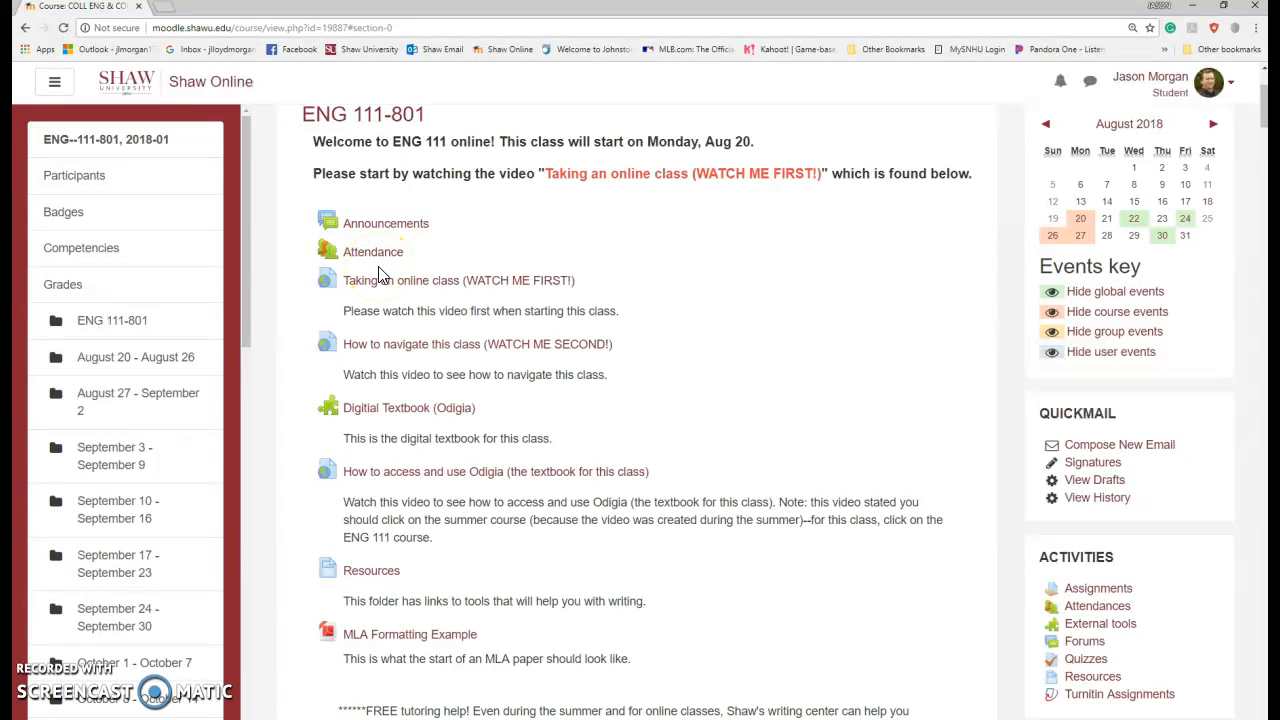
{"action": "mouse_move", "coordinate": [390, 268]}
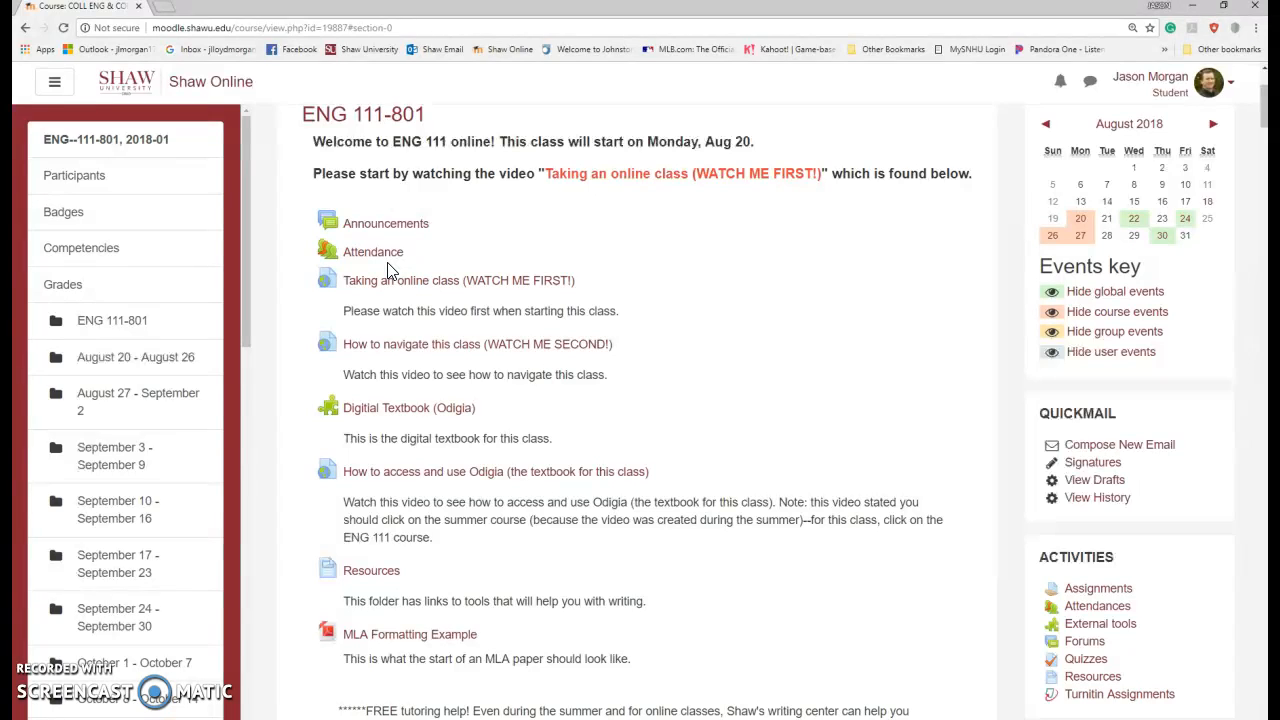
{"action": "mouse_move", "coordinate": [388, 280]}
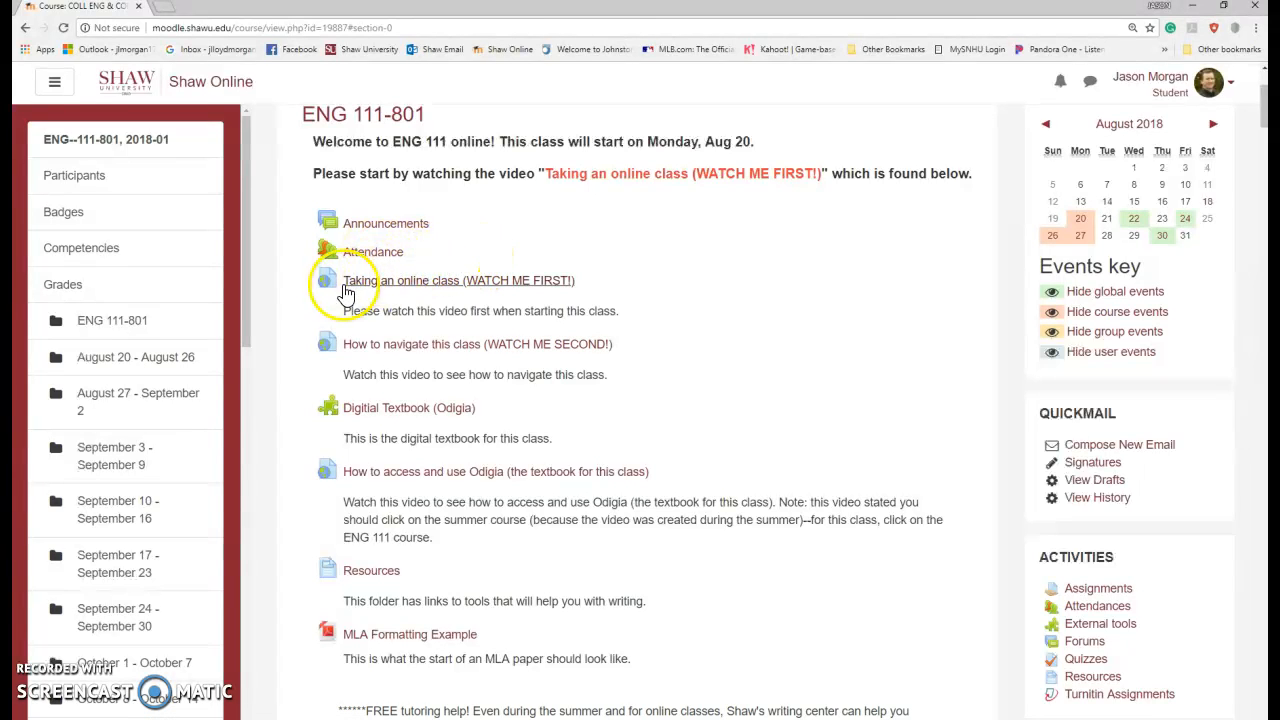
{"action": "mouse_move", "coordinate": [420, 312]}
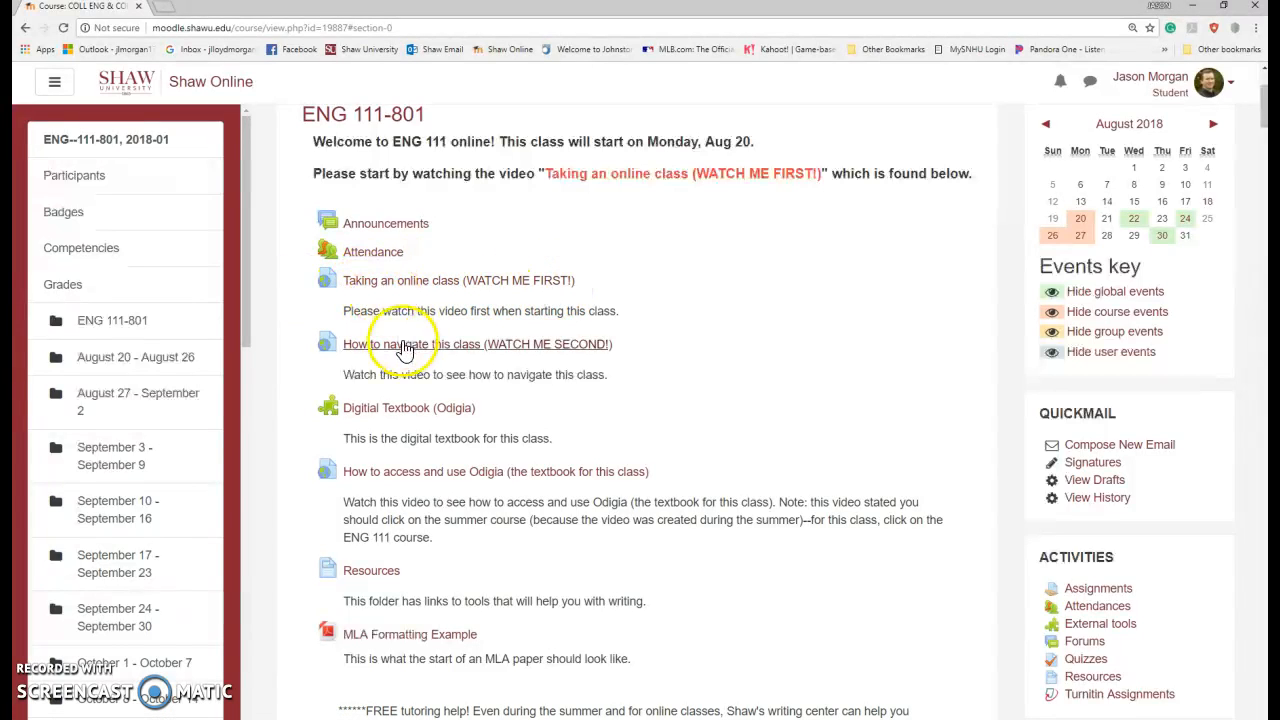
{"action": "mouse_move", "coordinate": [436, 280]}
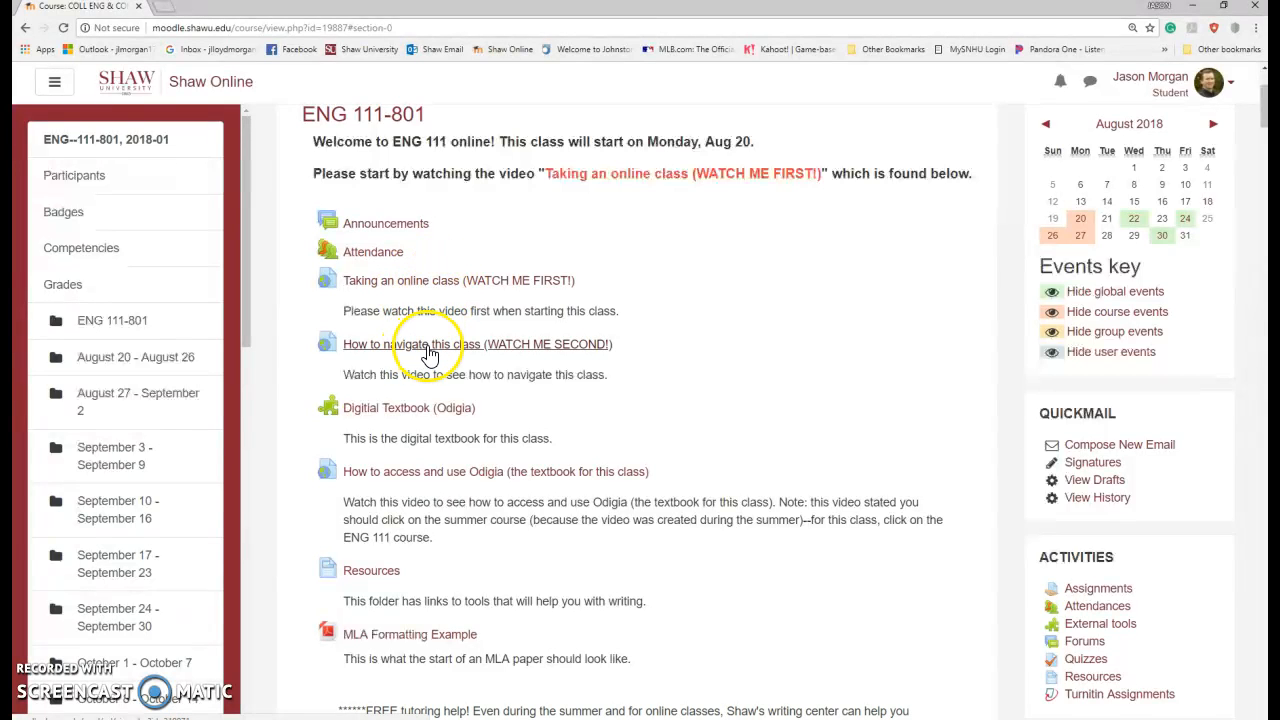
{"action": "mouse_move", "coordinate": [510, 414]}
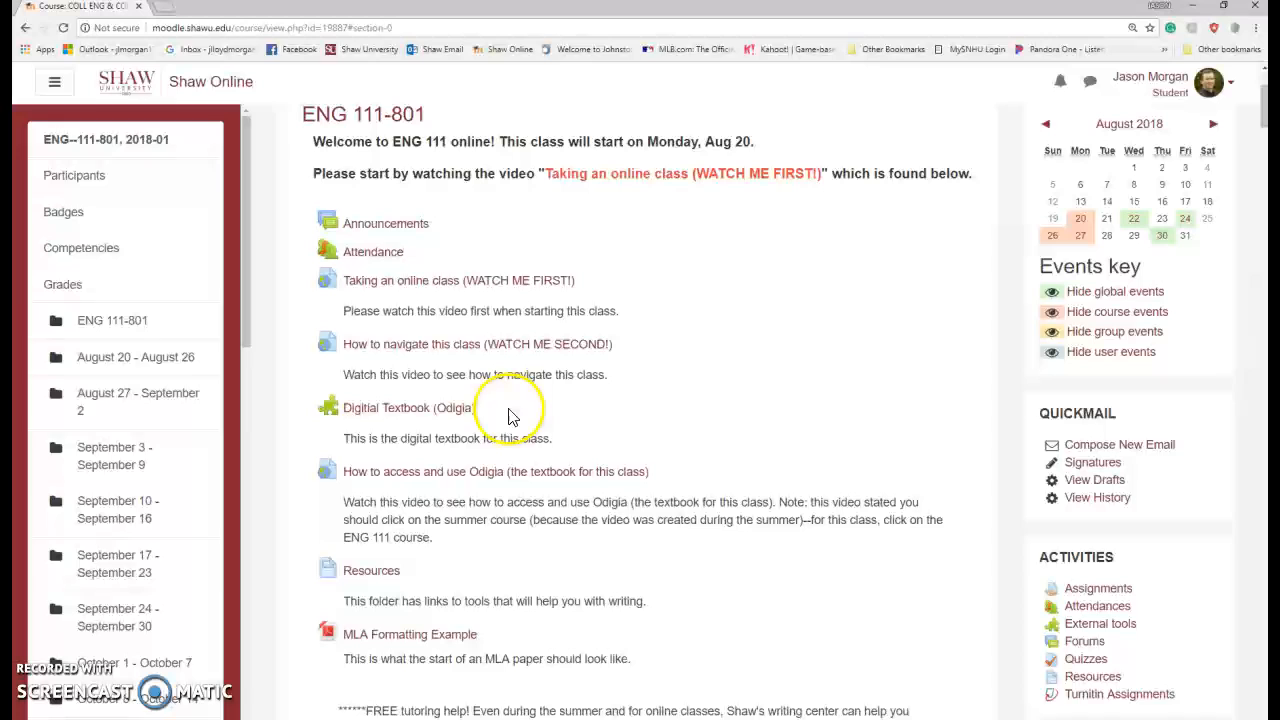
{"action": "mouse_move", "coordinate": [464, 418]}
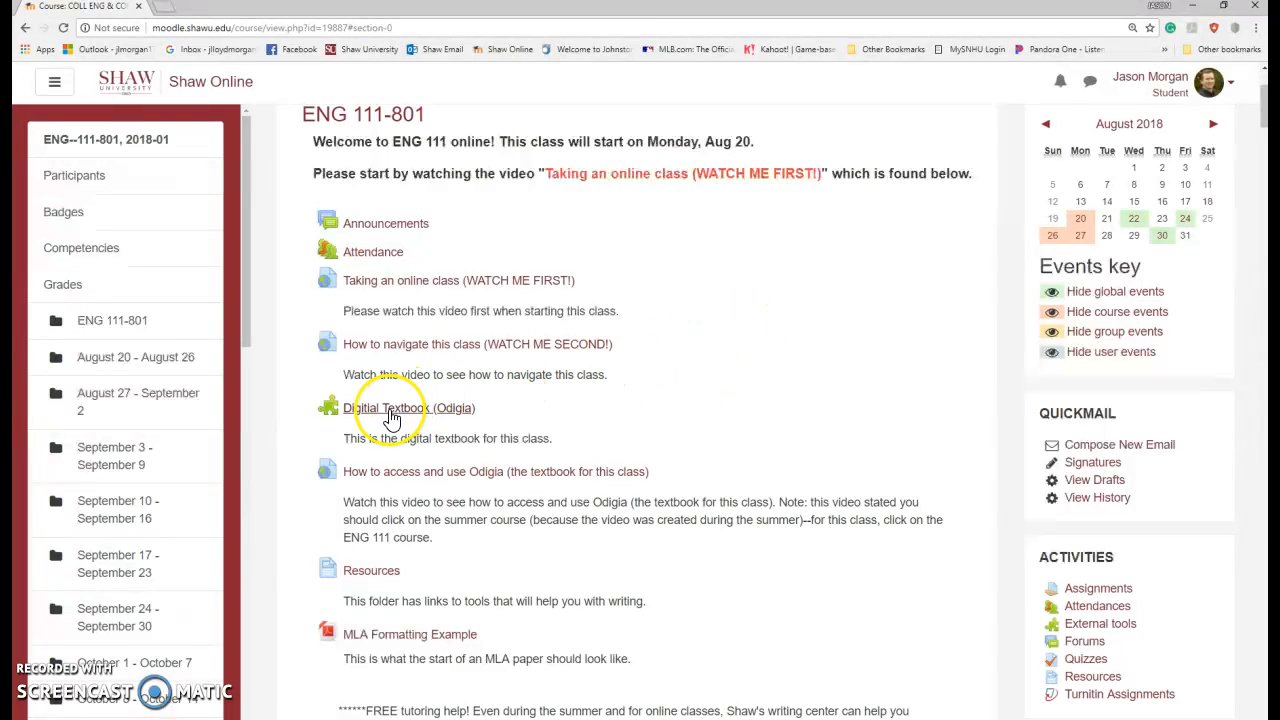
Step: Launch Odigia from the Digital Textbook item and scroll its My Courses list to the ENG111 master course
{"action": "left_click", "coordinate": [392, 408]}
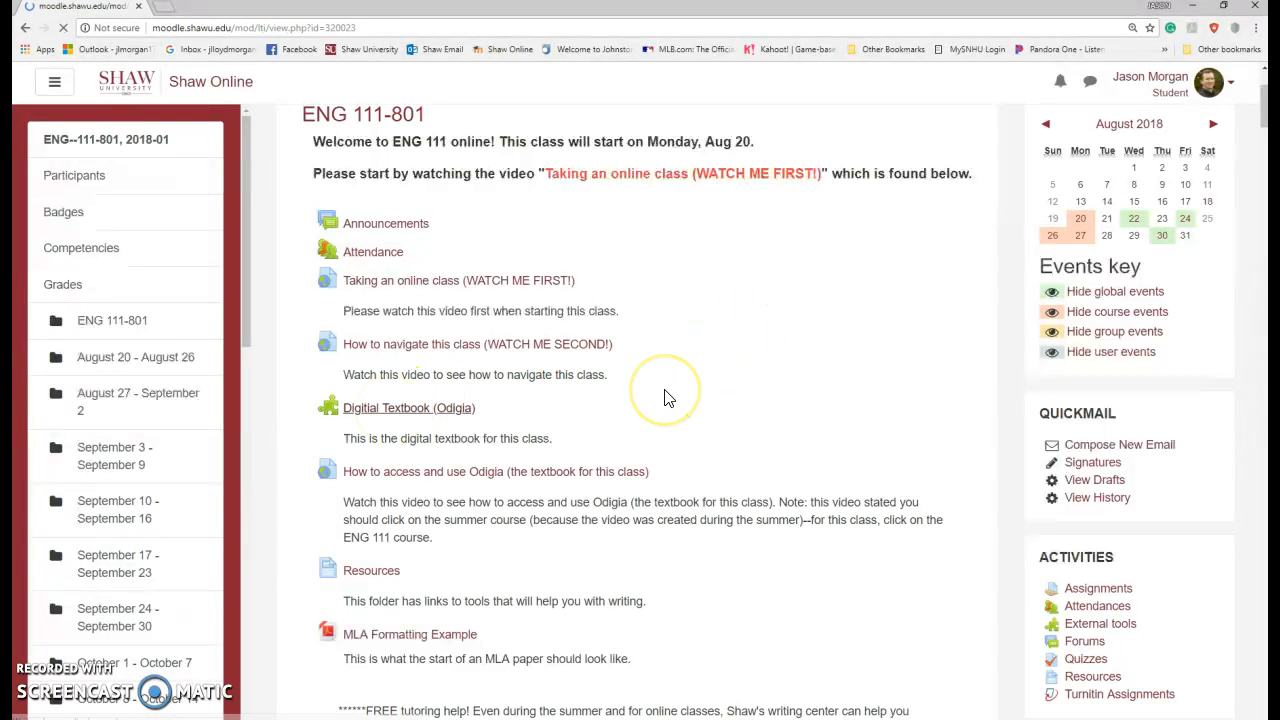
{"action": "left_click", "coordinate": [408, 408]}
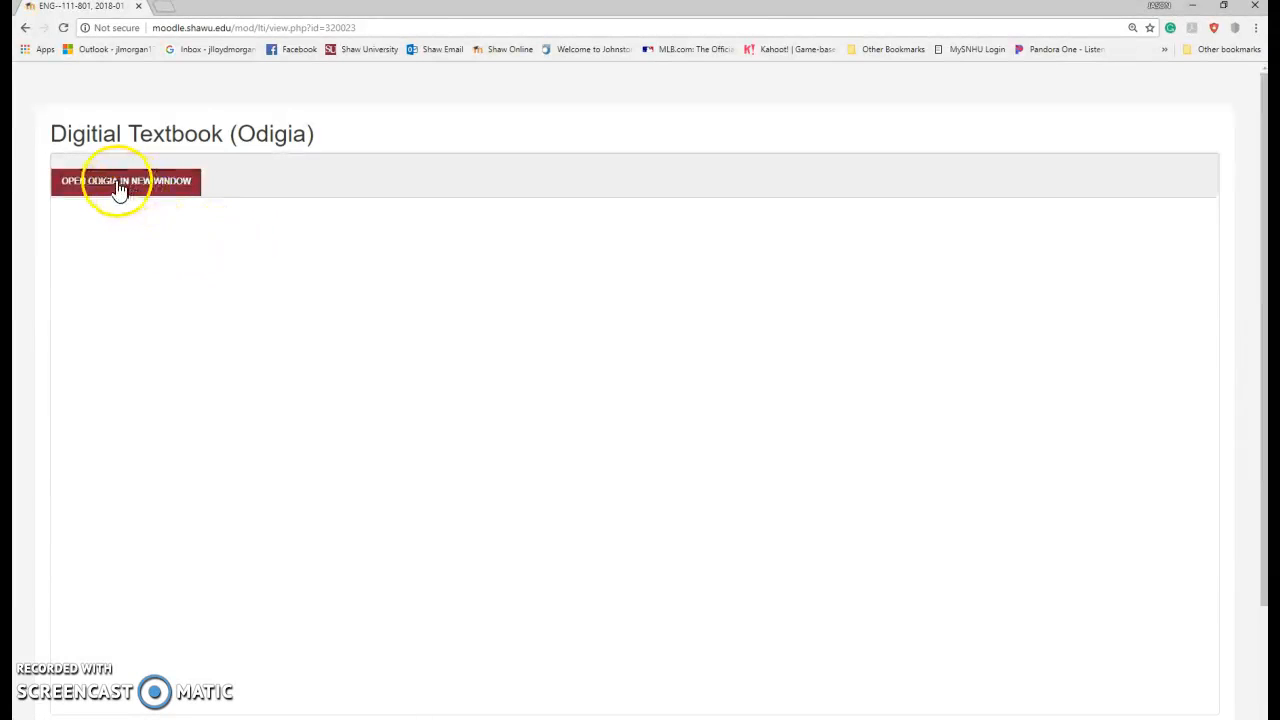
{"action": "left_click", "coordinate": [126, 180]}
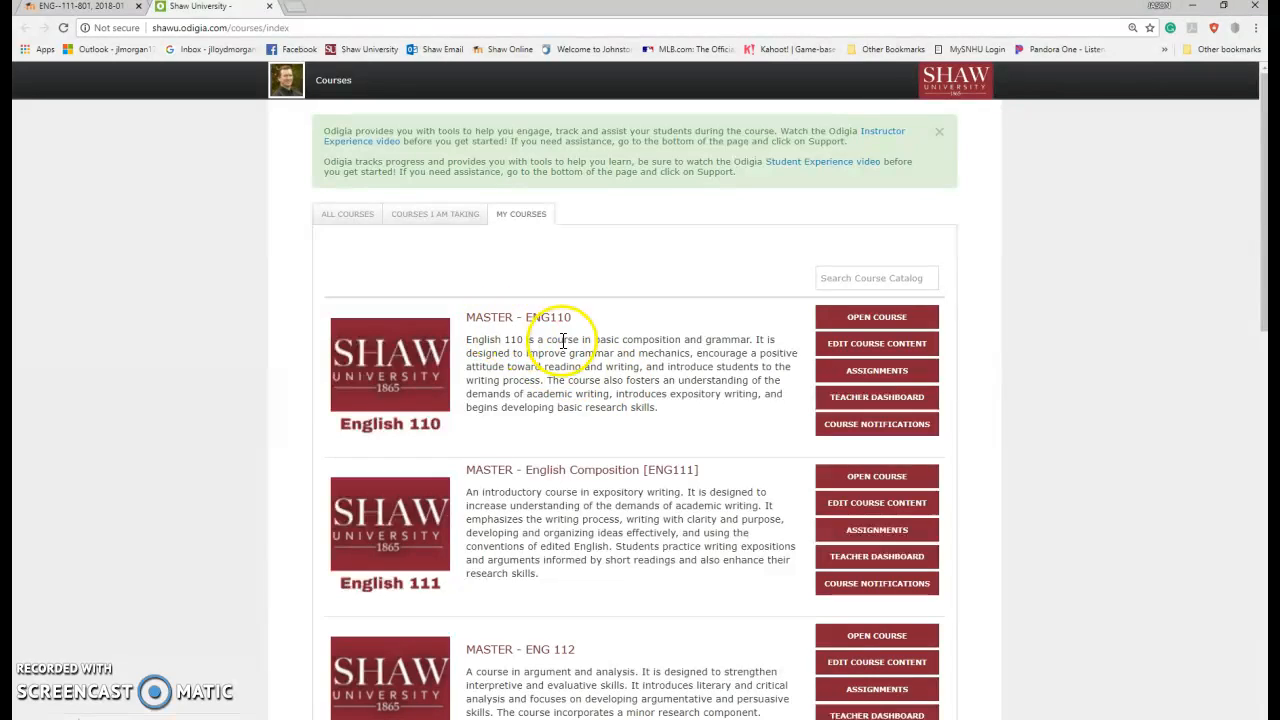
{"action": "scroll", "scroll_direction": "down", "scroll_amount": 3}
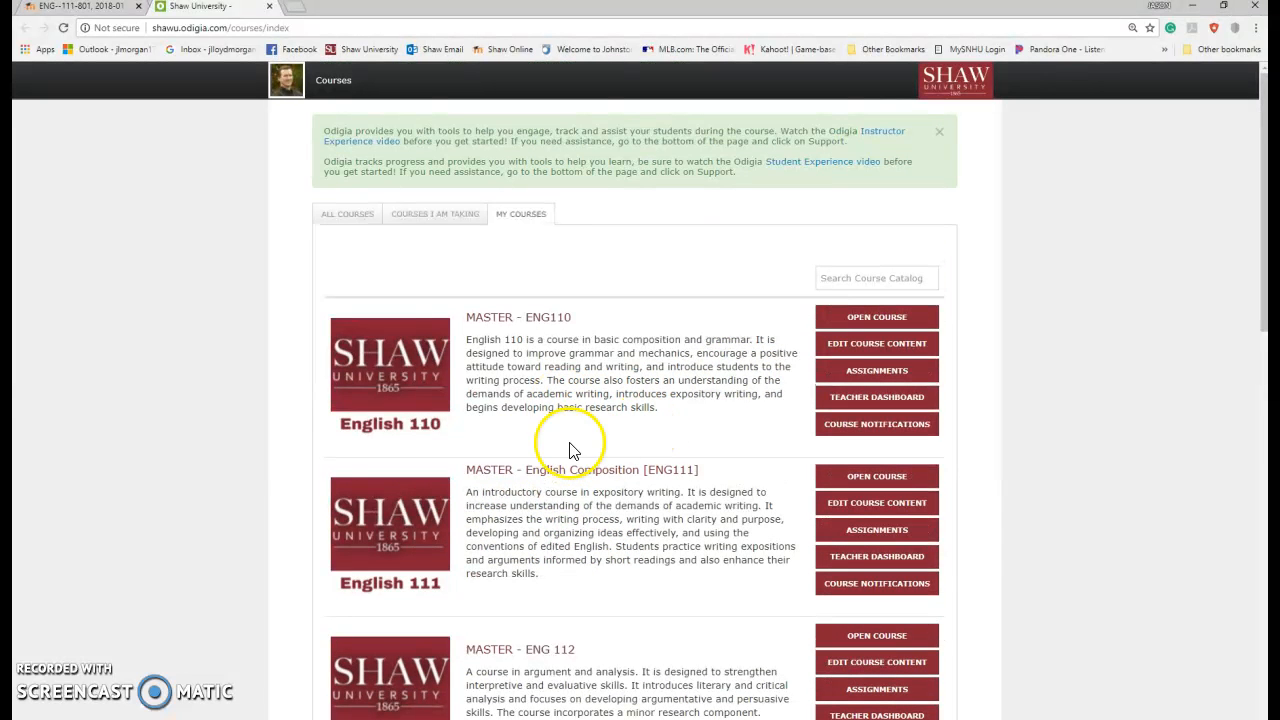
{"action": "scroll", "scroll_direction": "down", "scroll_amount": 3}
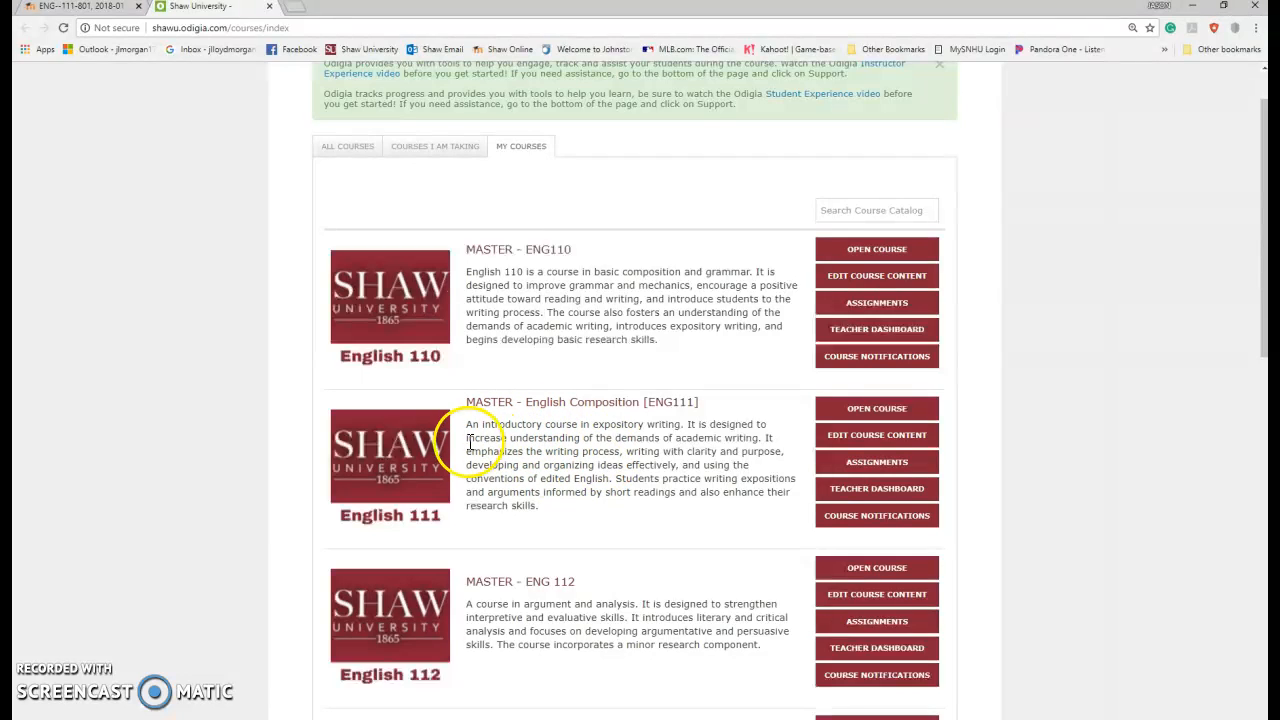
{"action": "mouse_move", "coordinate": [832, 420]}
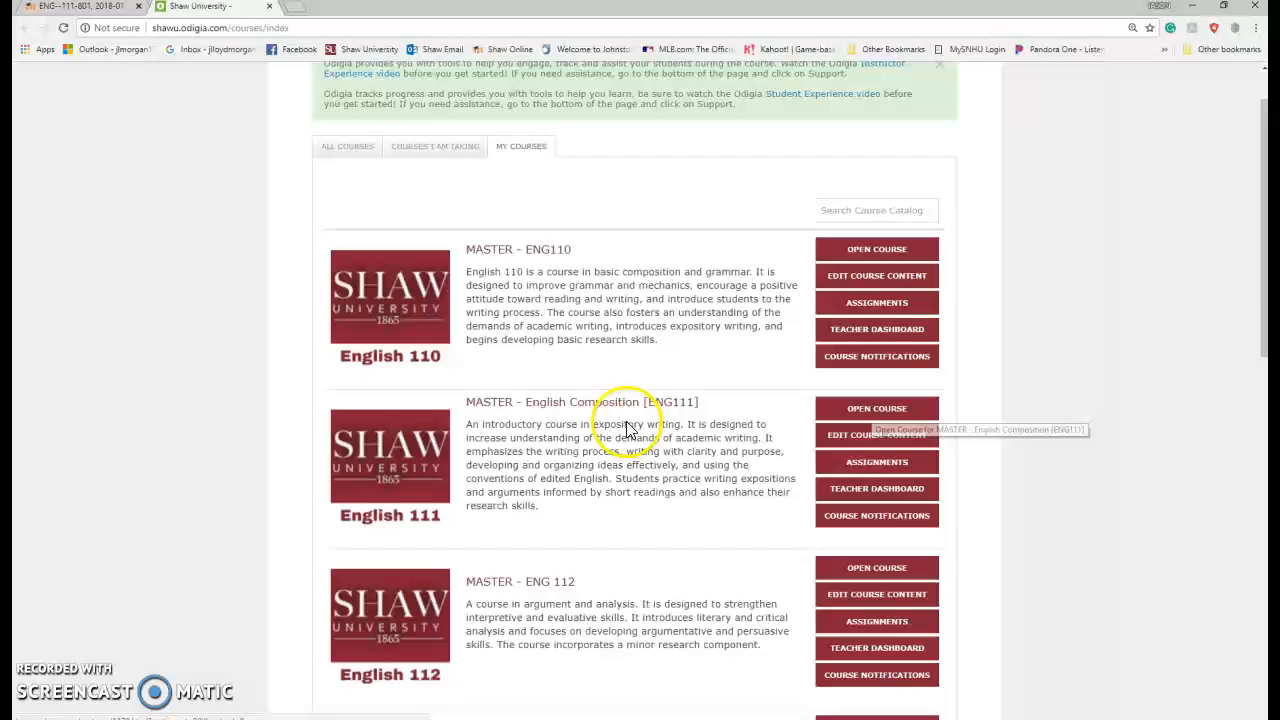
{"action": "mouse_move", "coordinate": [876, 408]}
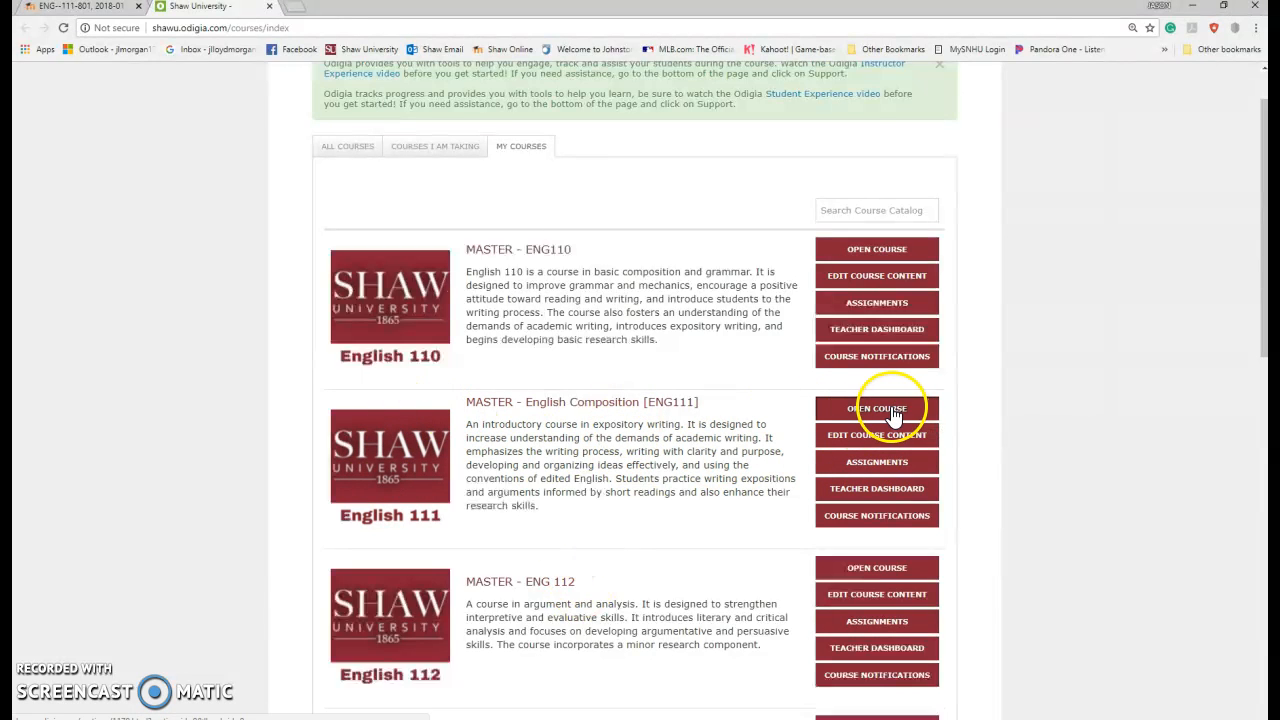
Step: Open the MASTER English Composition ENG111 course in Odigia and scroll through its outline
{"action": "left_click", "coordinate": [876, 408]}
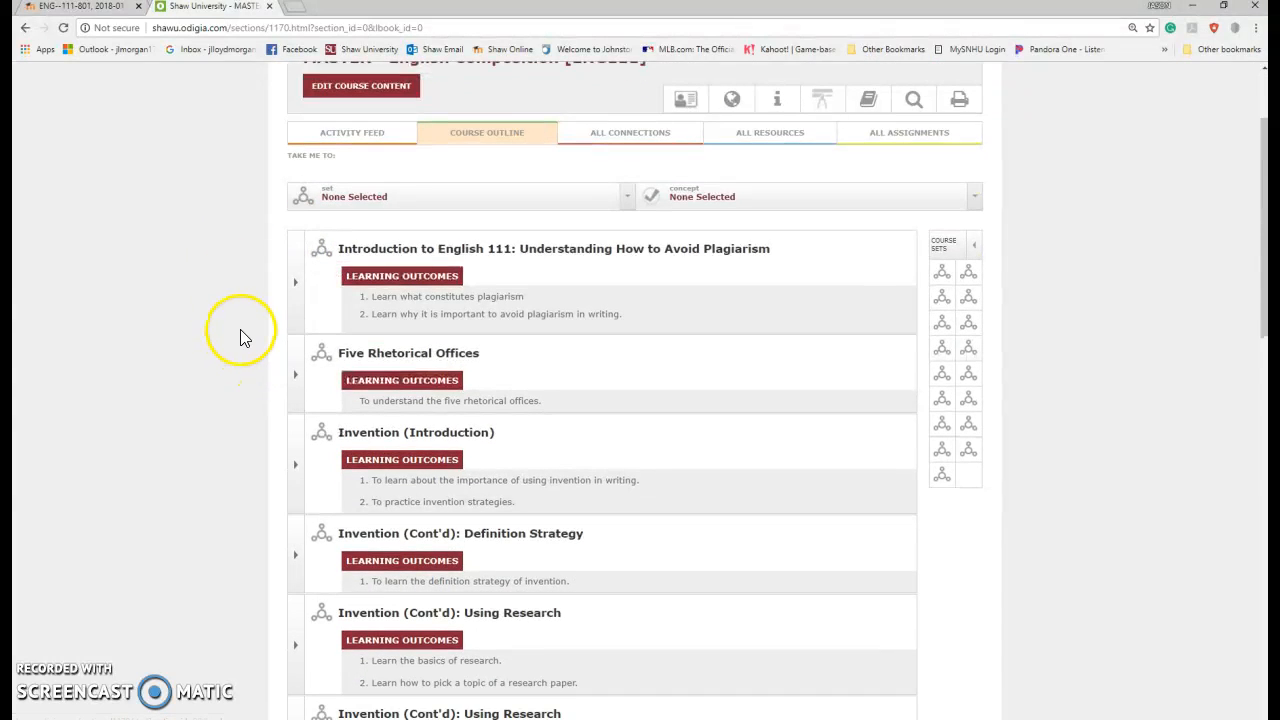
{"action": "scroll", "scroll_direction": "down", "scroll_amount": 3}
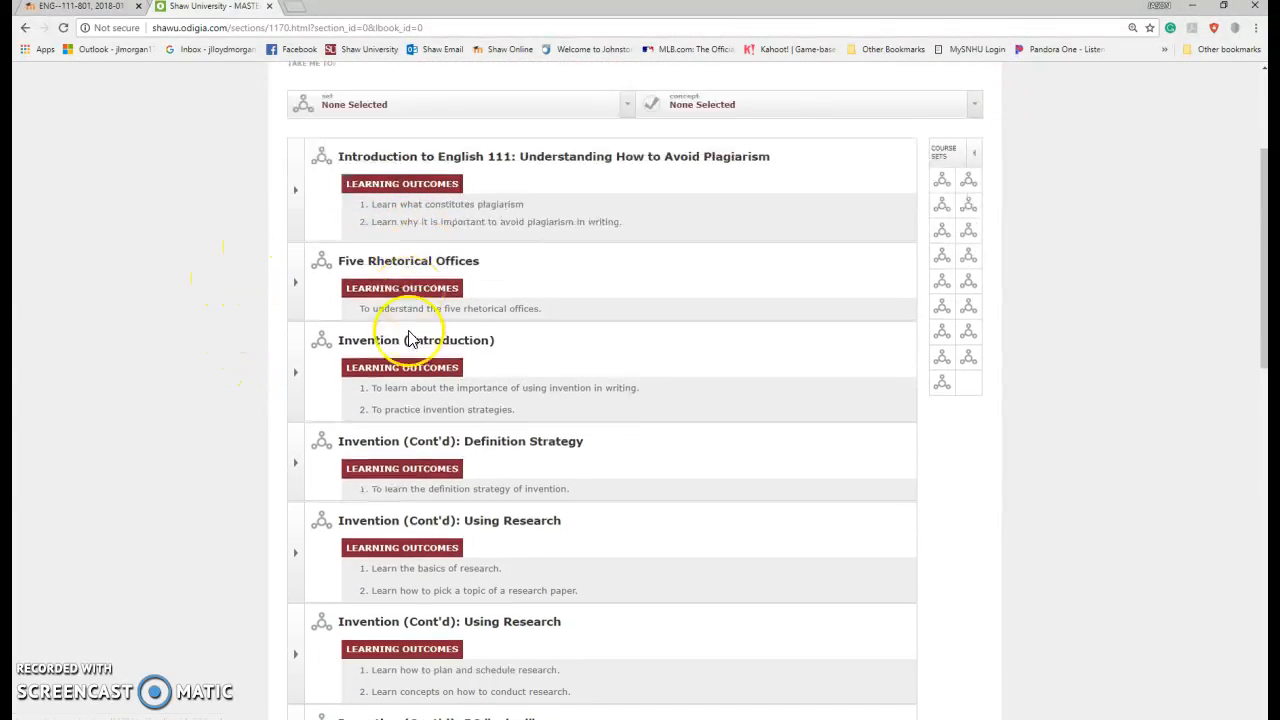
{"action": "scroll", "scroll_direction": "down", "scroll_amount": 3}
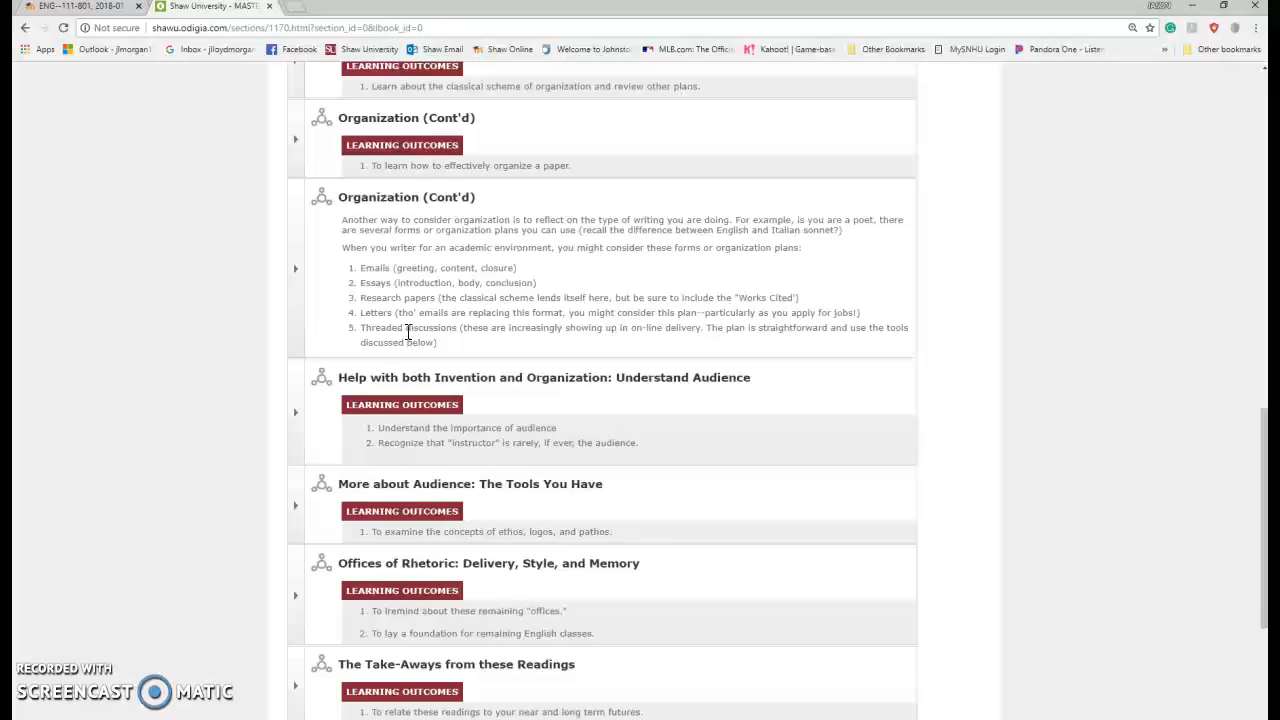
{"action": "scroll", "scroll_direction": "down", "scroll_amount": 3}
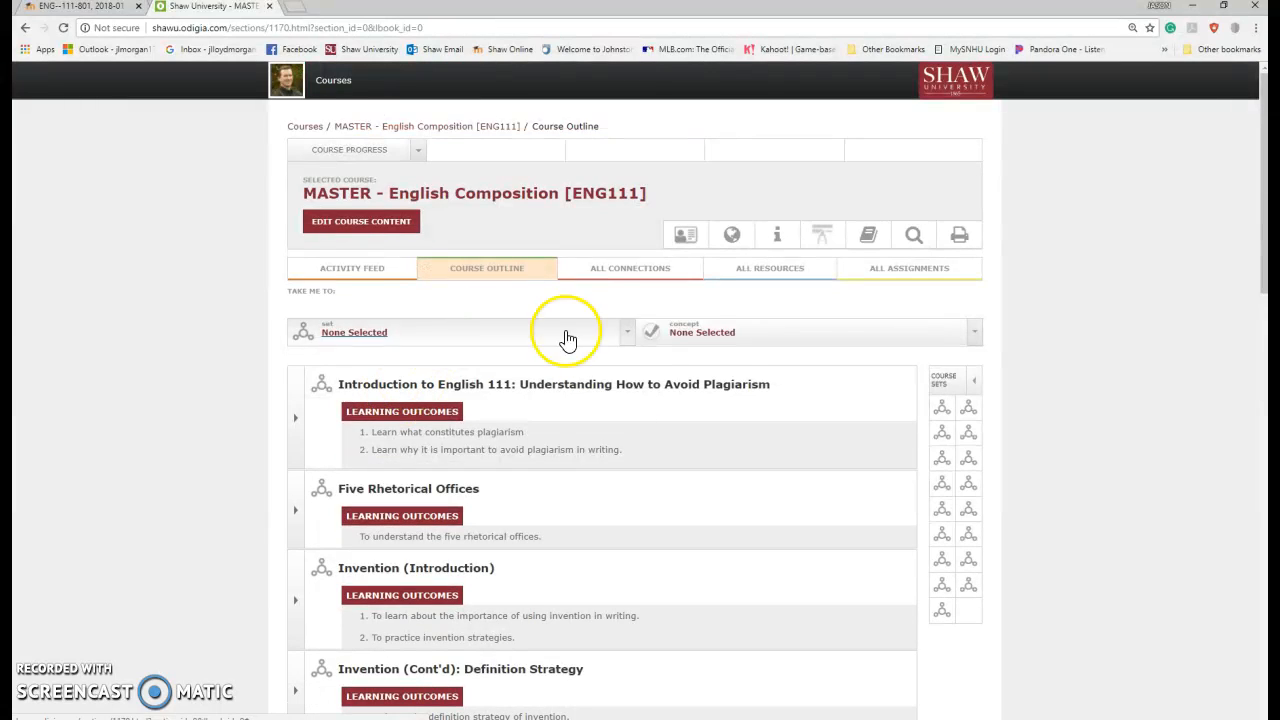
{"action": "mouse_move", "coordinate": [400, 294]}
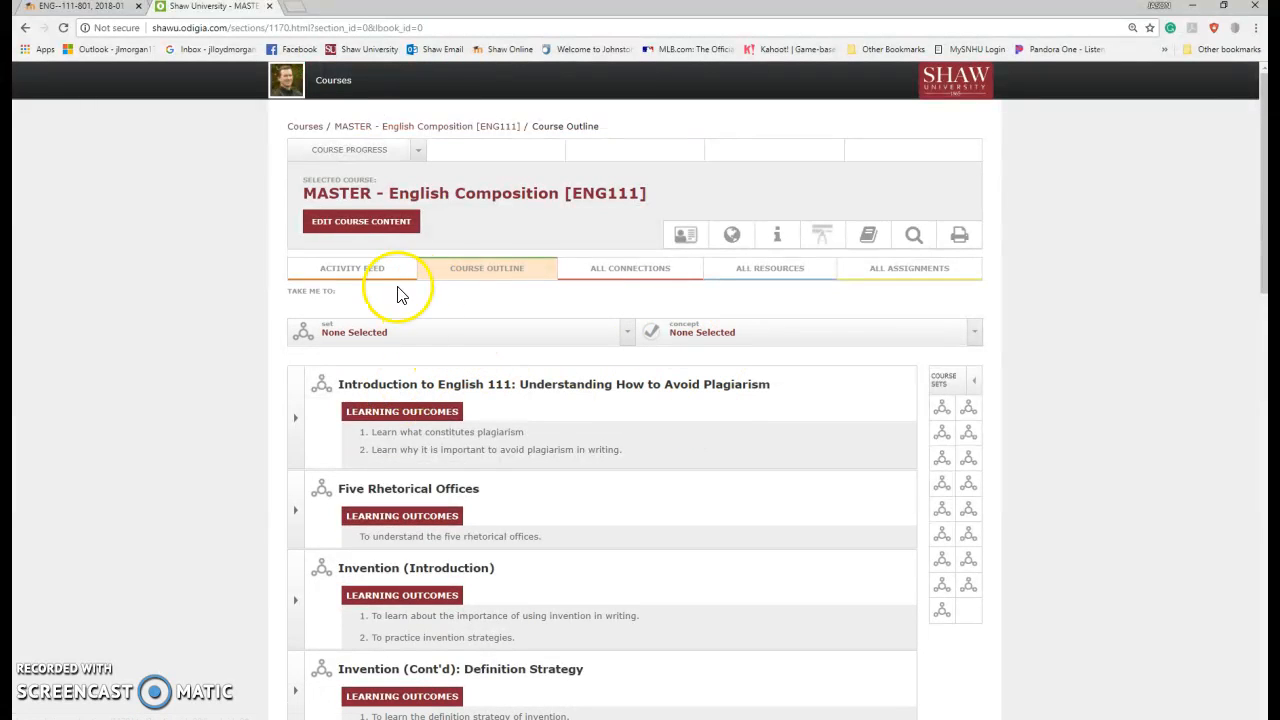
{"action": "scroll", "scroll_direction": "down", "scroll_amount": 3}
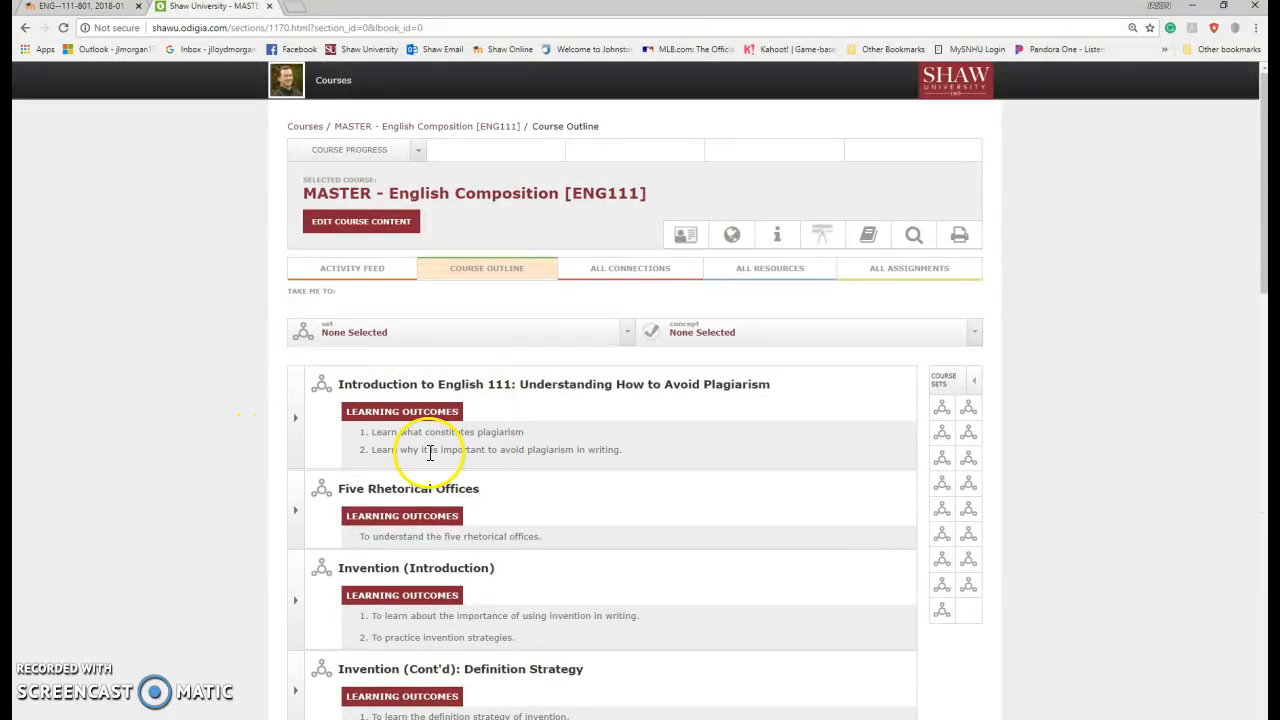
Step: Expand the plagiarism introduction topic, open the Ethics in Writing reading, then return to the Moodle tab
{"action": "left_click", "coordinate": [296, 418]}
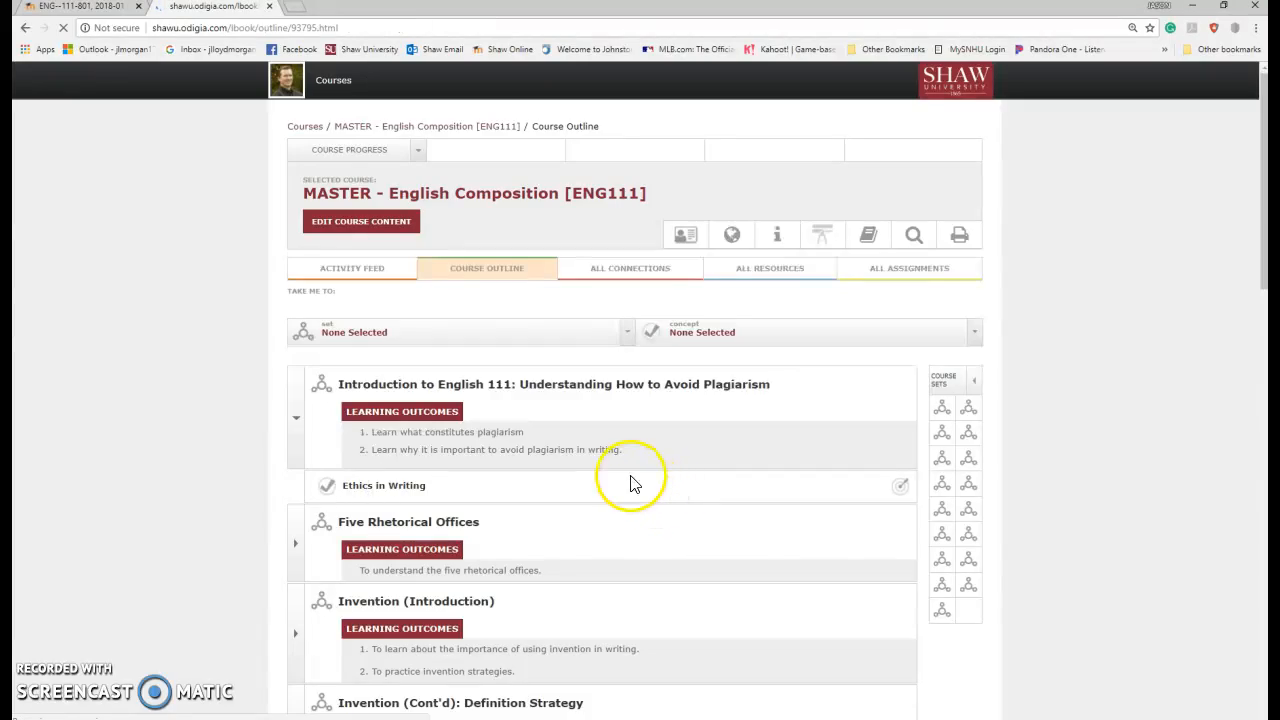
{"action": "left_click", "coordinate": [384, 486]}
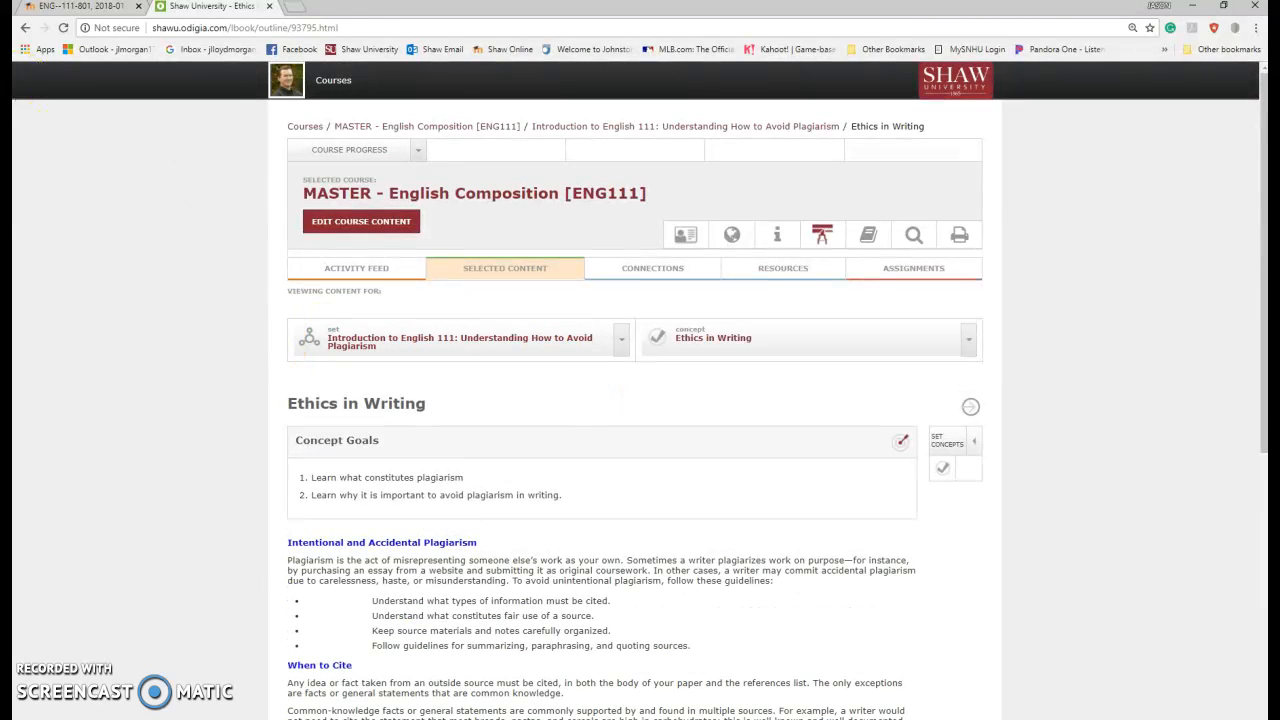
{"action": "left_click", "coordinate": [24, 28]}
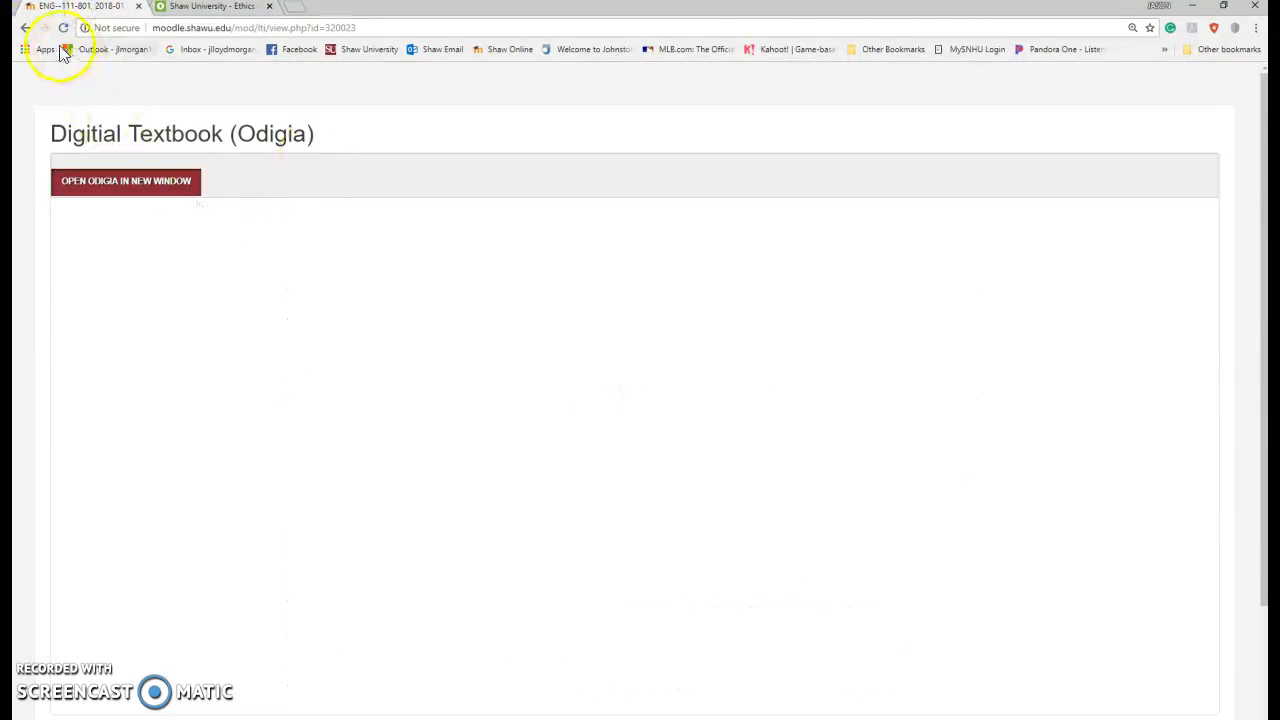
Step: Go back to the ENG 111-801 course home page and select the Resources item
{"action": "left_click", "coordinate": [24, 28]}
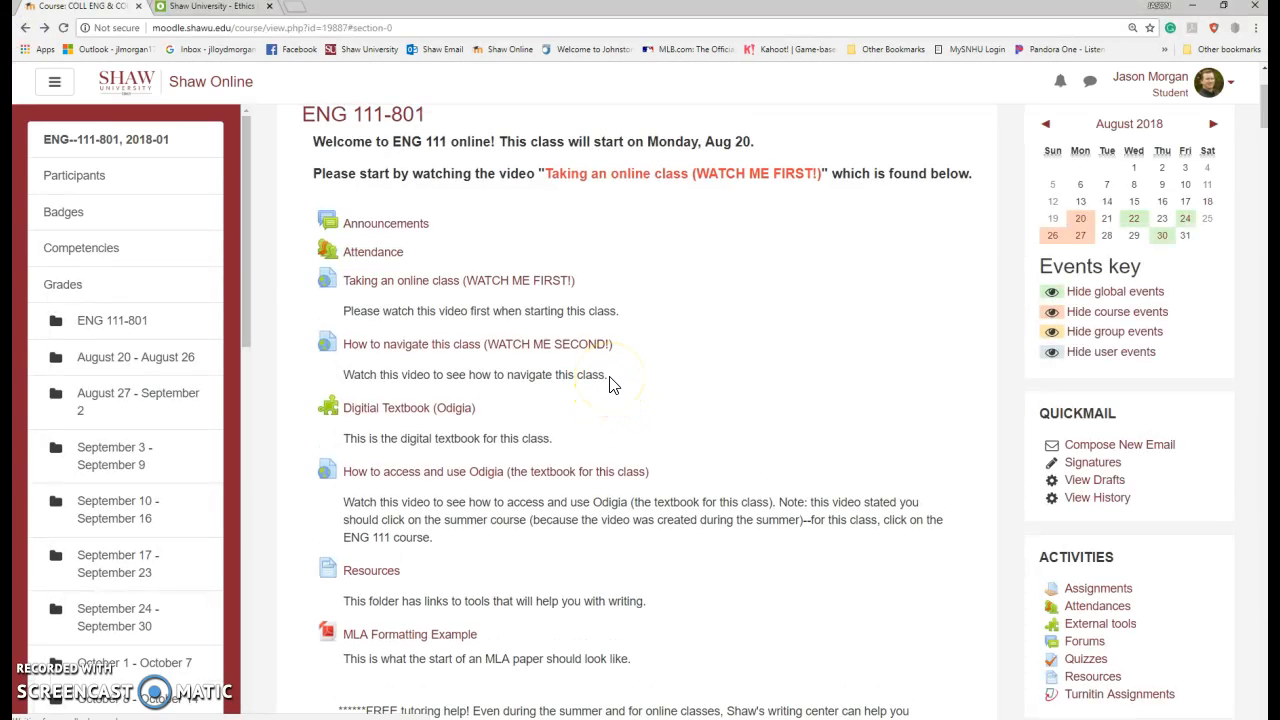
{"action": "scroll", "scroll_direction": "down", "scroll_amount": 3}
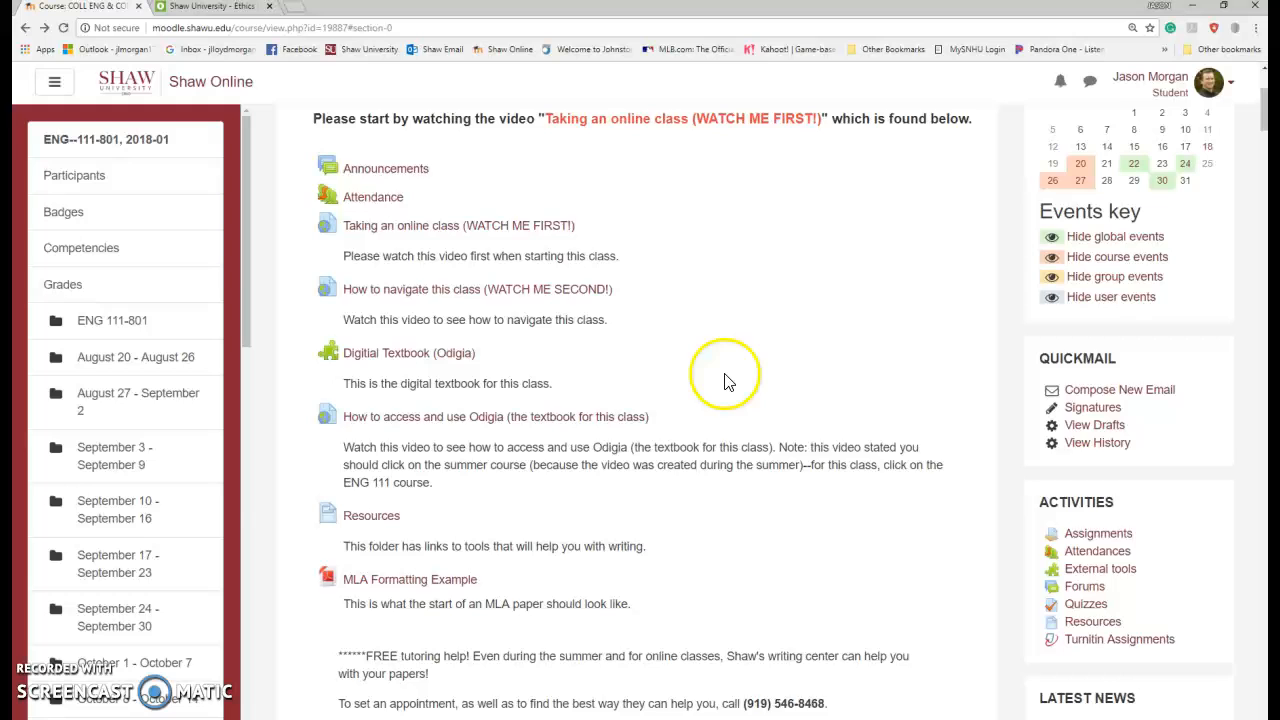
{"action": "scroll", "scroll_direction": "down", "scroll_amount": 3}
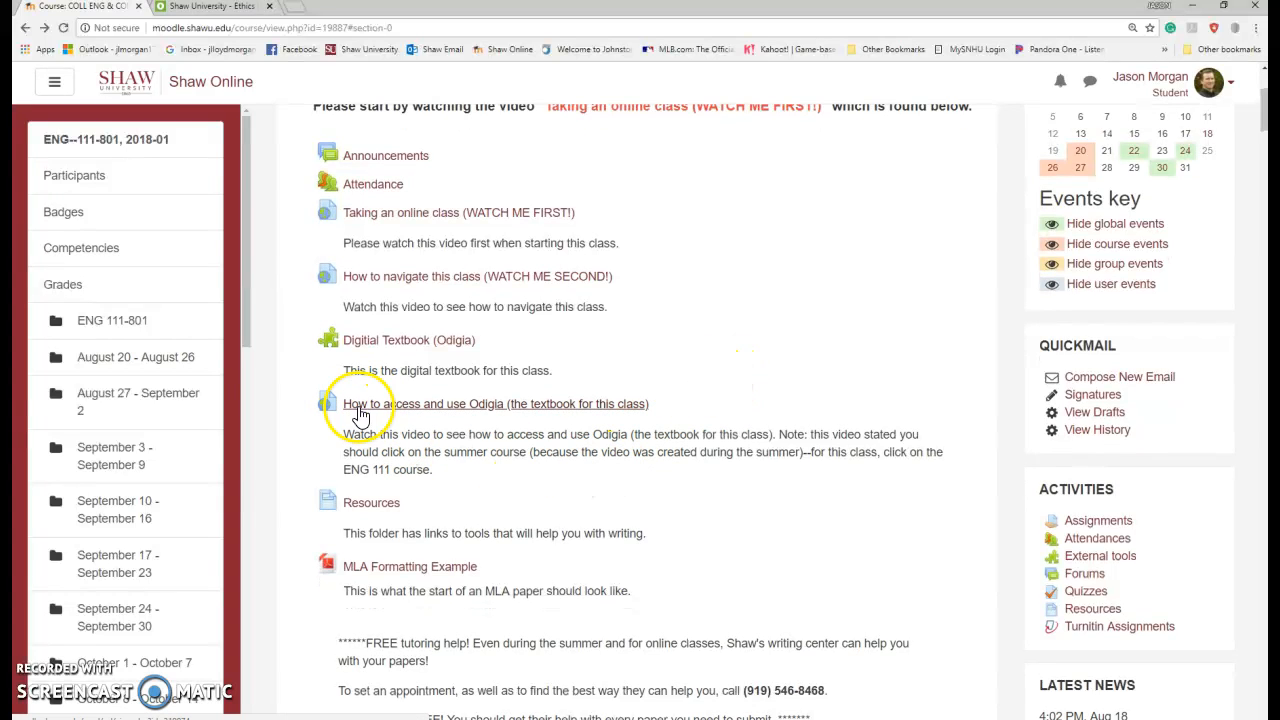
{"action": "mouse_move", "coordinate": [448, 364]}
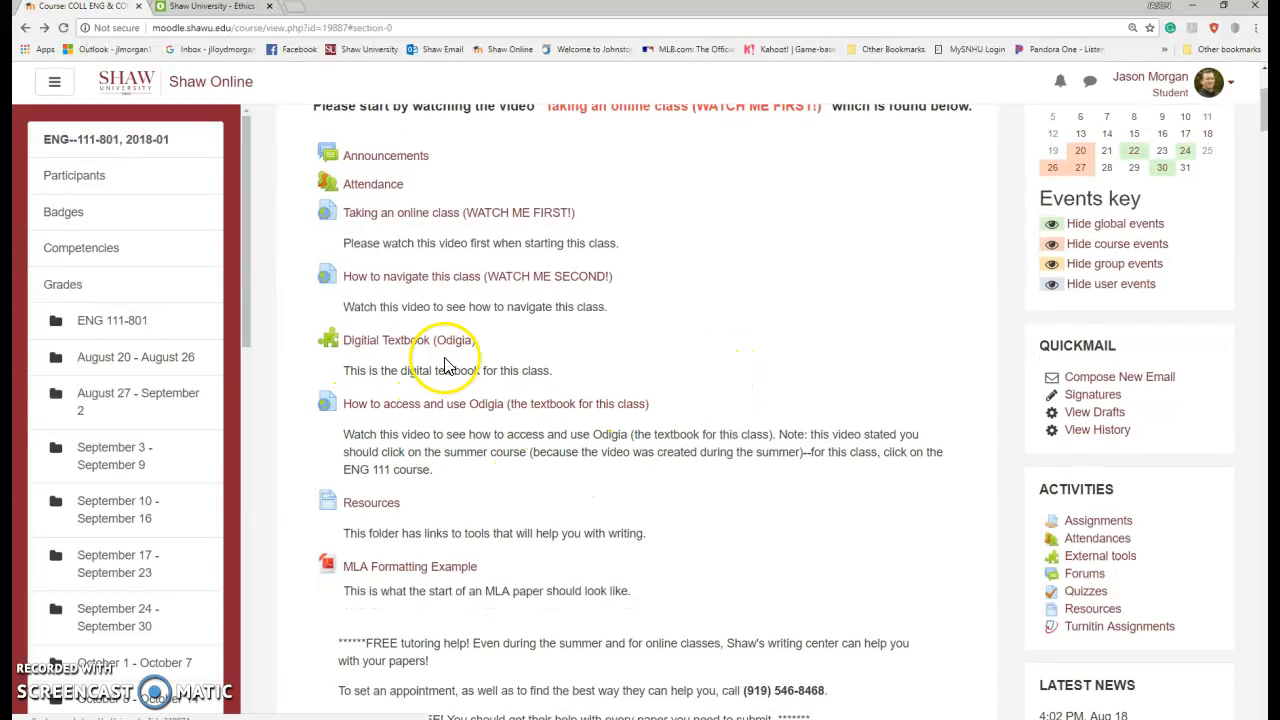
{"action": "scroll", "scroll_direction": "down", "scroll_amount": 3}
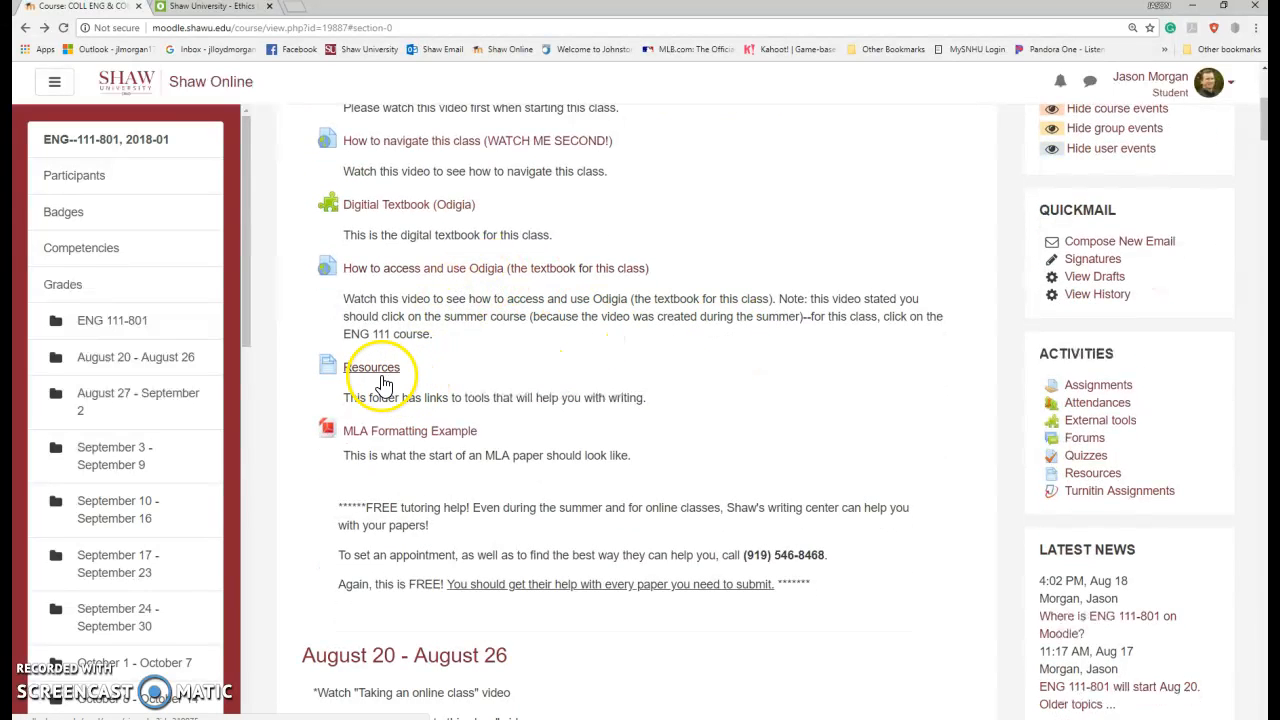
{"action": "left_click", "coordinate": [372, 368]}
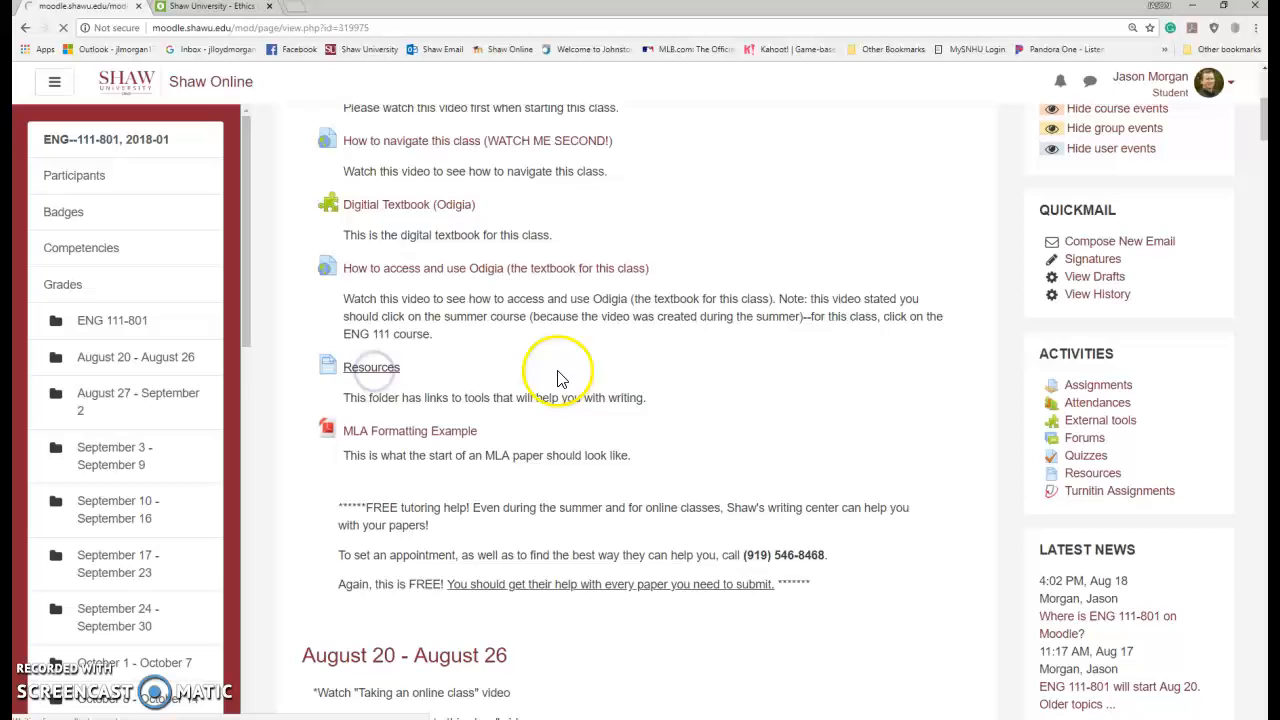
Step: View the Resources page and scroll through its how-to videos on Word spacing and .doc/.docx saving
{"action": "left_click", "coordinate": [372, 368]}
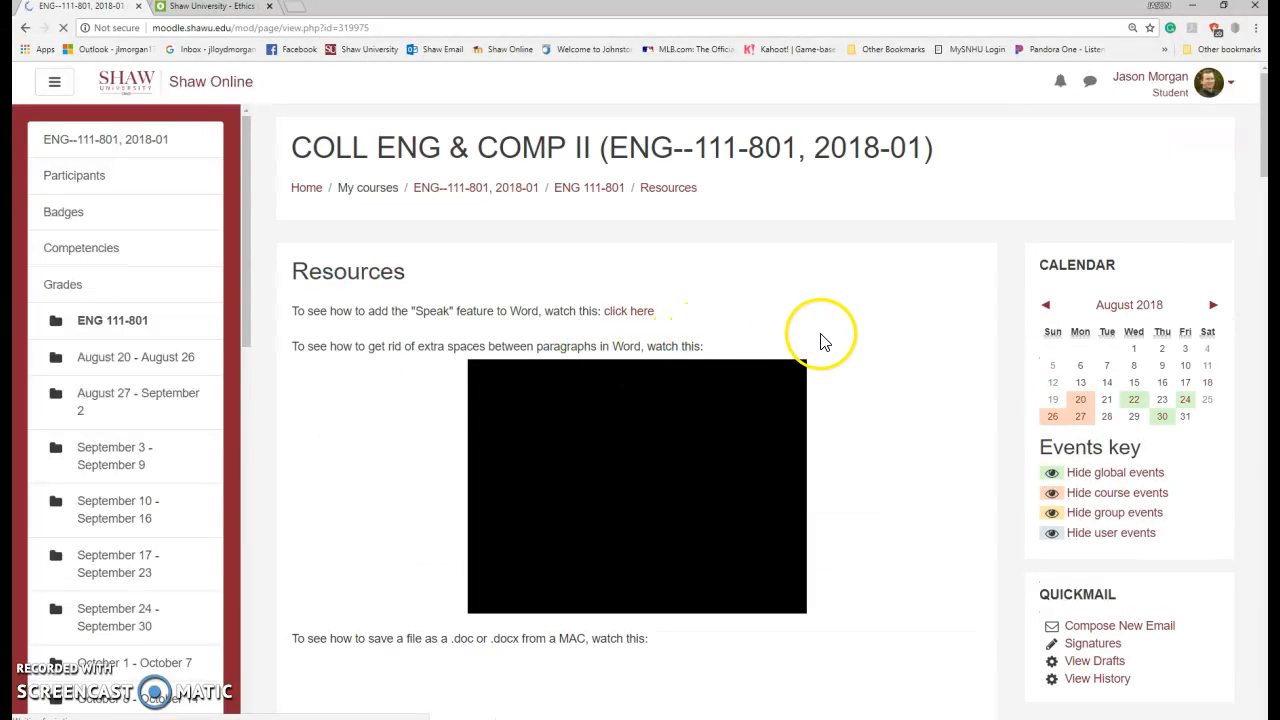
{"action": "scroll", "scroll_direction": "down", "scroll_amount": 3}
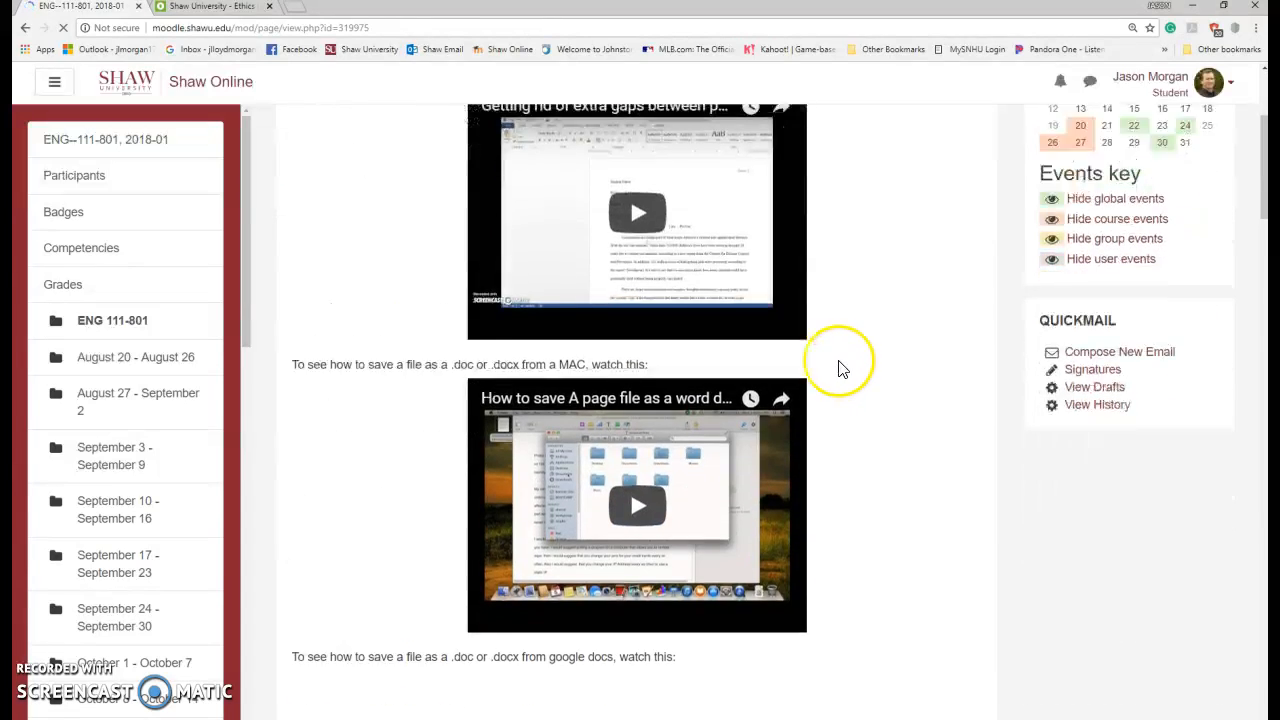
{"action": "scroll", "scroll_direction": "down", "scroll_amount": 3}
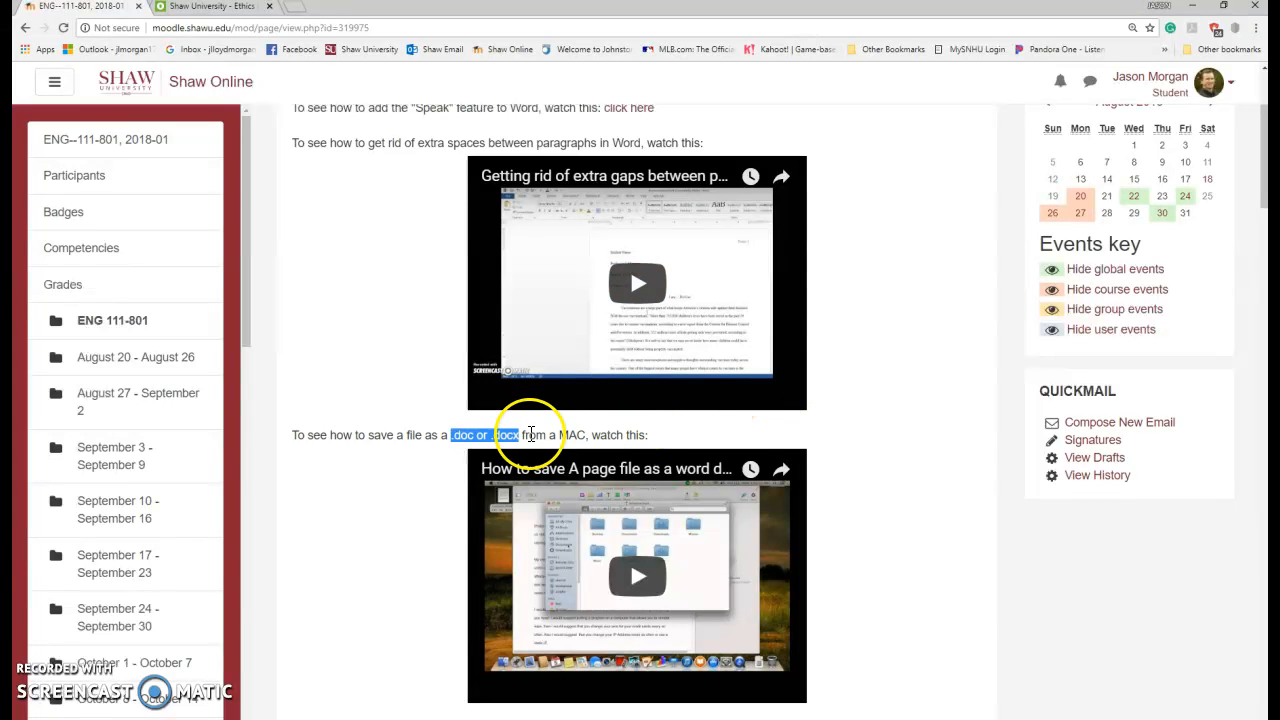
{"action": "scroll", "scroll_direction": "down", "scroll_amount": 3}
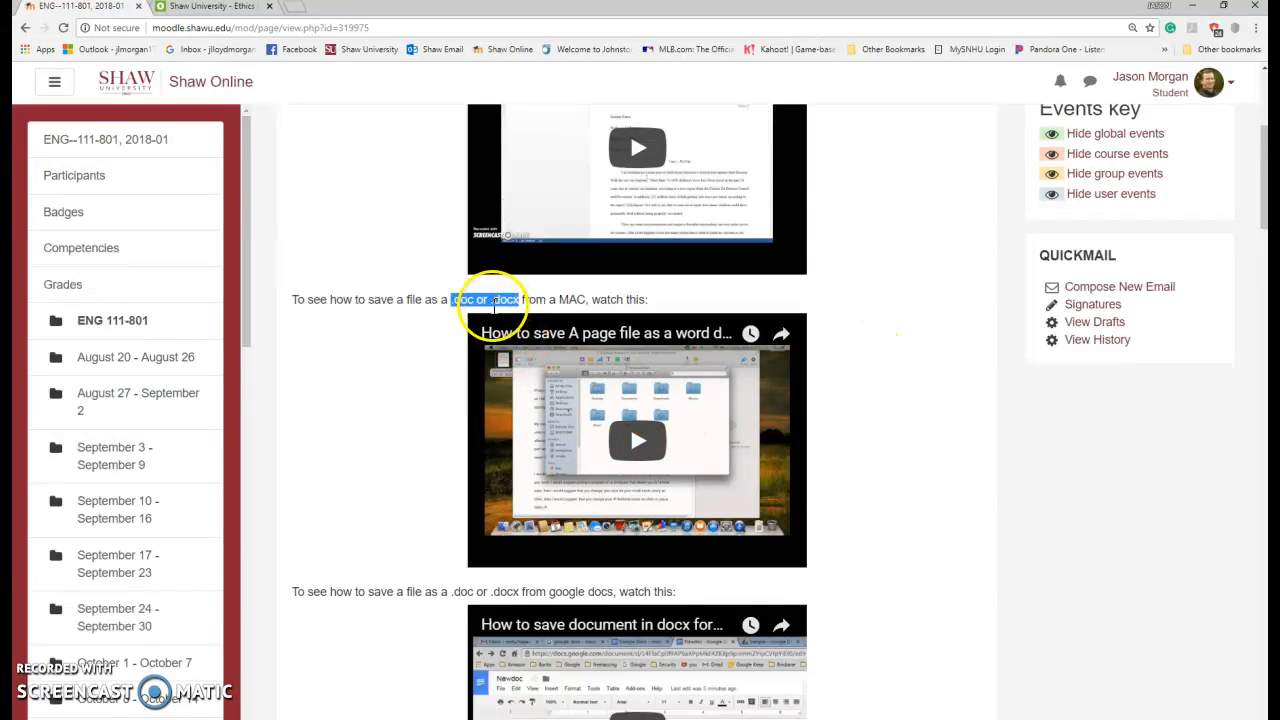
{"action": "scroll", "scroll_direction": "down", "scroll_amount": 3}
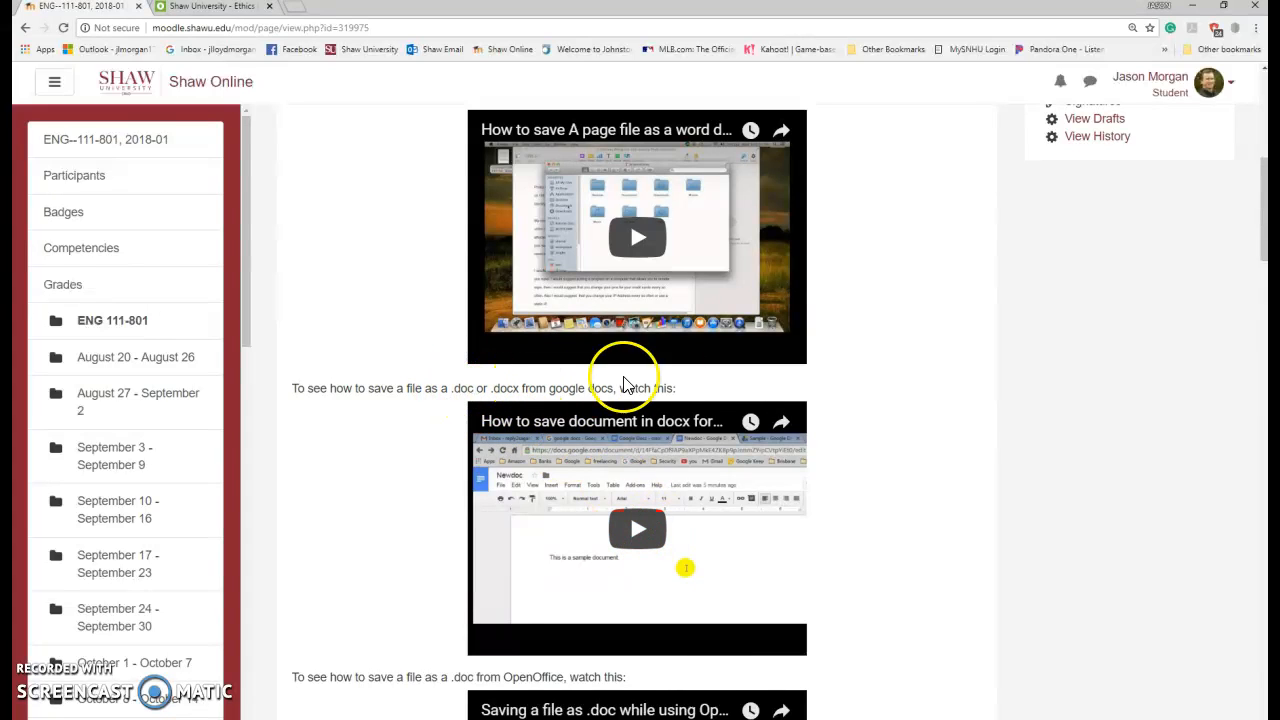
{"action": "scroll", "scroll_direction": "down", "scroll_amount": 3}
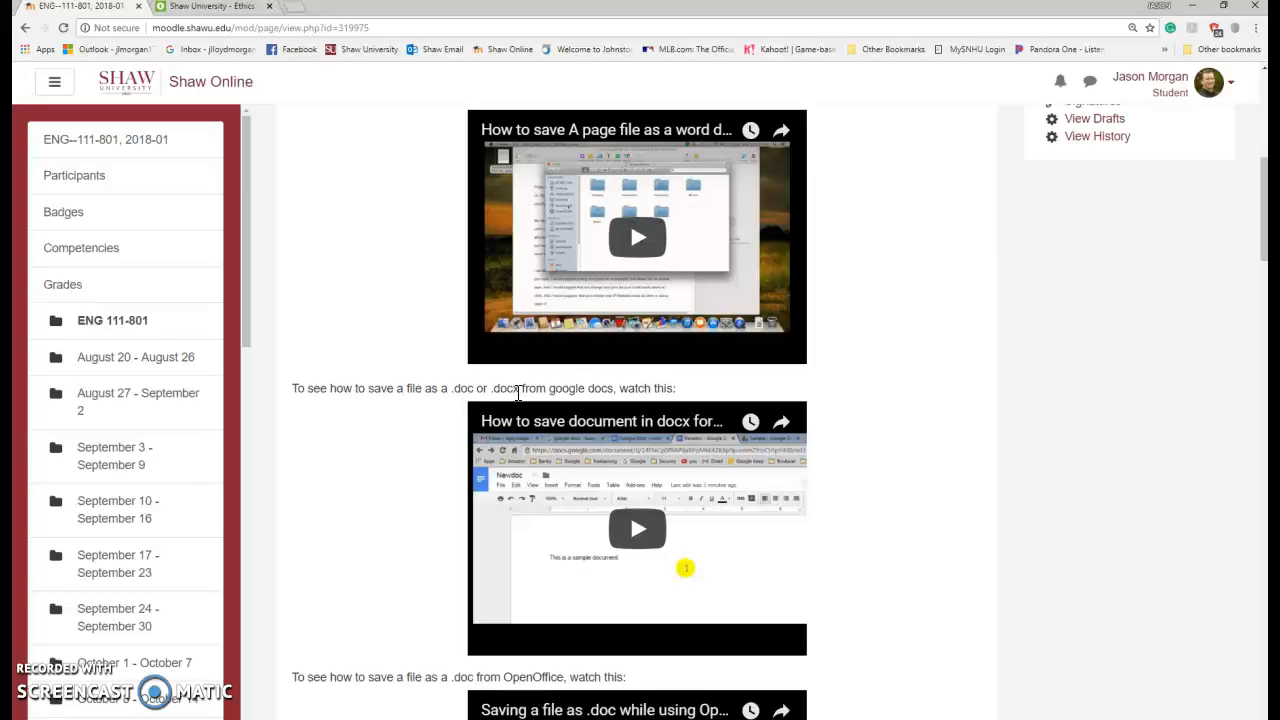
{"action": "mouse_move", "coordinate": [404, 378]}
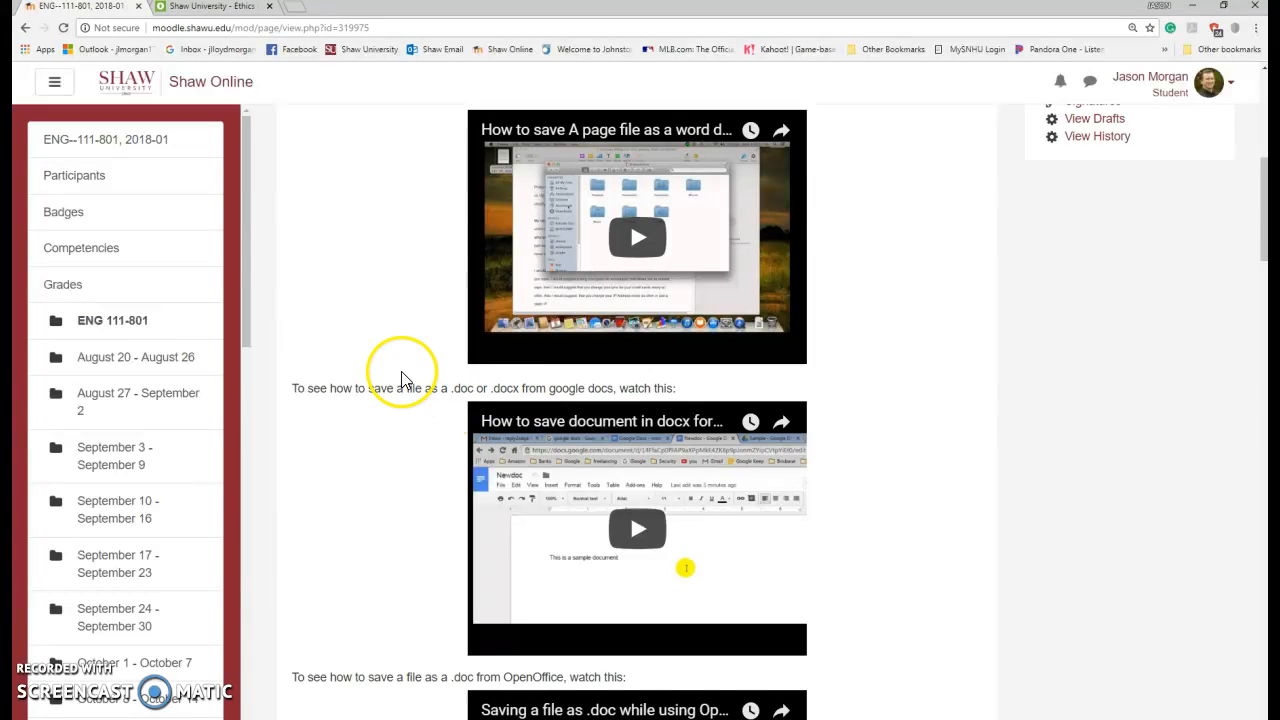
{"action": "mouse_move", "coordinate": [452, 390]}
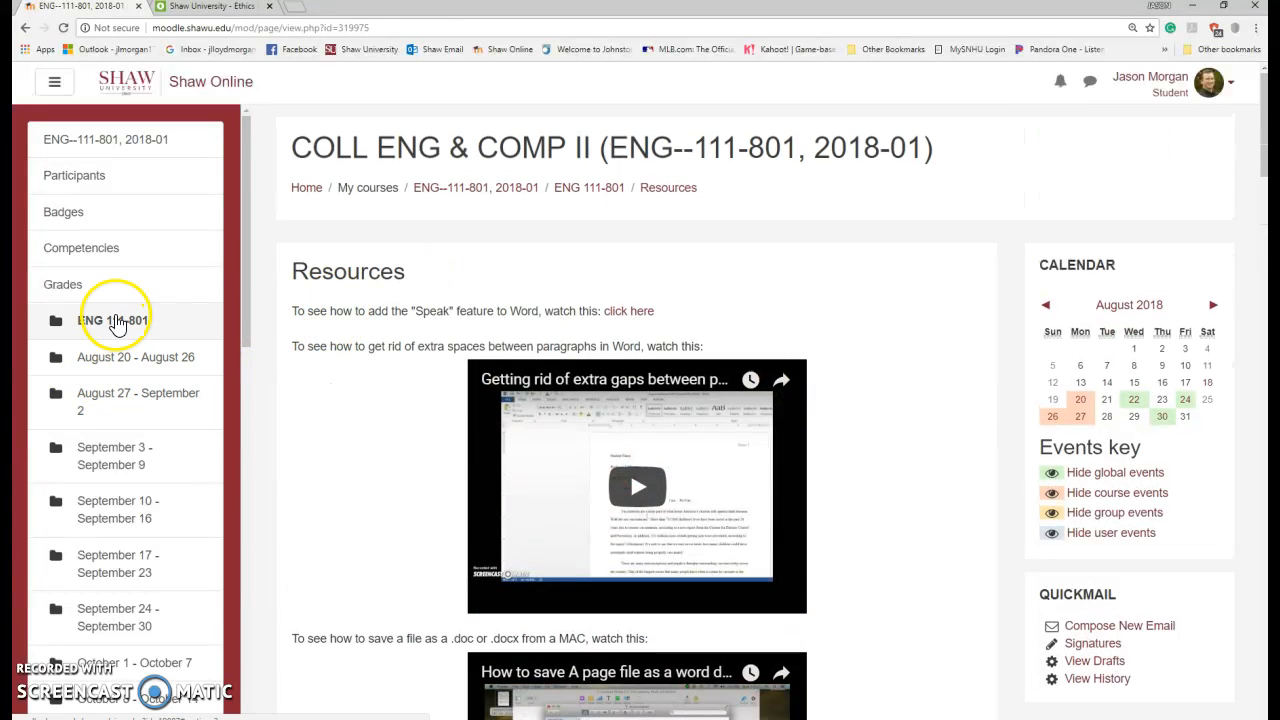
Step: Show the ENG 111-801 welcome section and scroll to the writing center notice
{"action": "left_click", "coordinate": [112, 320]}
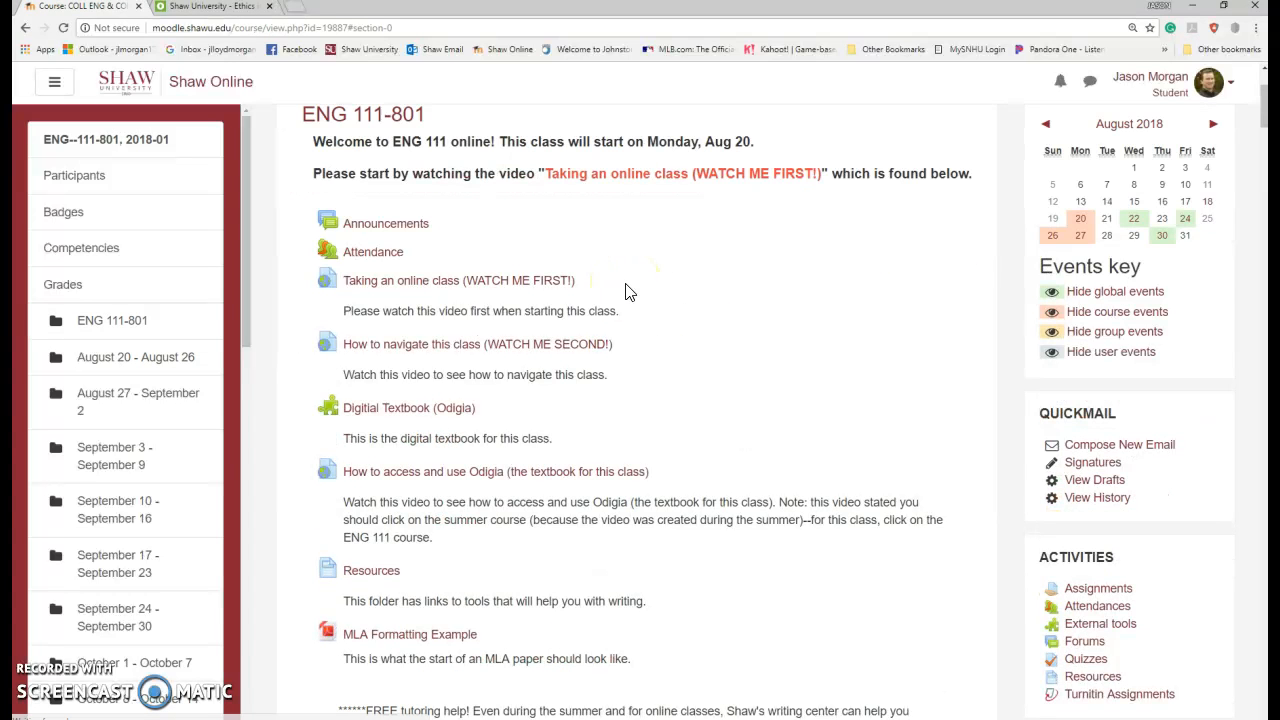
{"action": "scroll", "scroll_direction": "down", "scroll_amount": 3}
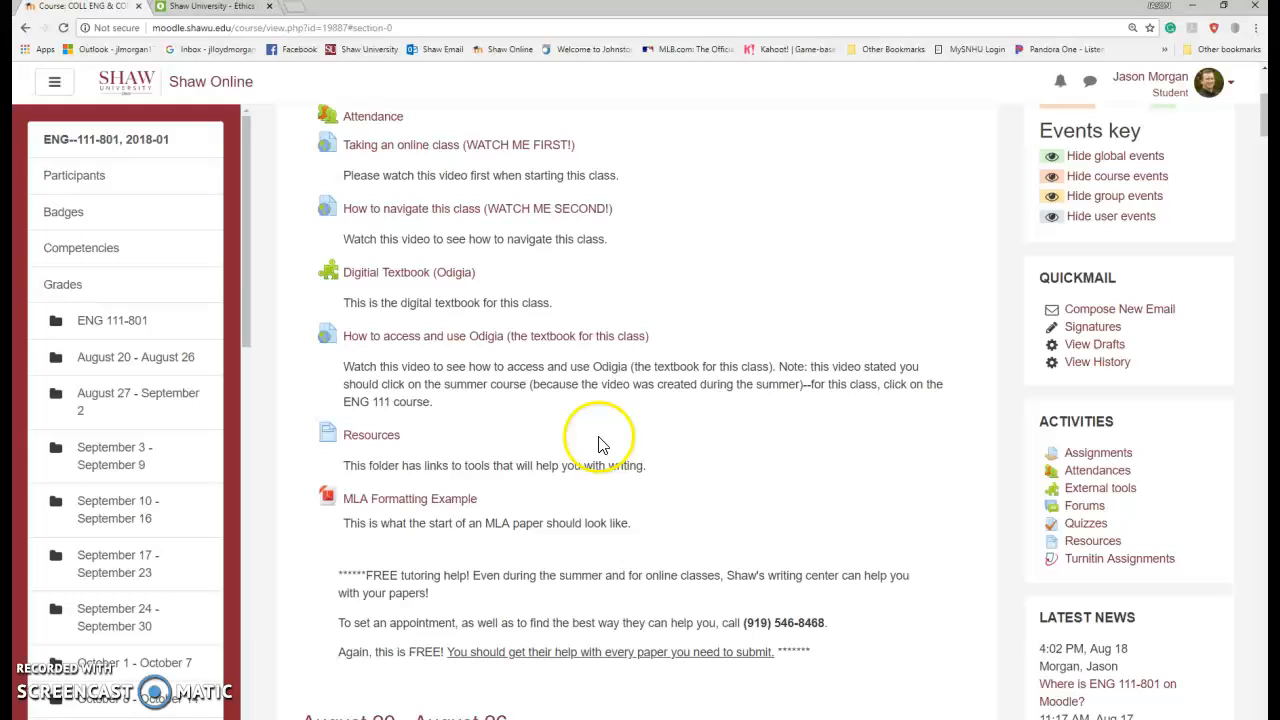
{"action": "mouse_move", "coordinate": [410, 520]}
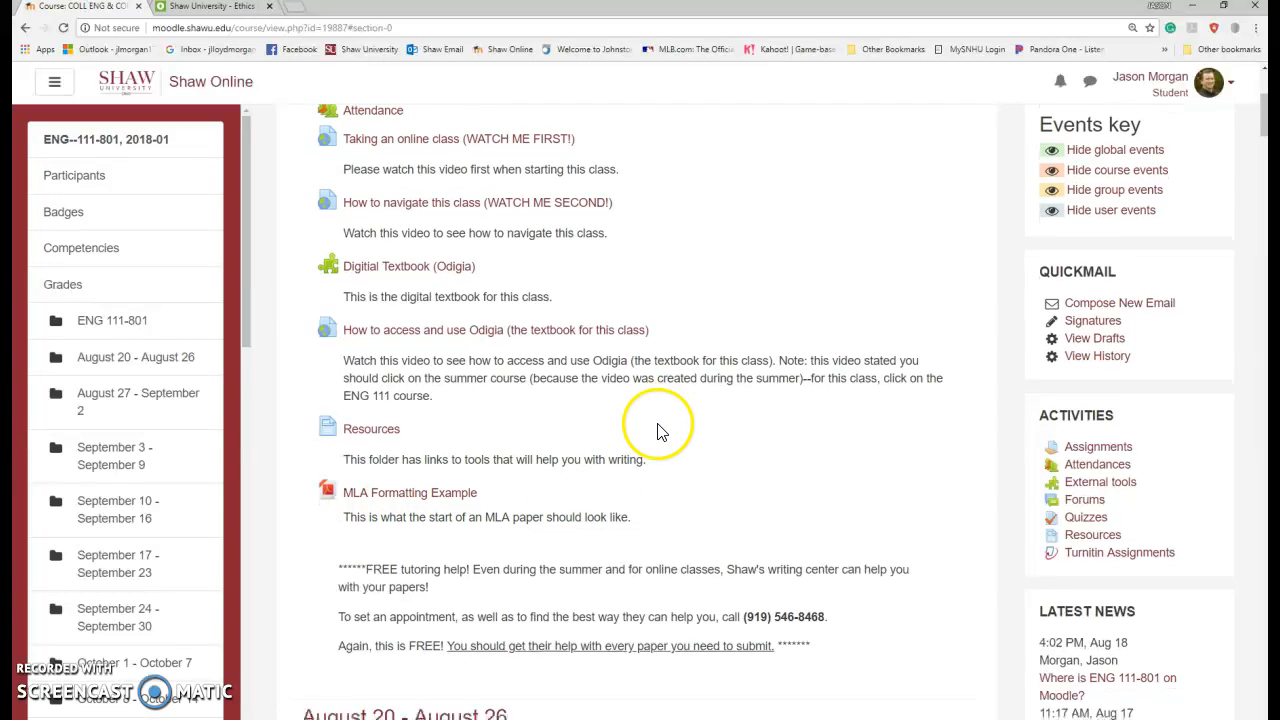
{"action": "scroll", "scroll_direction": "down", "scroll_amount": 3}
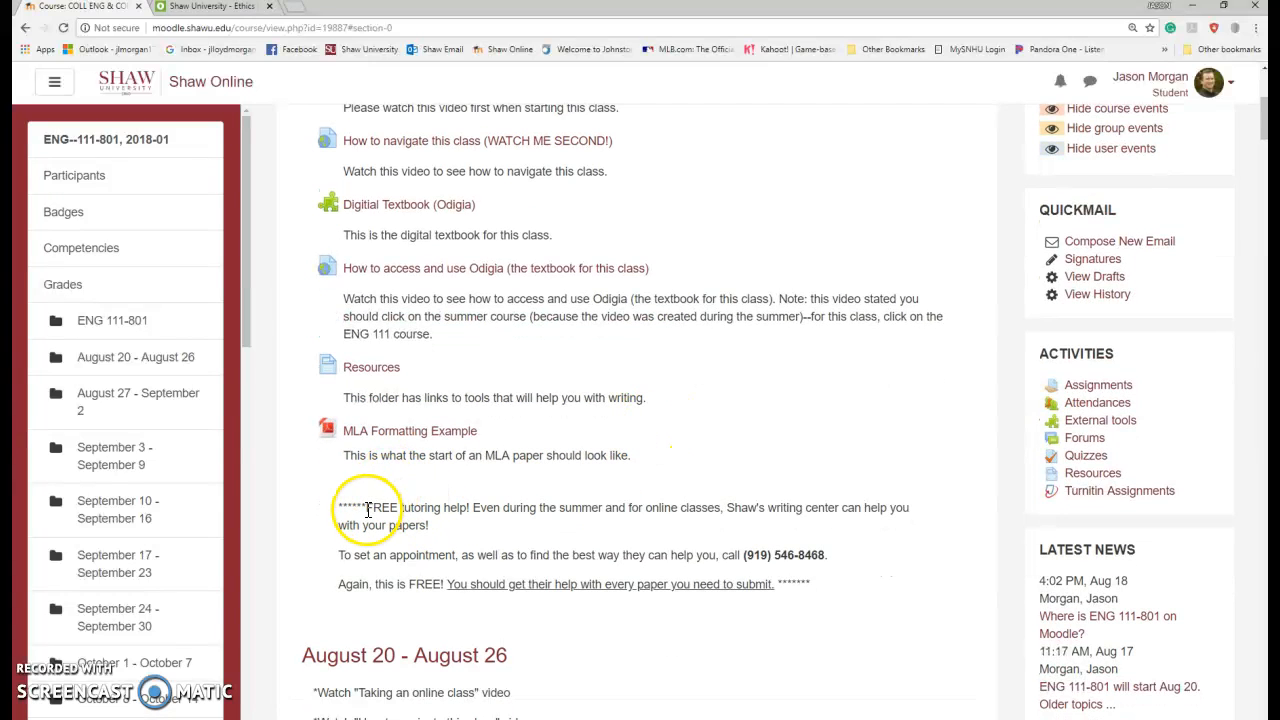
Step: Highlight the free tutoring notice, the appointment sentence and the writing center phone number
{"action": "left_click_drag", "start_coordinate": [366, 508], "coordinate": [468, 508]}
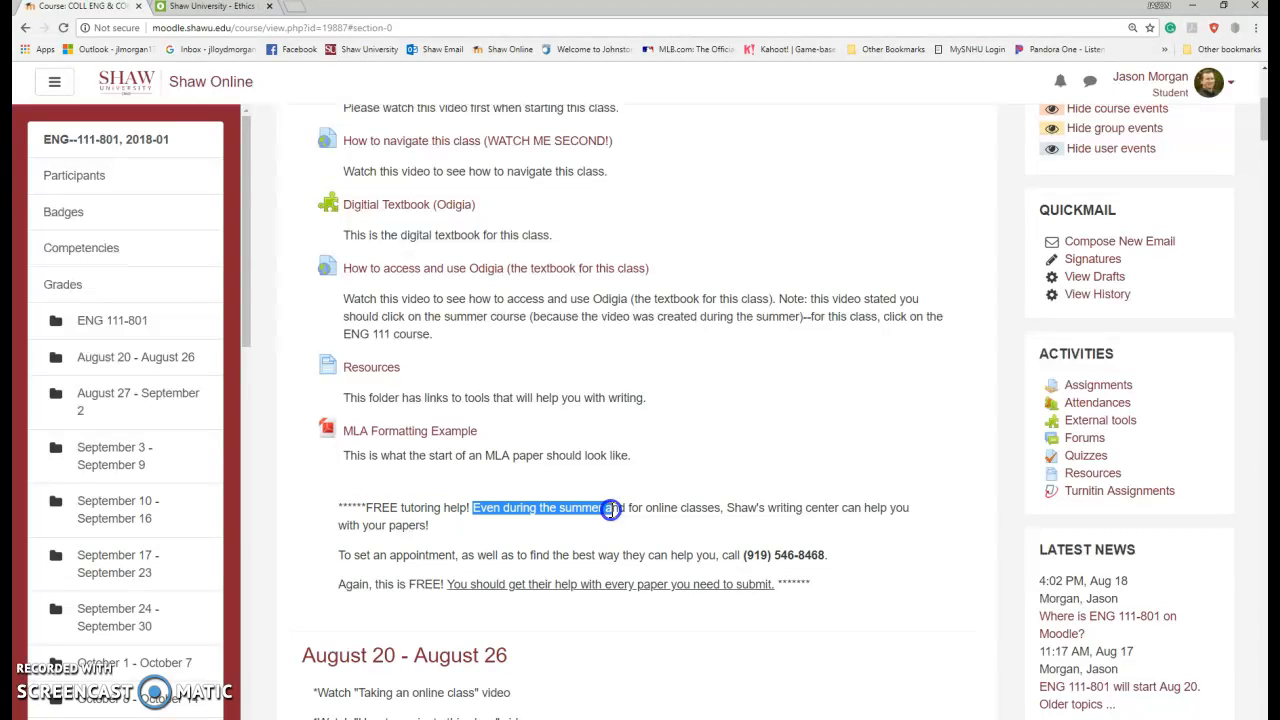
{"action": "left_click_drag", "start_coordinate": [608, 508], "coordinate": [718, 512]}
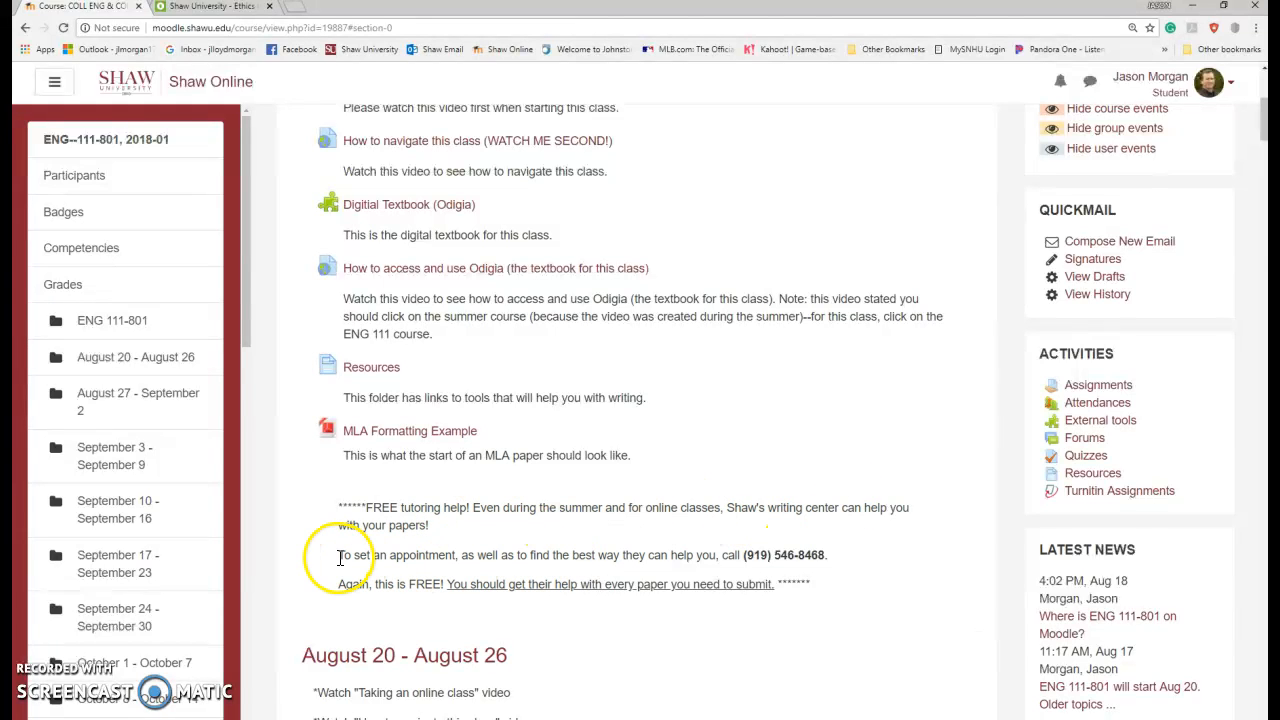
{"action": "left_click_drag", "start_coordinate": [342, 556], "coordinate": [644, 556]}
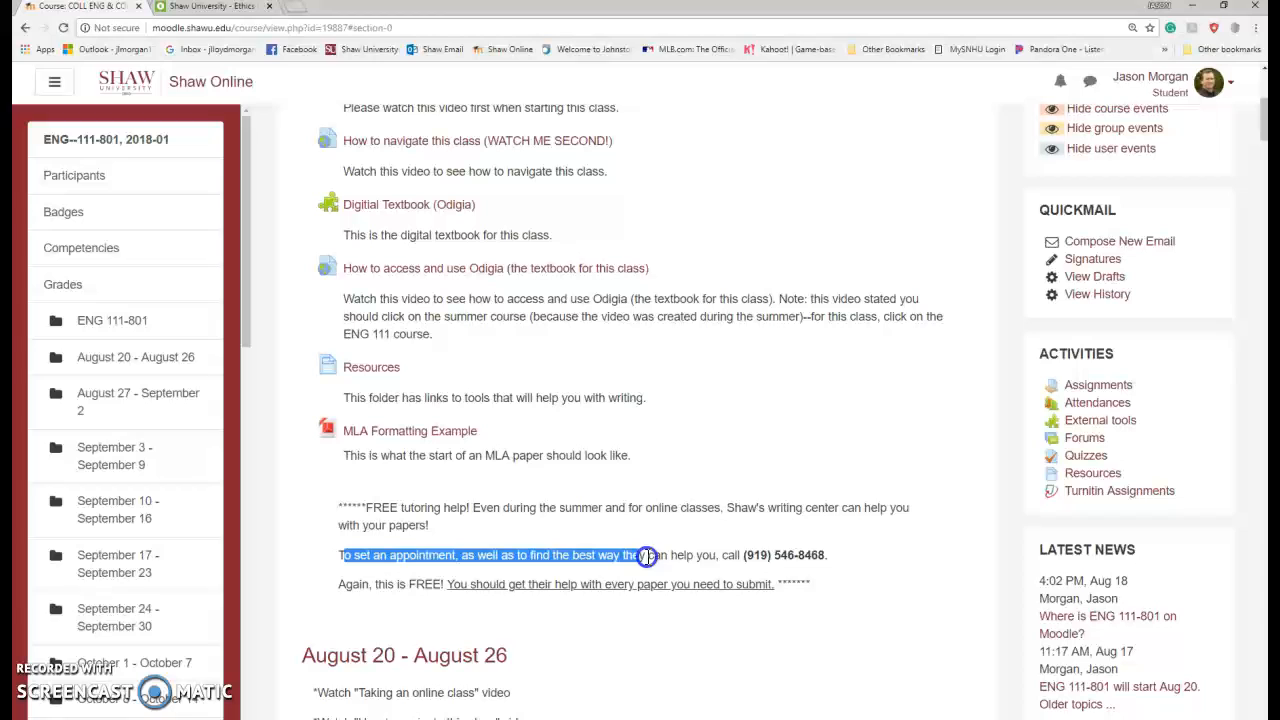
{"action": "left_click_drag", "start_coordinate": [640, 556], "coordinate": [830, 556]}
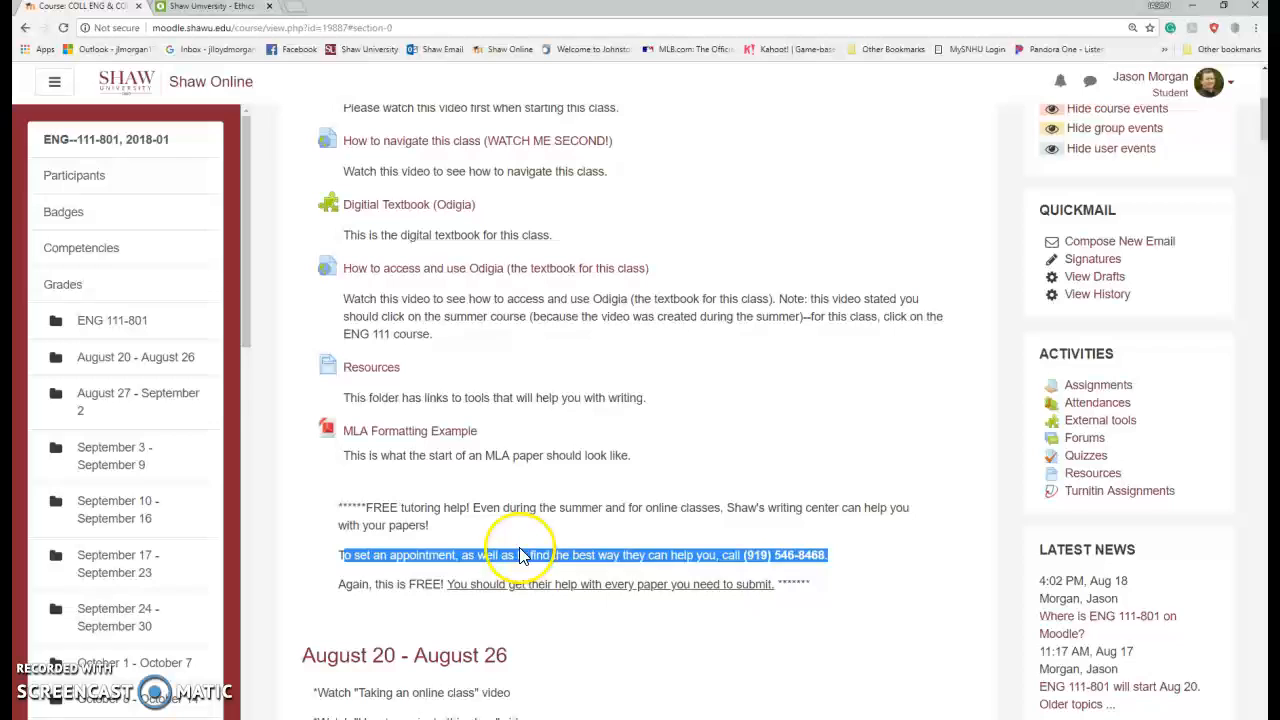
{"action": "left_click", "coordinate": [530, 540]}
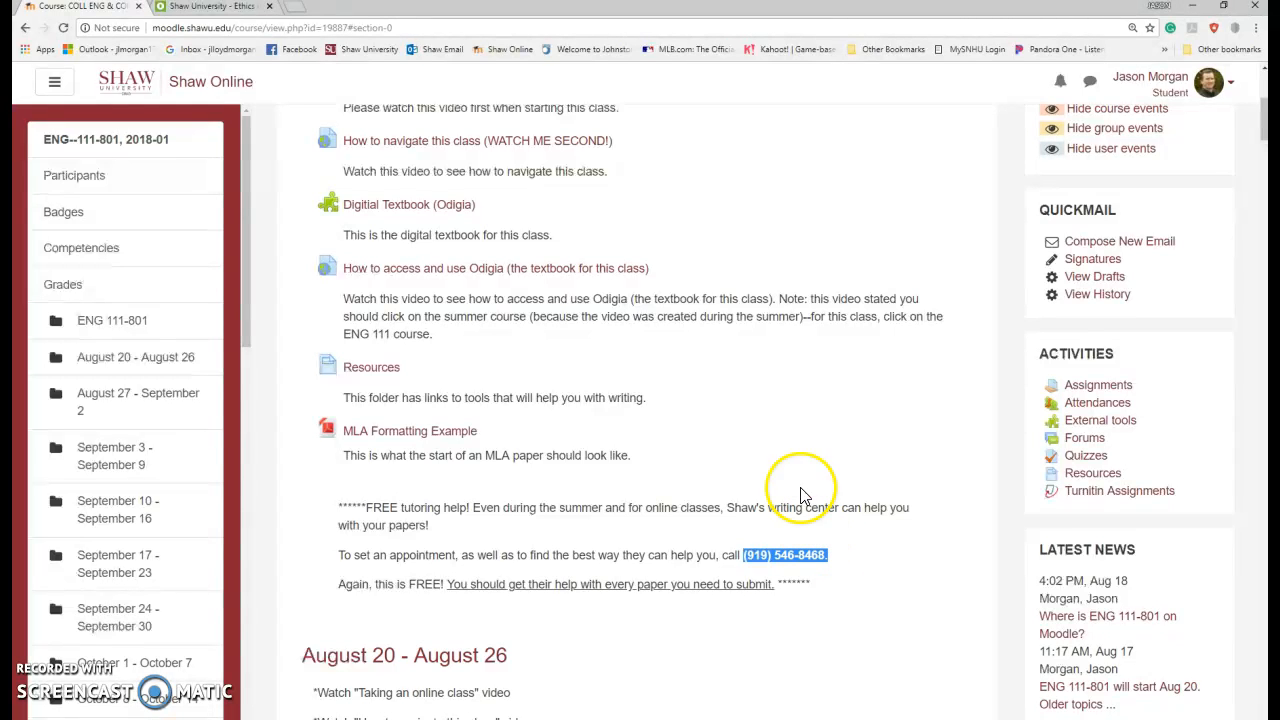
{"action": "mouse_move", "coordinate": [784, 470]}
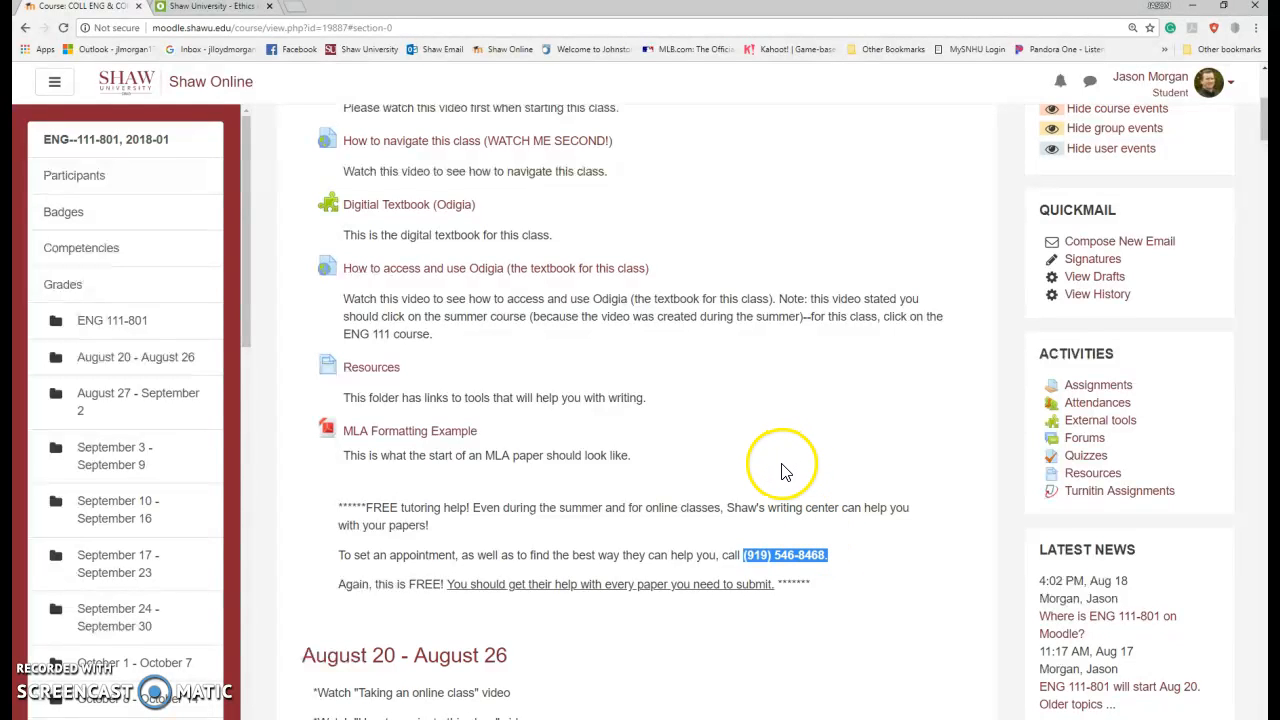
{"action": "mouse_move", "coordinate": [676, 460]}
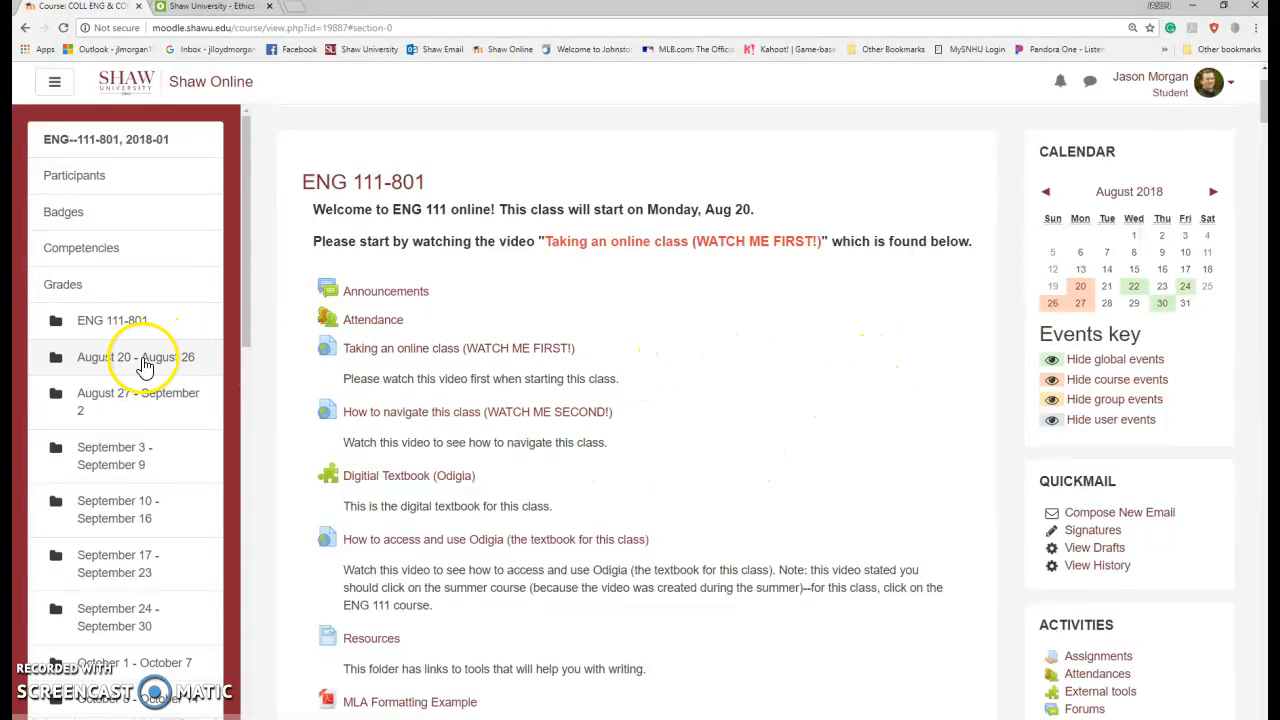
{"action": "left_click", "coordinate": [136, 356]}
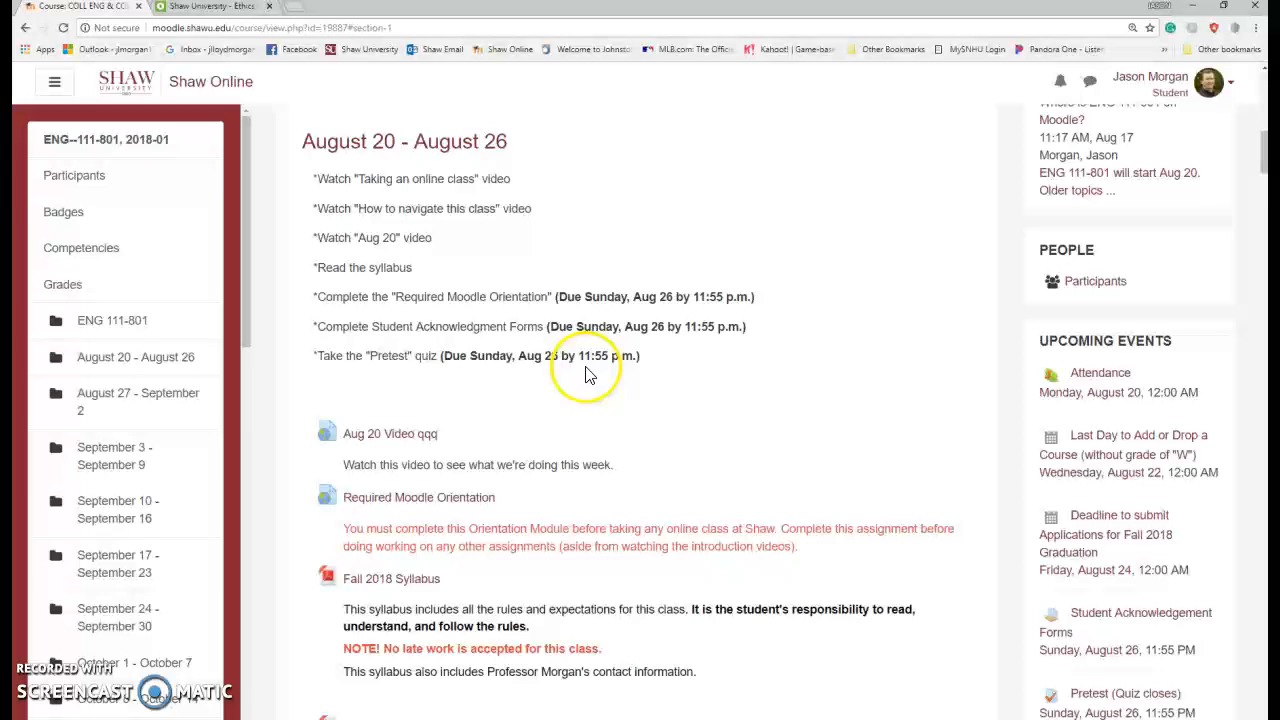
{"action": "mouse_move", "coordinate": [378, 206]}
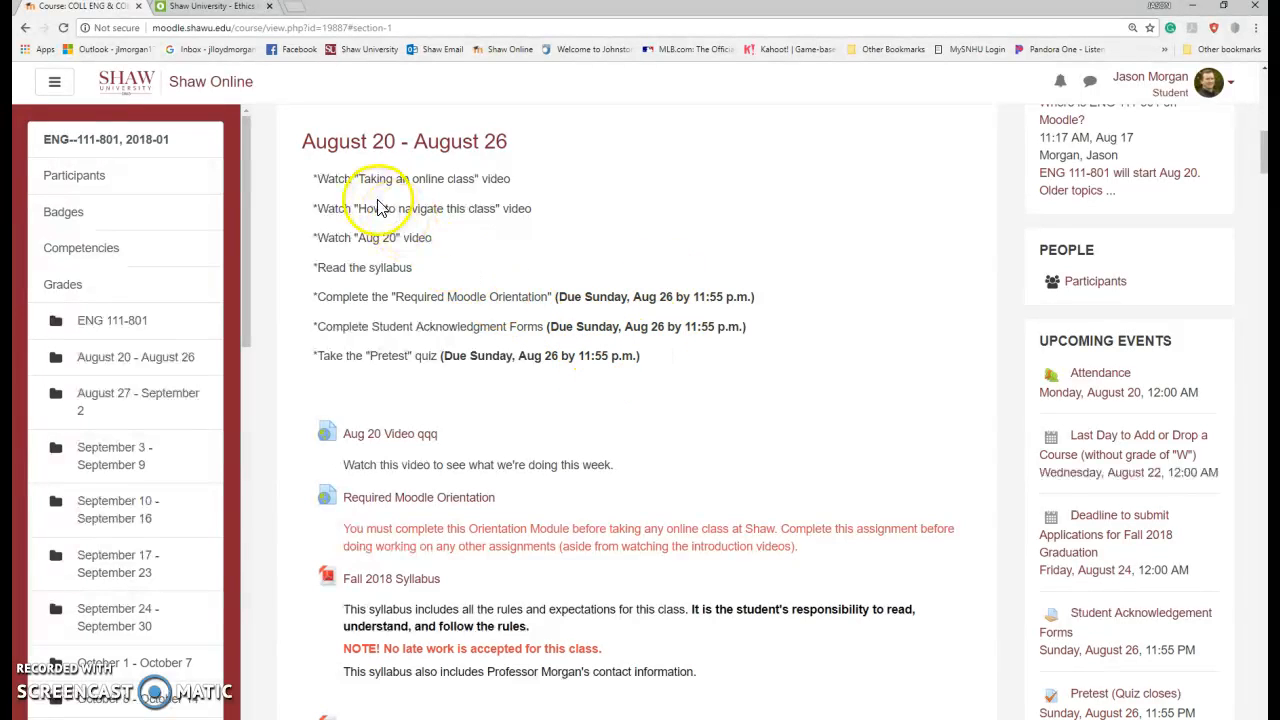
{"action": "mouse_move", "coordinate": [456, 438]}
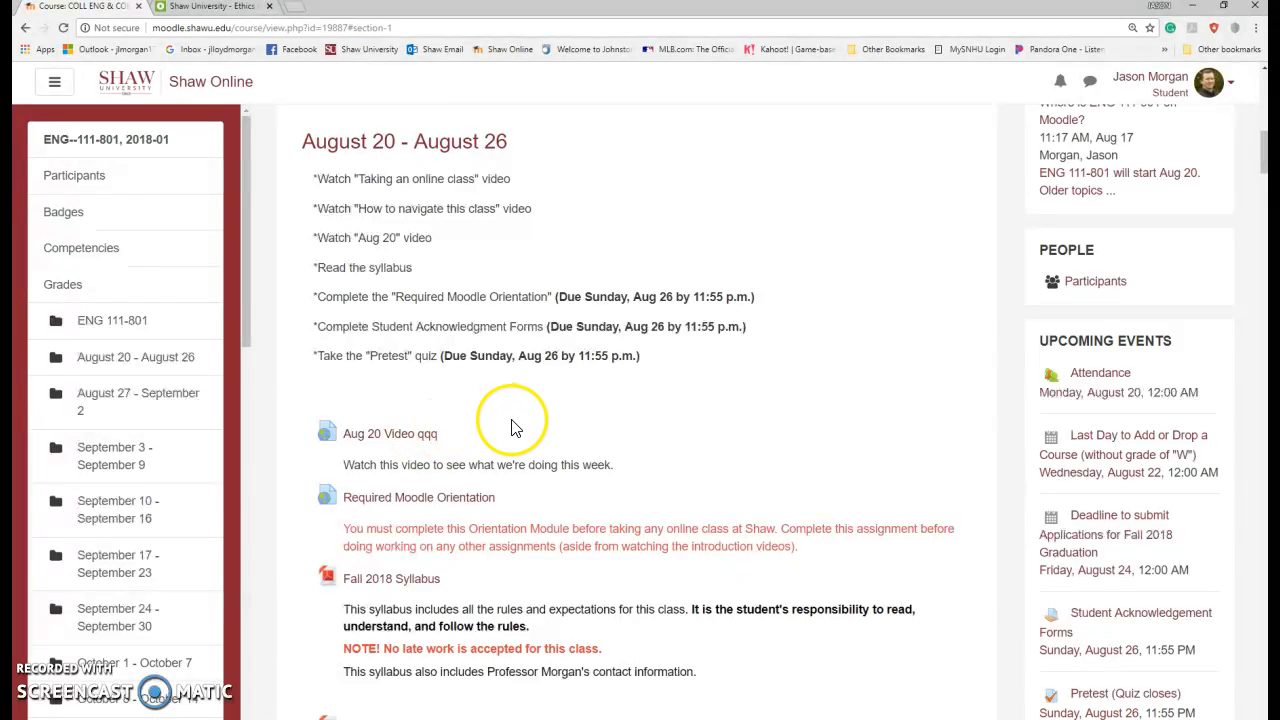
{"action": "mouse_move", "coordinate": [518, 344]}
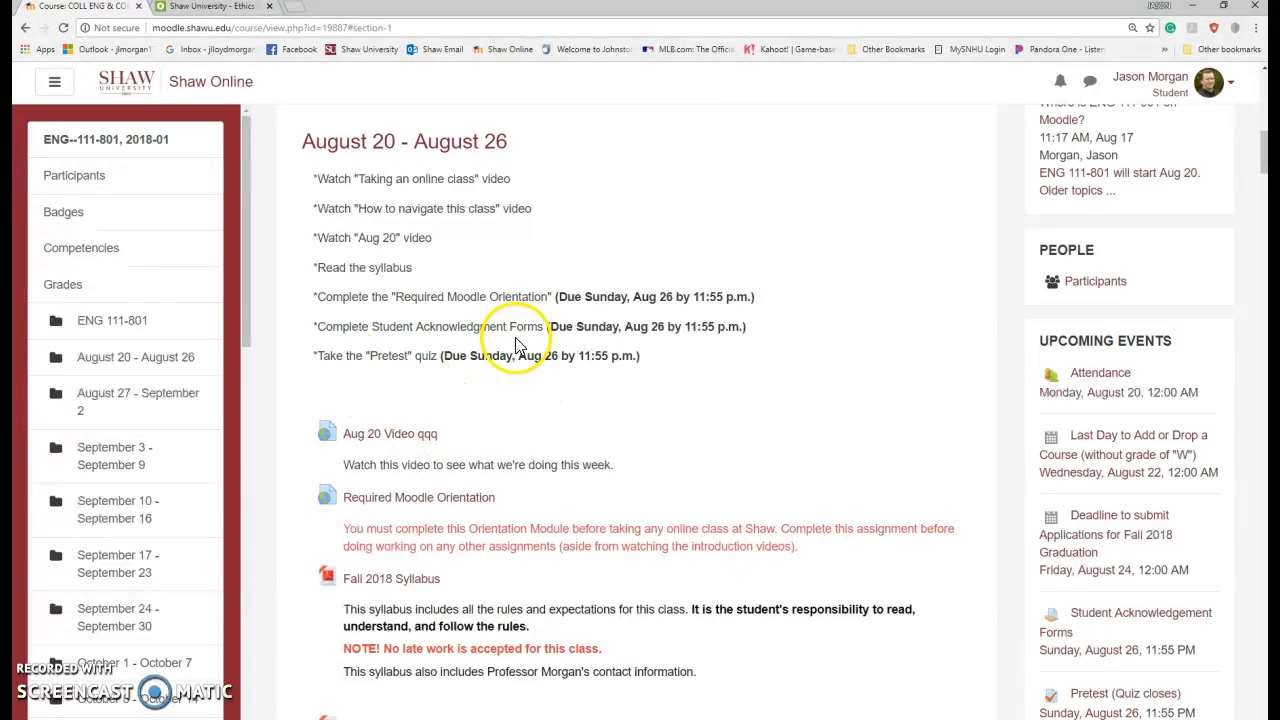
{"action": "scroll", "scroll_direction": "down", "scroll_amount": 3}
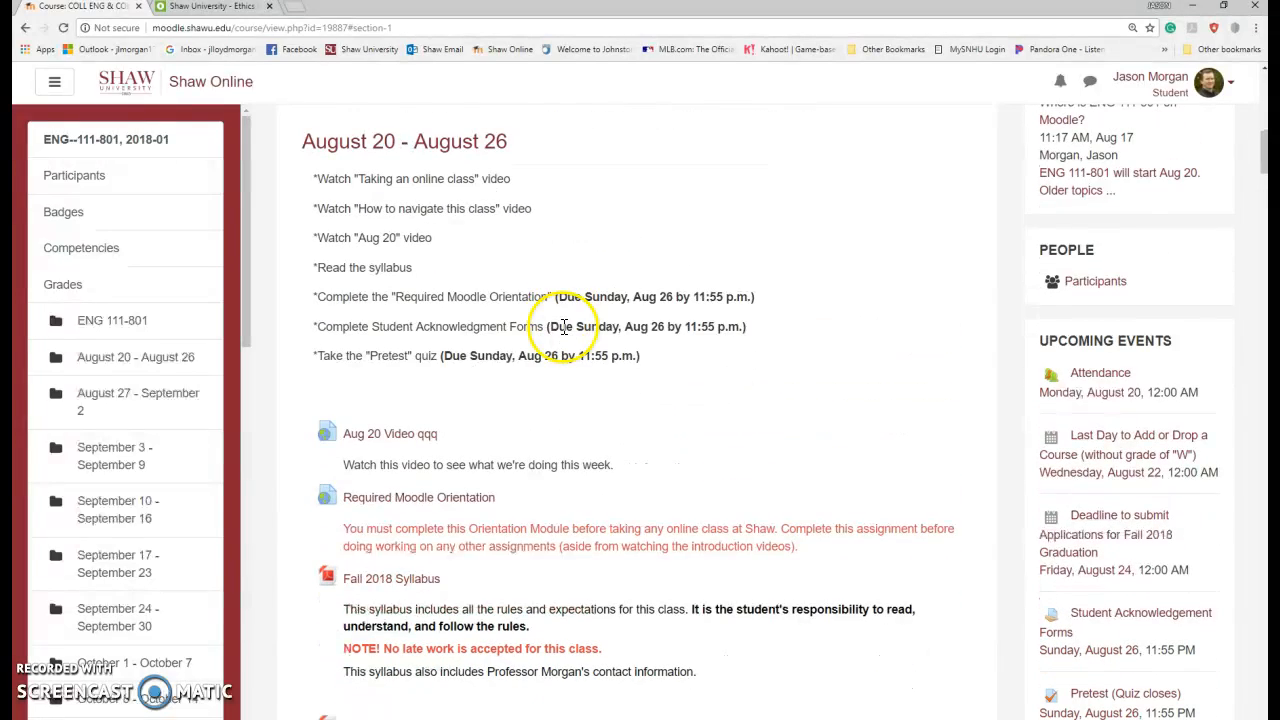
{"action": "mouse_move", "coordinate": [448, 412]}
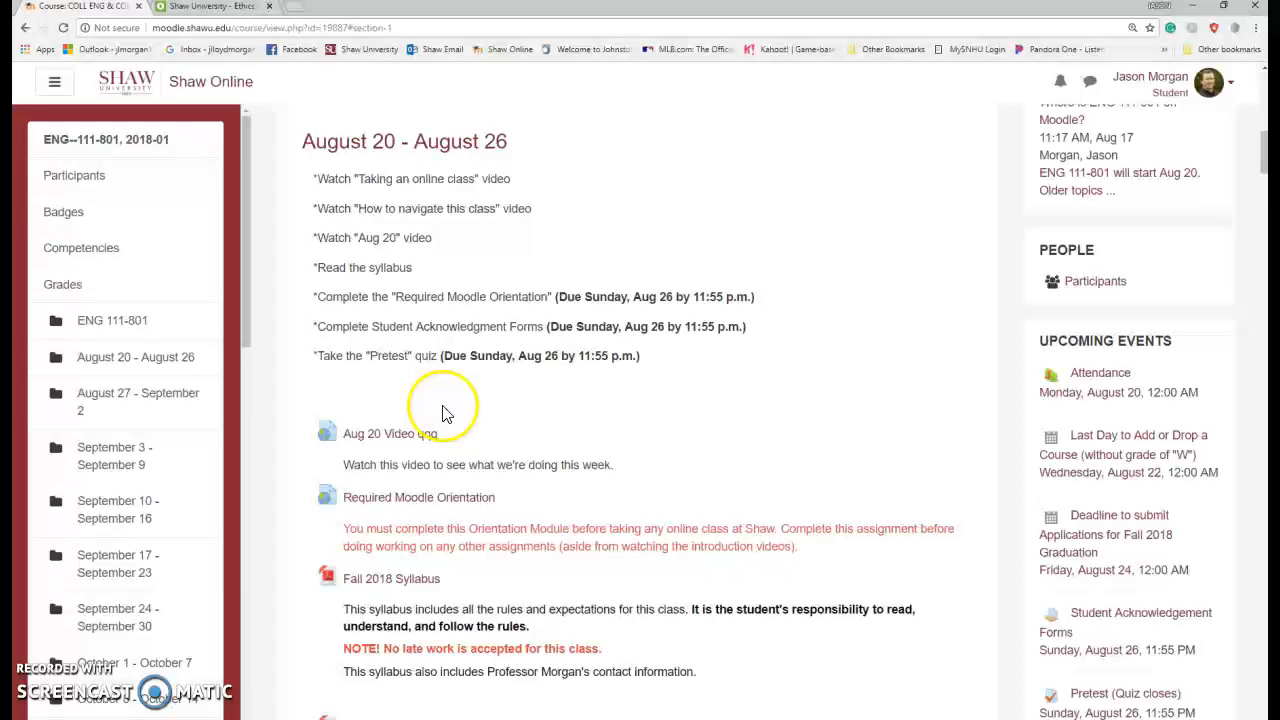
{"action": "mouse_move", "coordinate": [440, 410]}
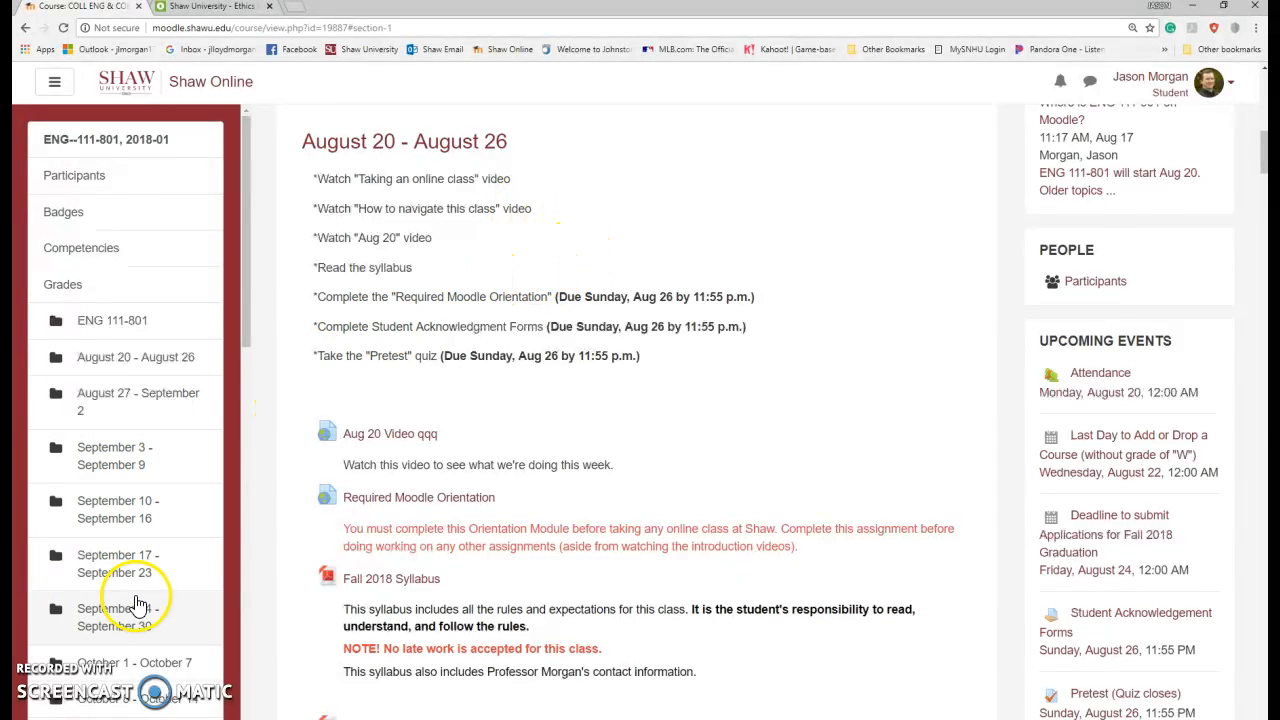
{"action": "left_click", "coordinate": [118, 616]}
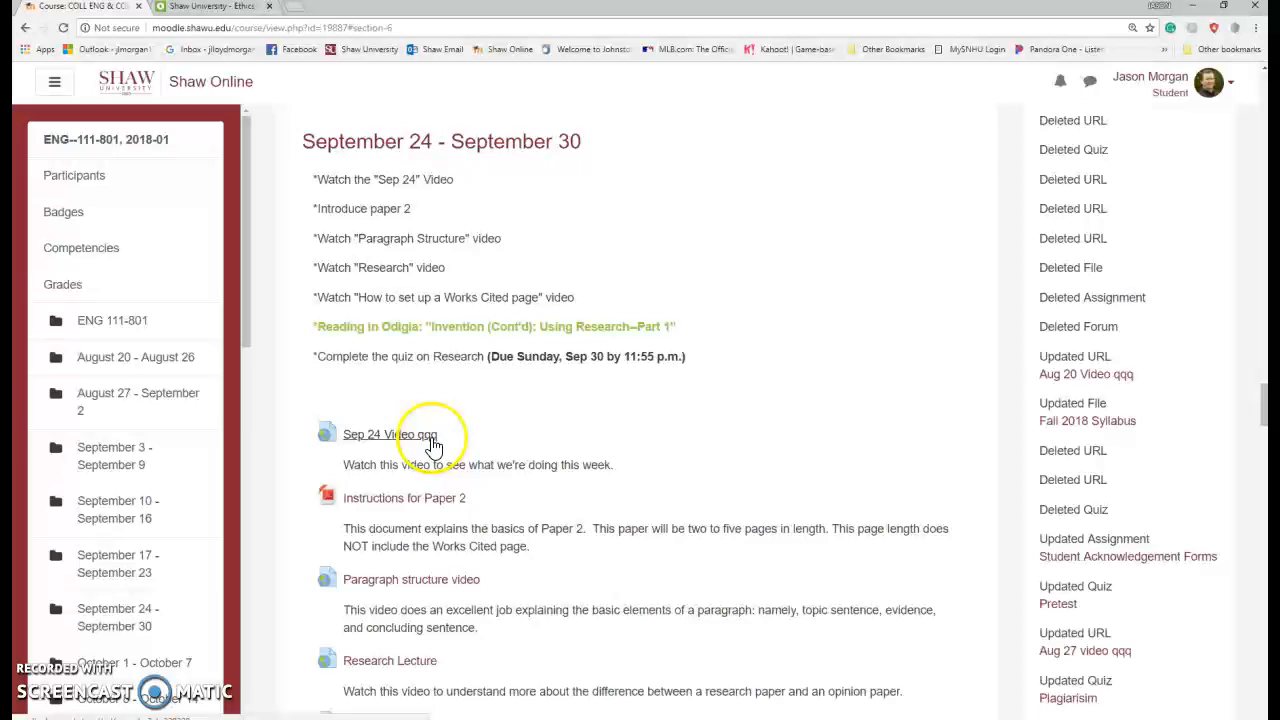
{"action": "mouse_move", "coordinate": [560, 414]}
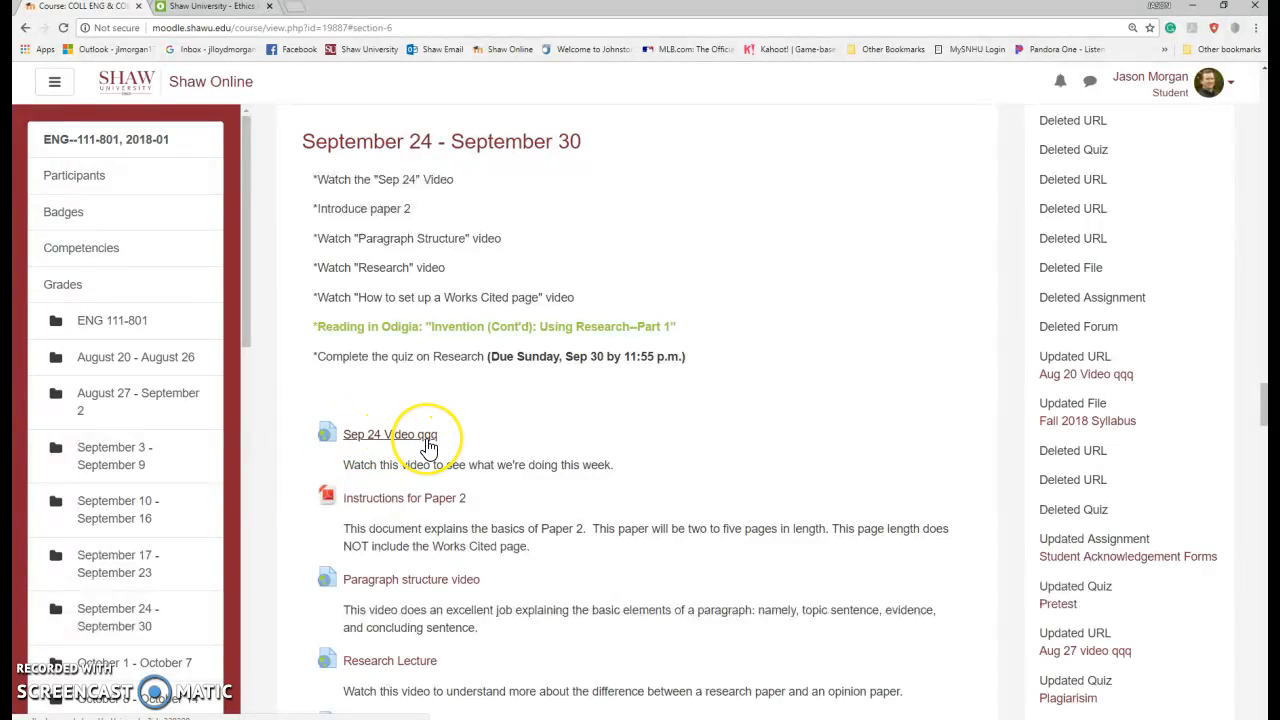
{"action": "mouse_move", "coordinate": [390, 456]}
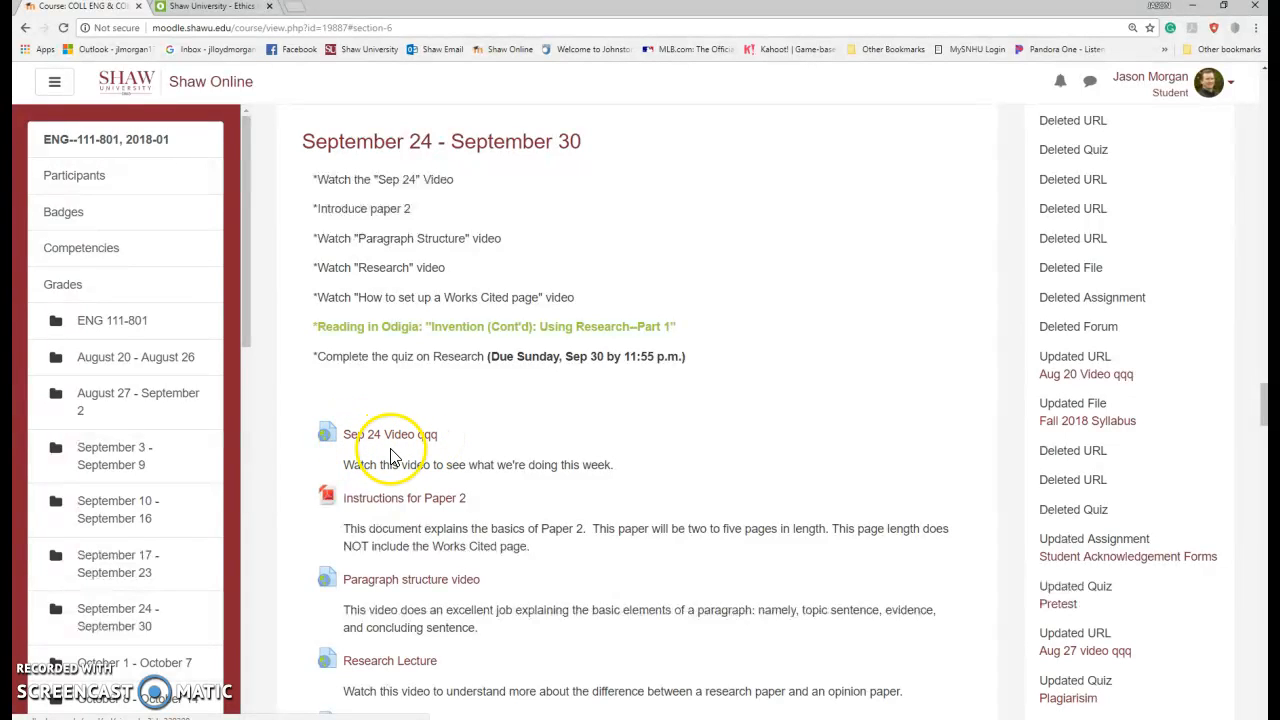
{"action": "mouse_move", "coordinate": [460, 438]}
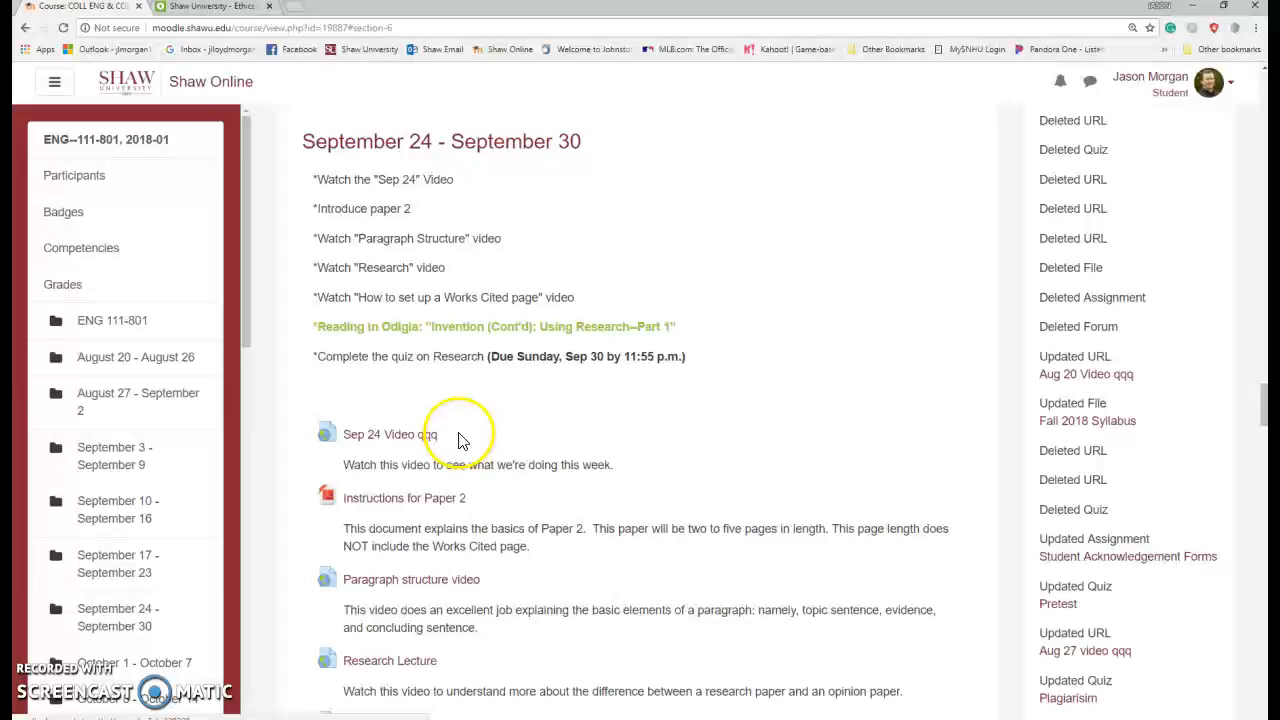
{"action": "left_click", "coordinate": [136, 356]}
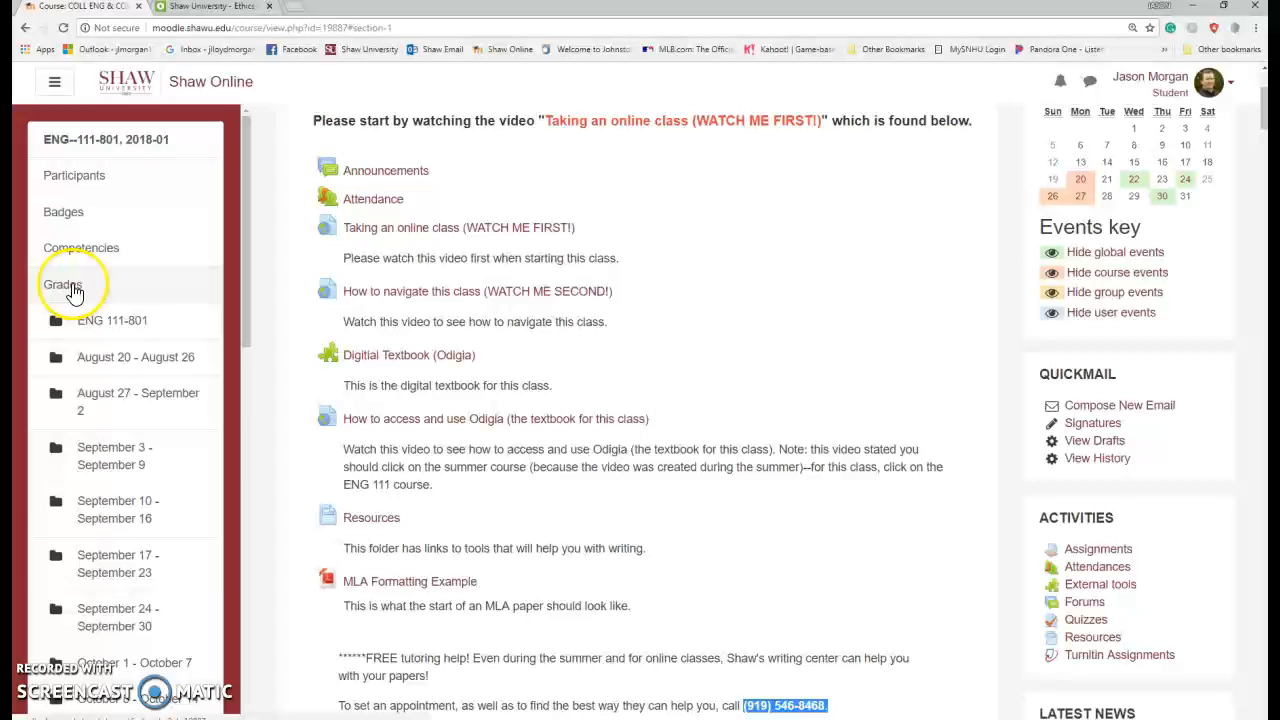
{"action": "left_click", "coordinate": [62, 284]}
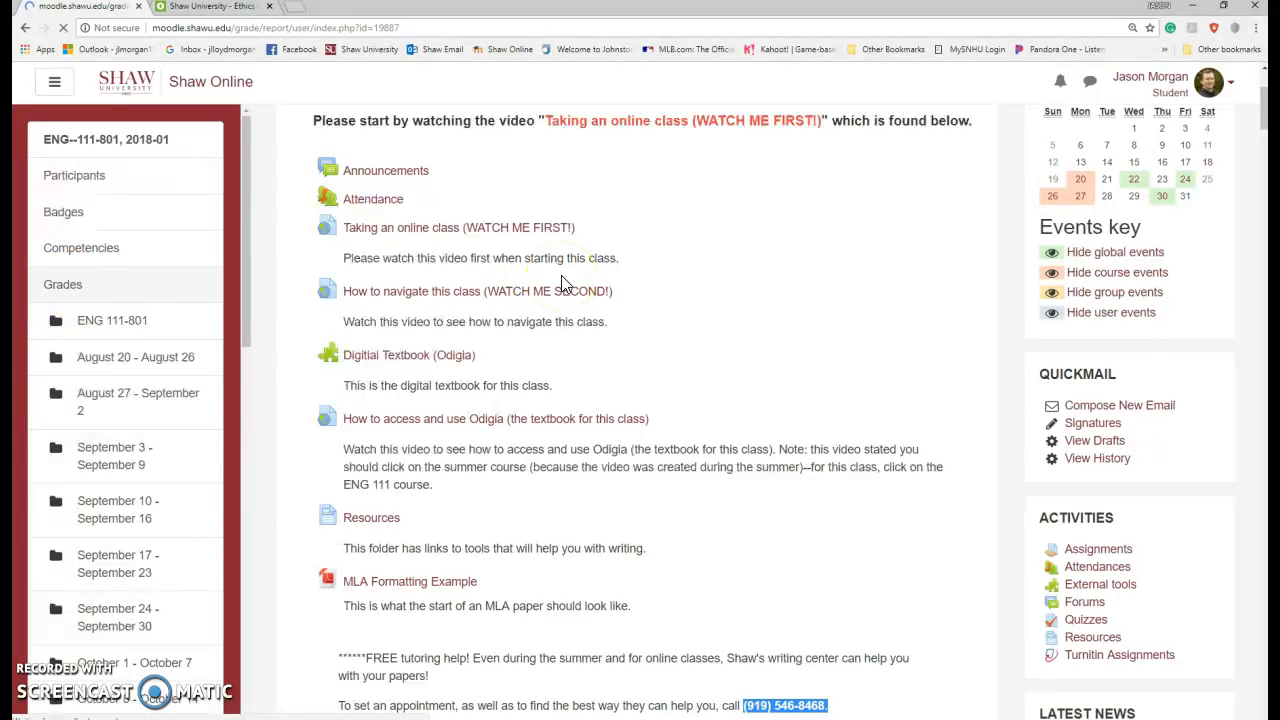
{"action": "left_click", "coordinate": [62, 284]}
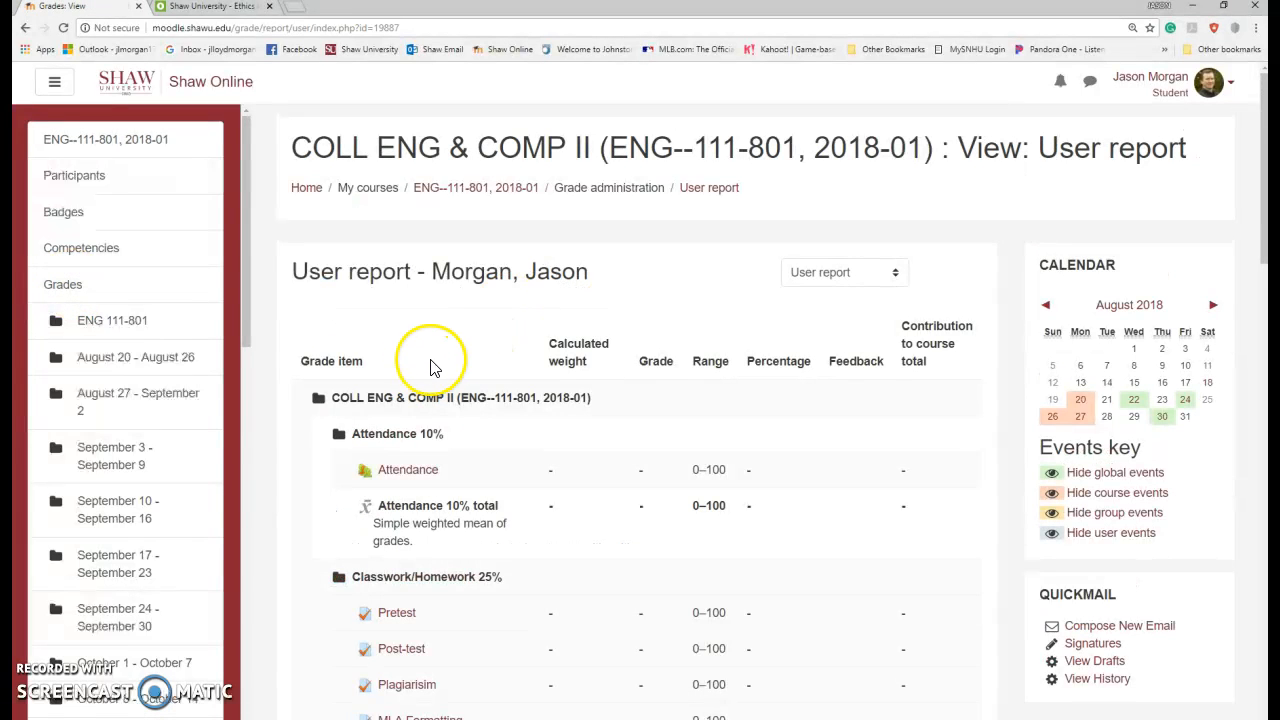
{"action": "scroll", "scroll_direction": "down", "scroll_amount": 3}
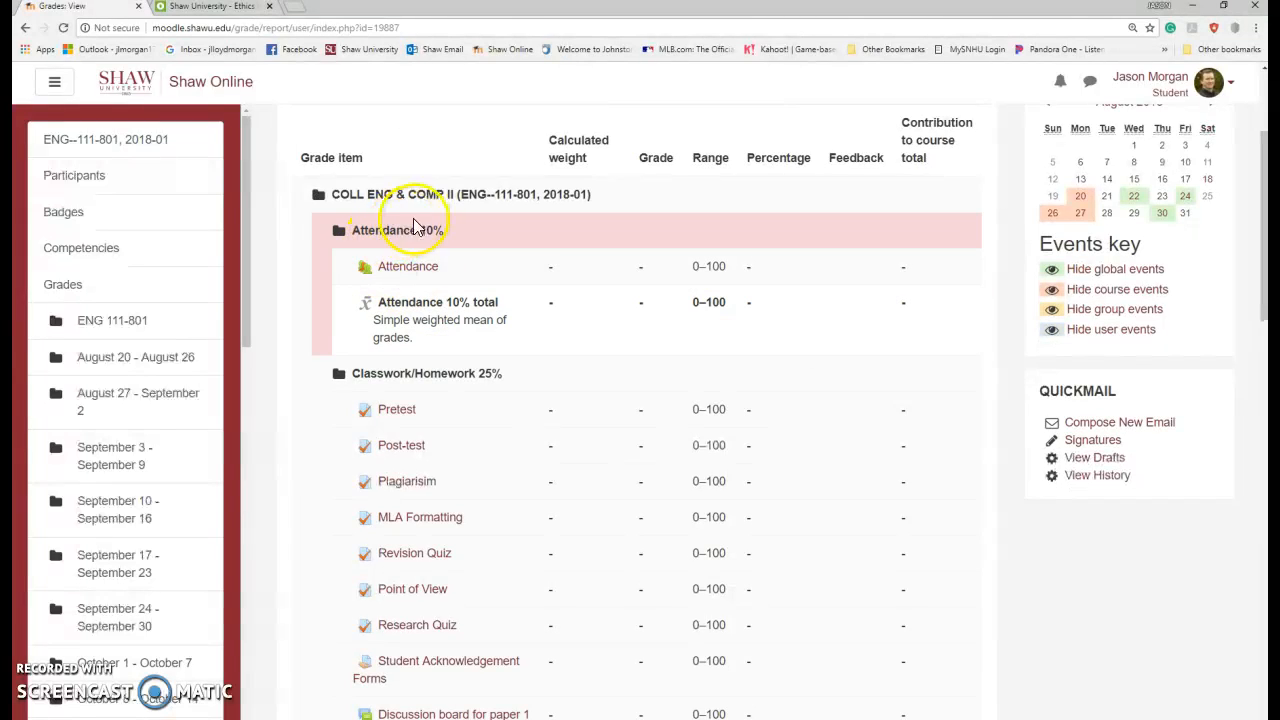
{"action": "mouse_move", "coordinate": [472, 374]}
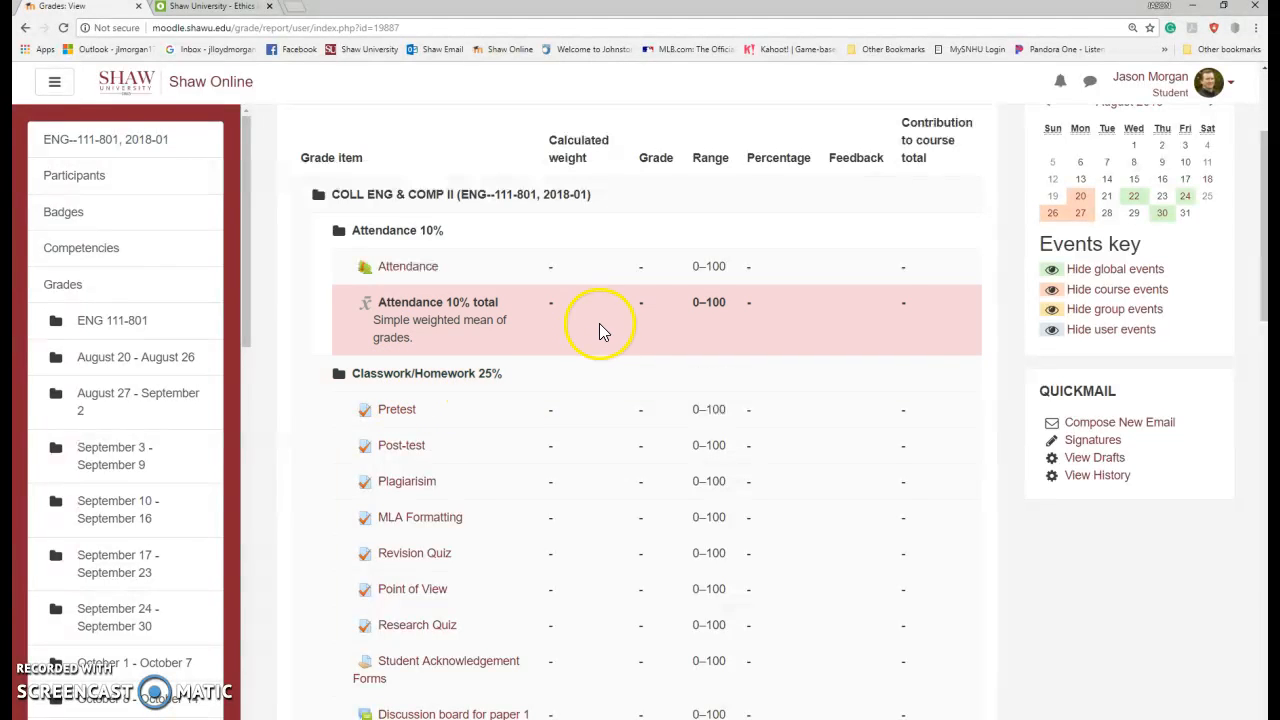
{"action": "scroll", "scroll_direction": "down", "scroll_amount": 3}
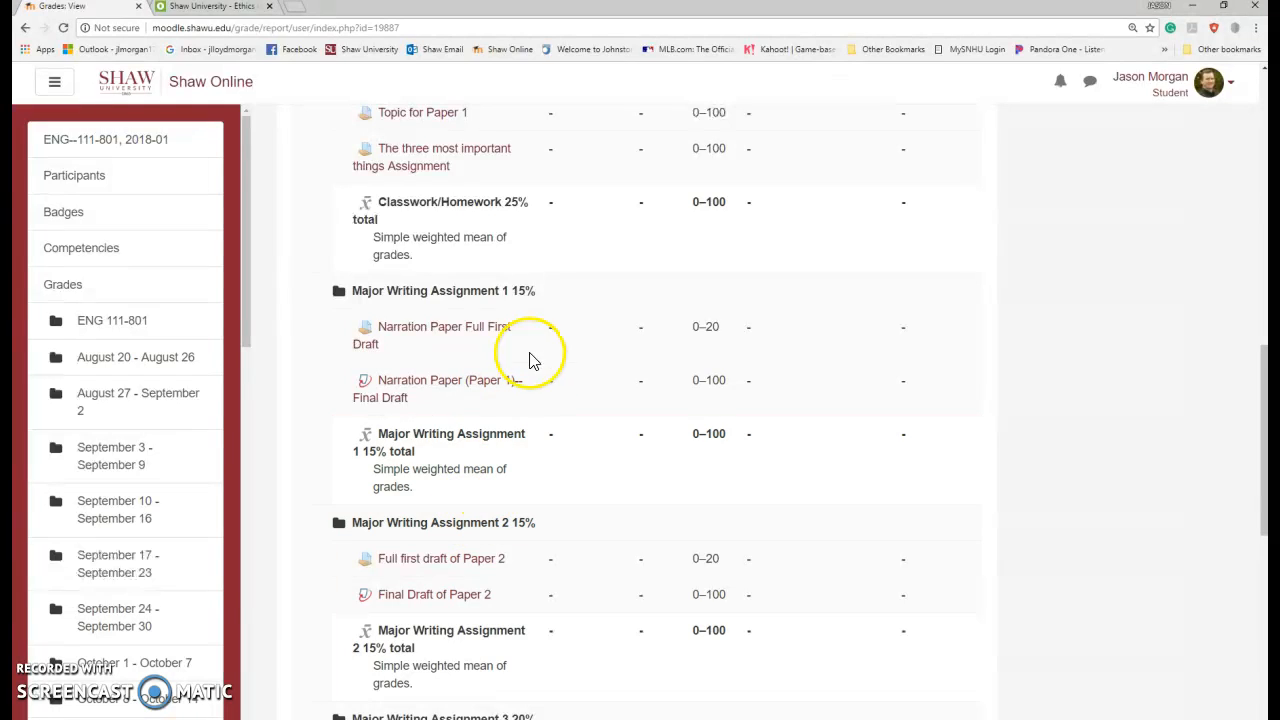
{"action": "scroll", "scroll_direction": "down", "scroll_amount": 3}
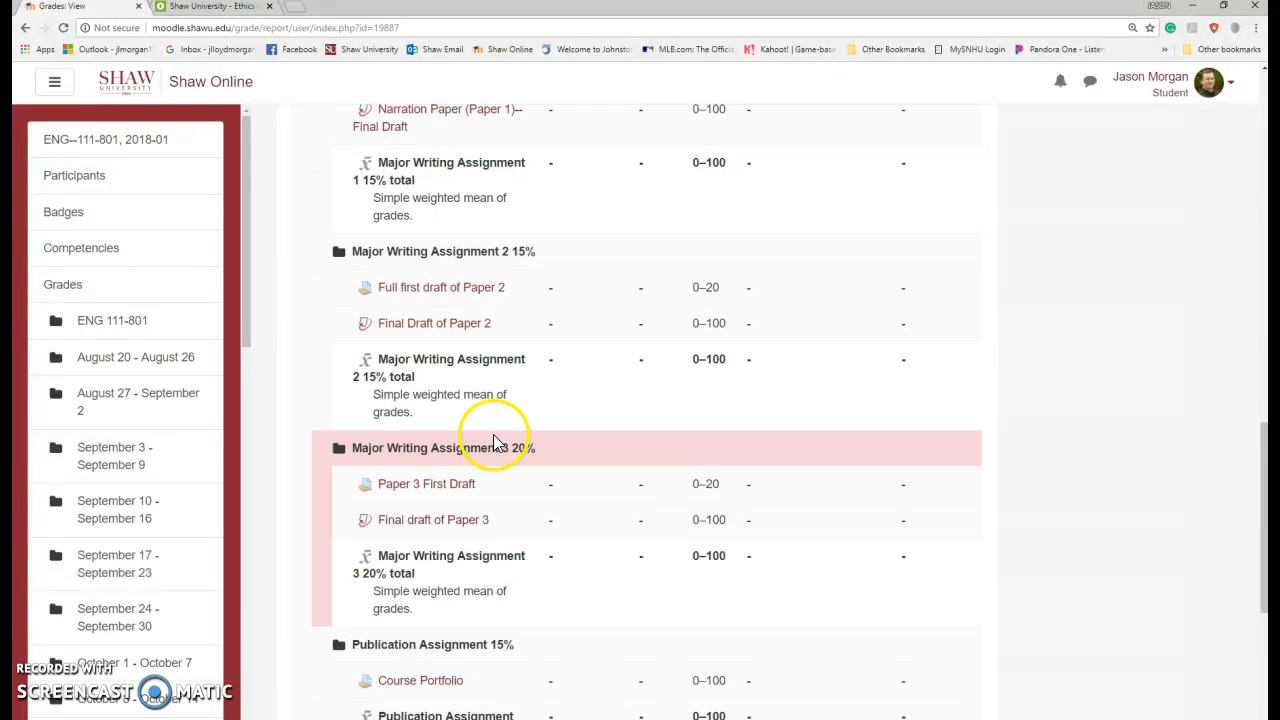
{"action": "scroll", "scroll_direction": "down", "scroll_amount": 3}
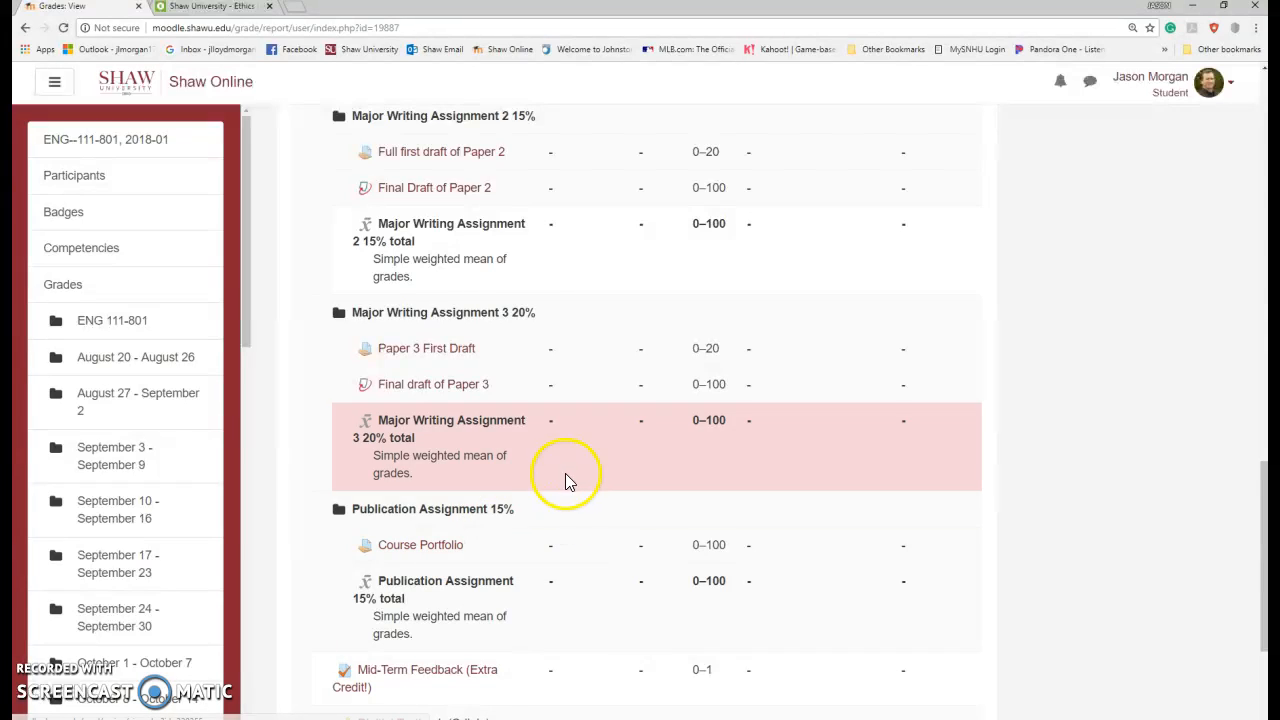
{"action": "mouse_move", "coordinate": [420, 544]}
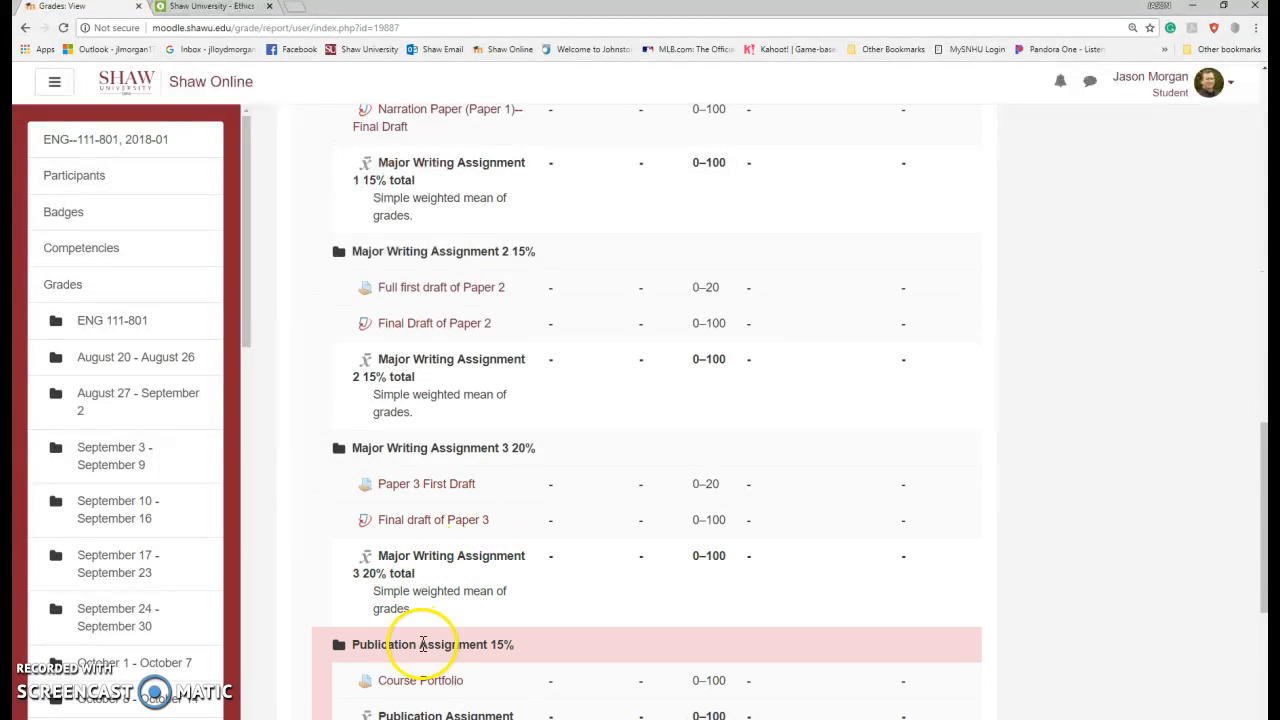
{"action": "scroll", "scroll_direction": "down", "scroll_amount": 3}
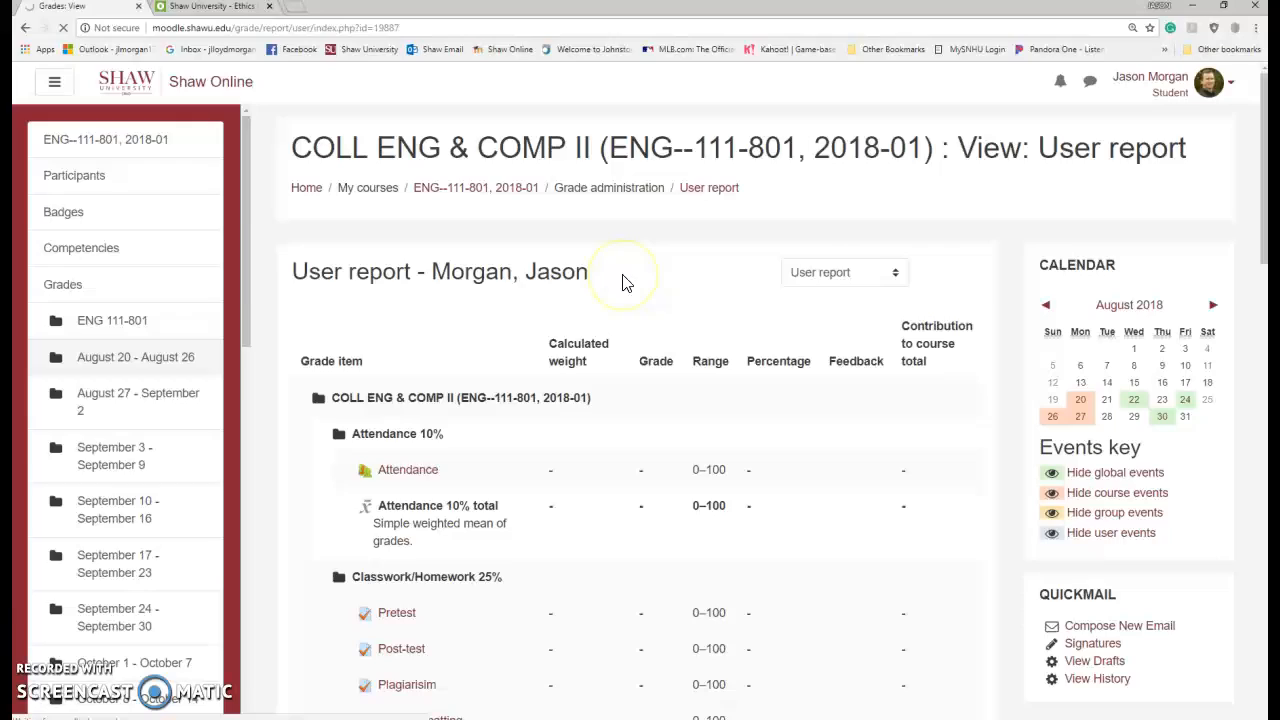
Step: Show the August 20 – August 26 week on the course page with its orientation and syllabus items
{"action": "left_click", "coordinate": [136, 356]}
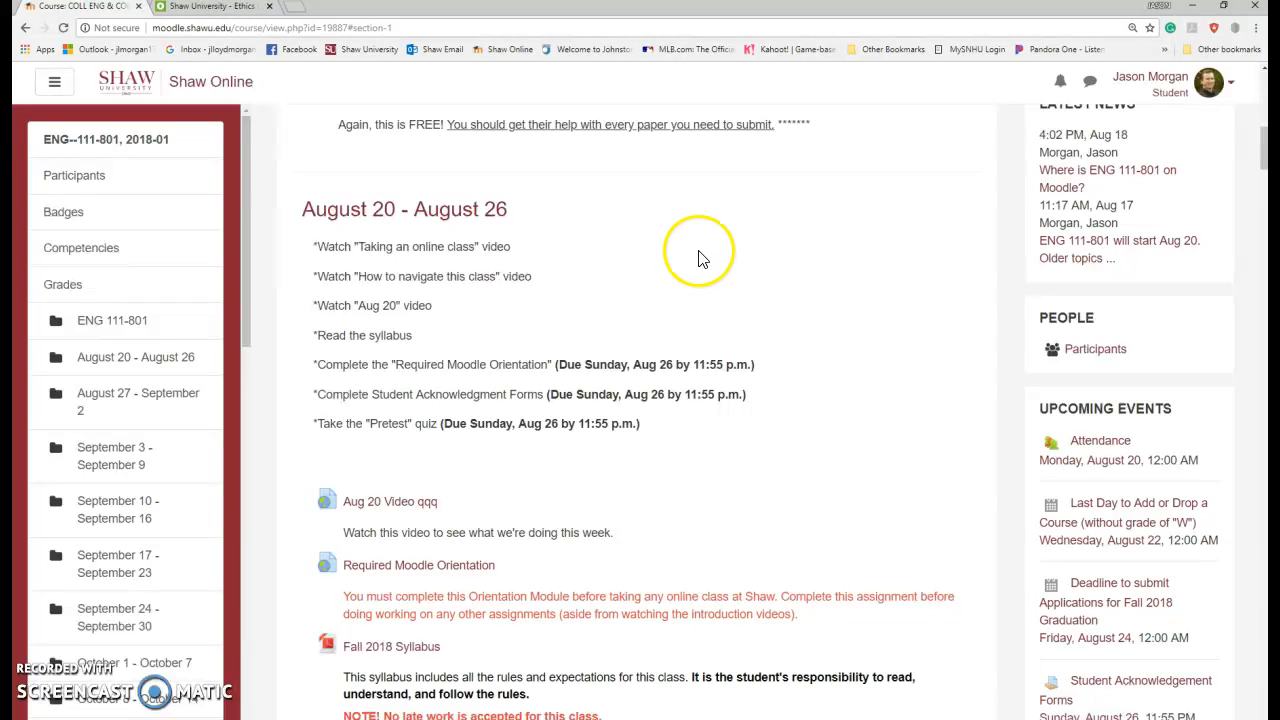
{"action": "mouse_move", "coordinate": [636, 278]}
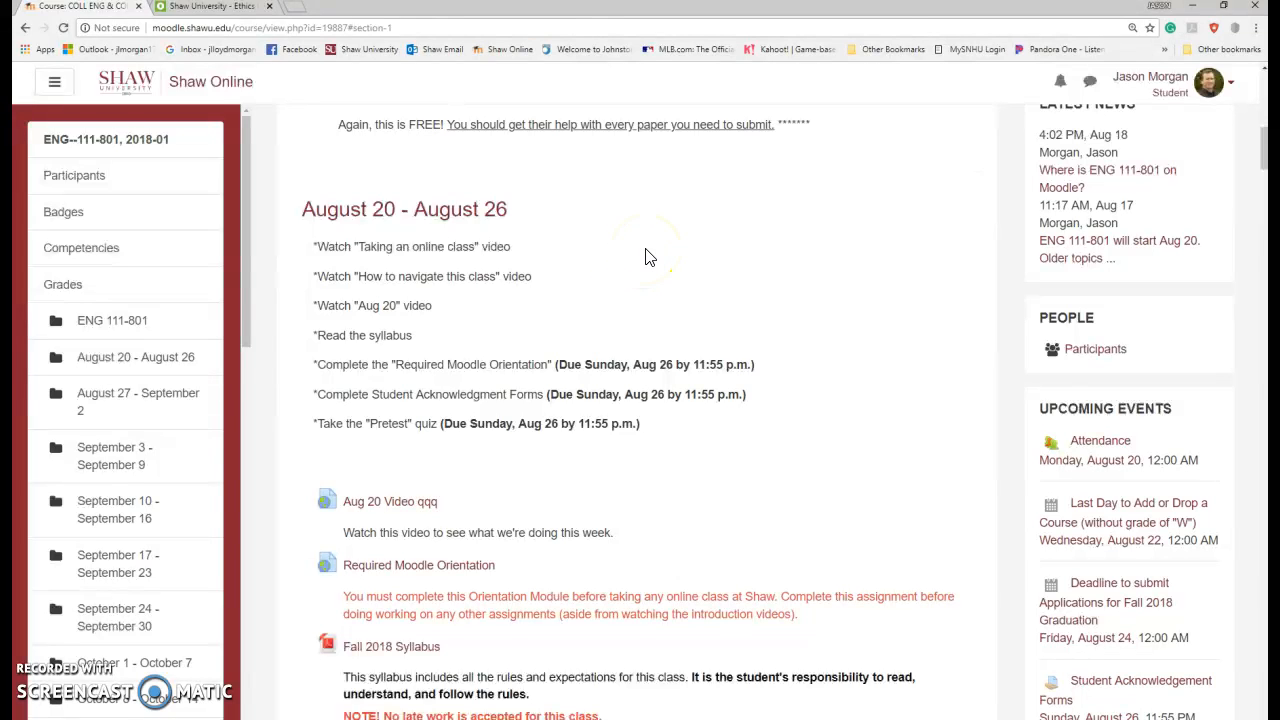
{"action": "scroll", "scroll_direction": "down", "scroll_amount": 3}
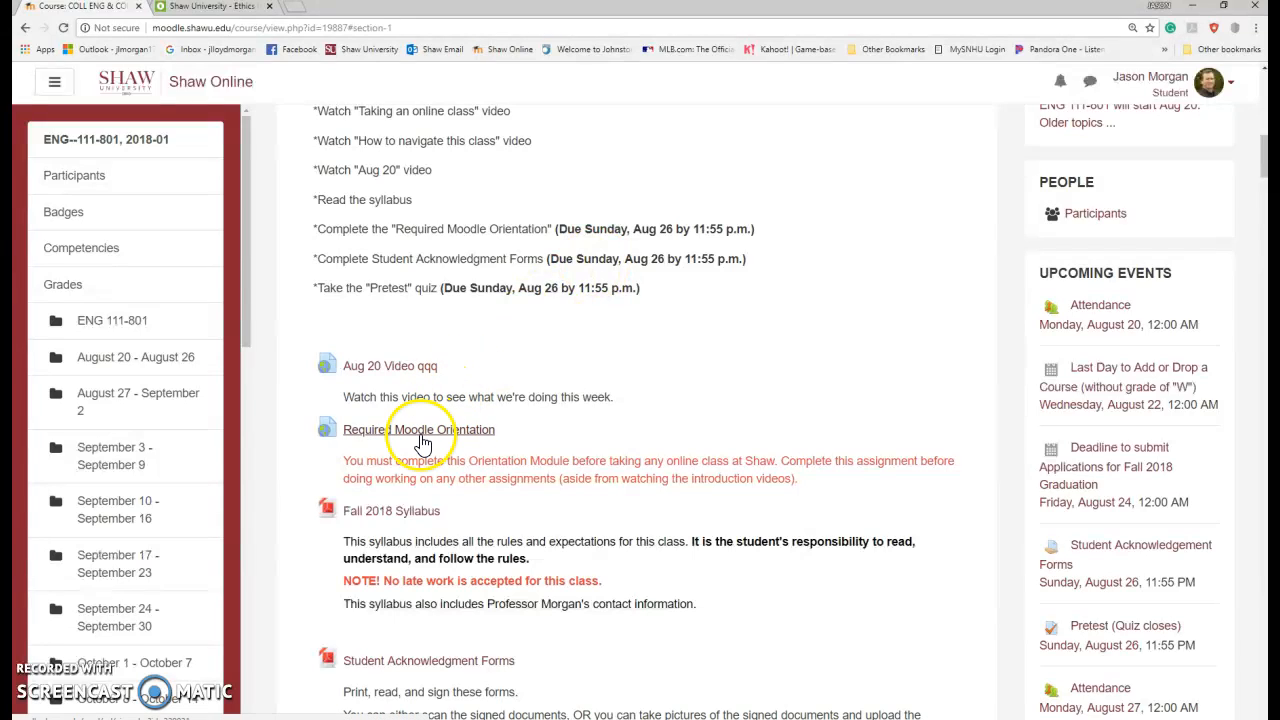
{"action": "mouse_move", "coordinate": [358, 444]}
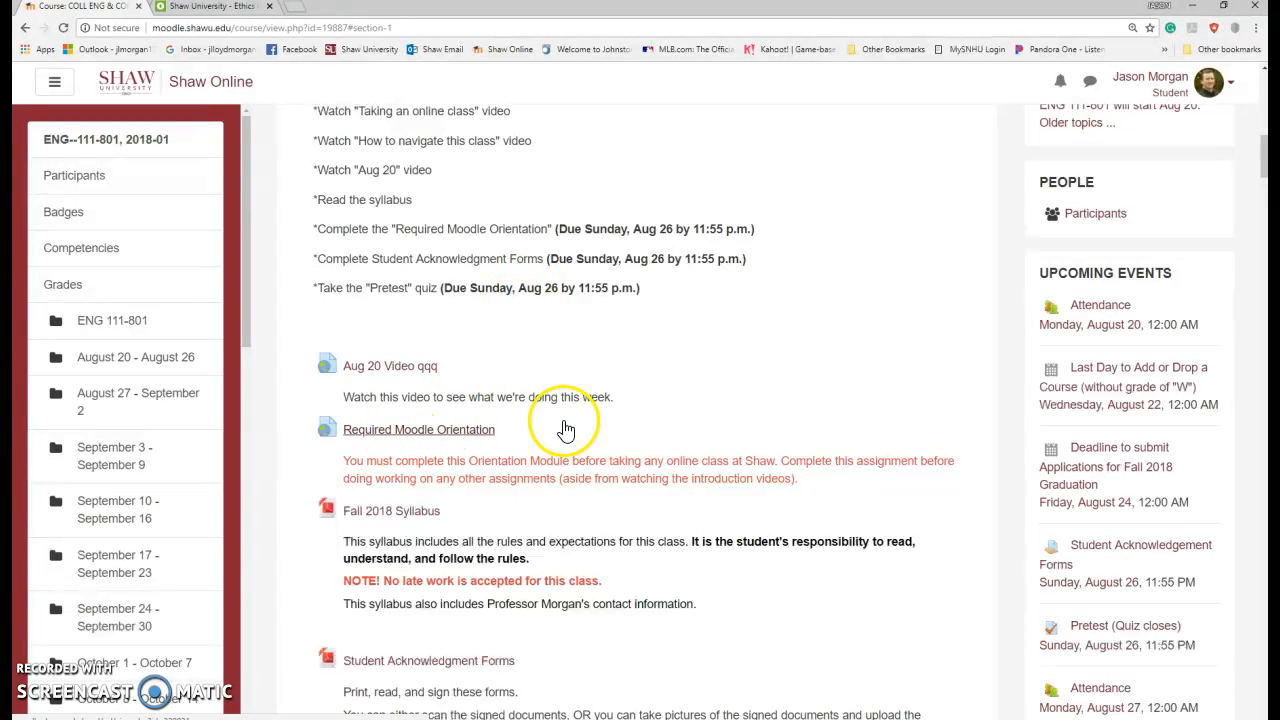
{"action": "mouse_move", "coordinate": [584, 396]}
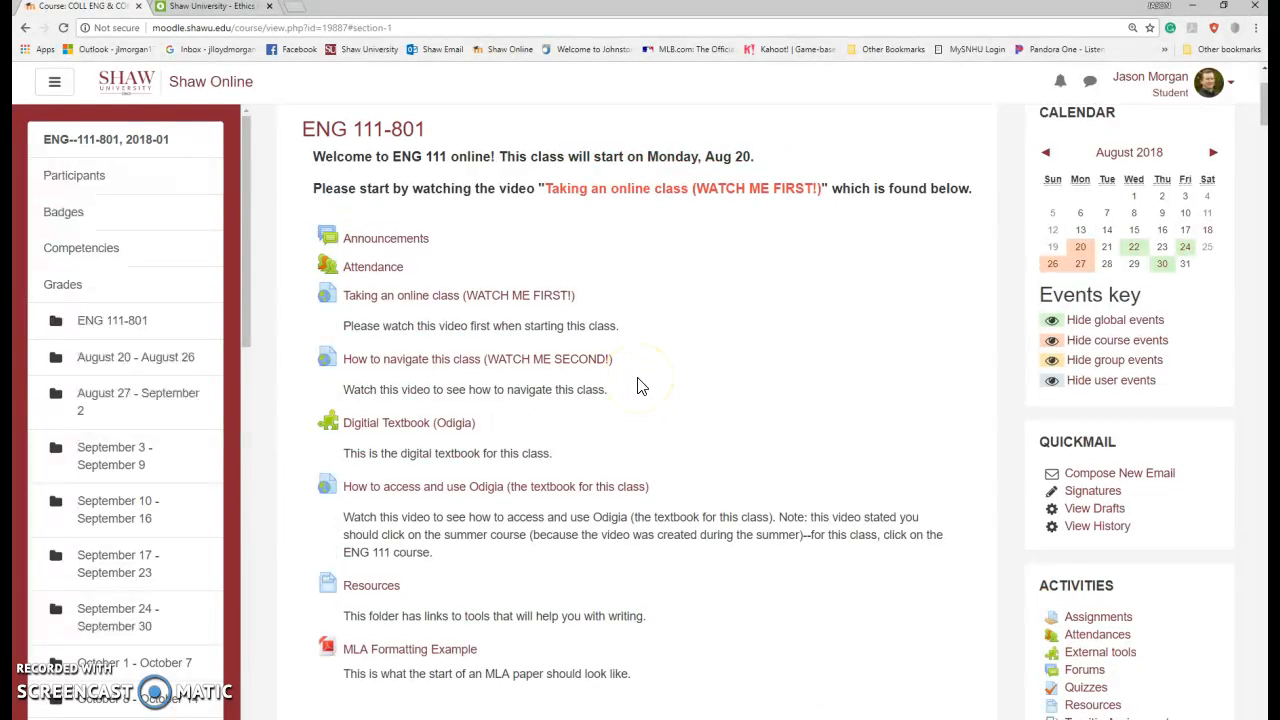
{"action": "mouse_move", "coordinate": [584, 380]}
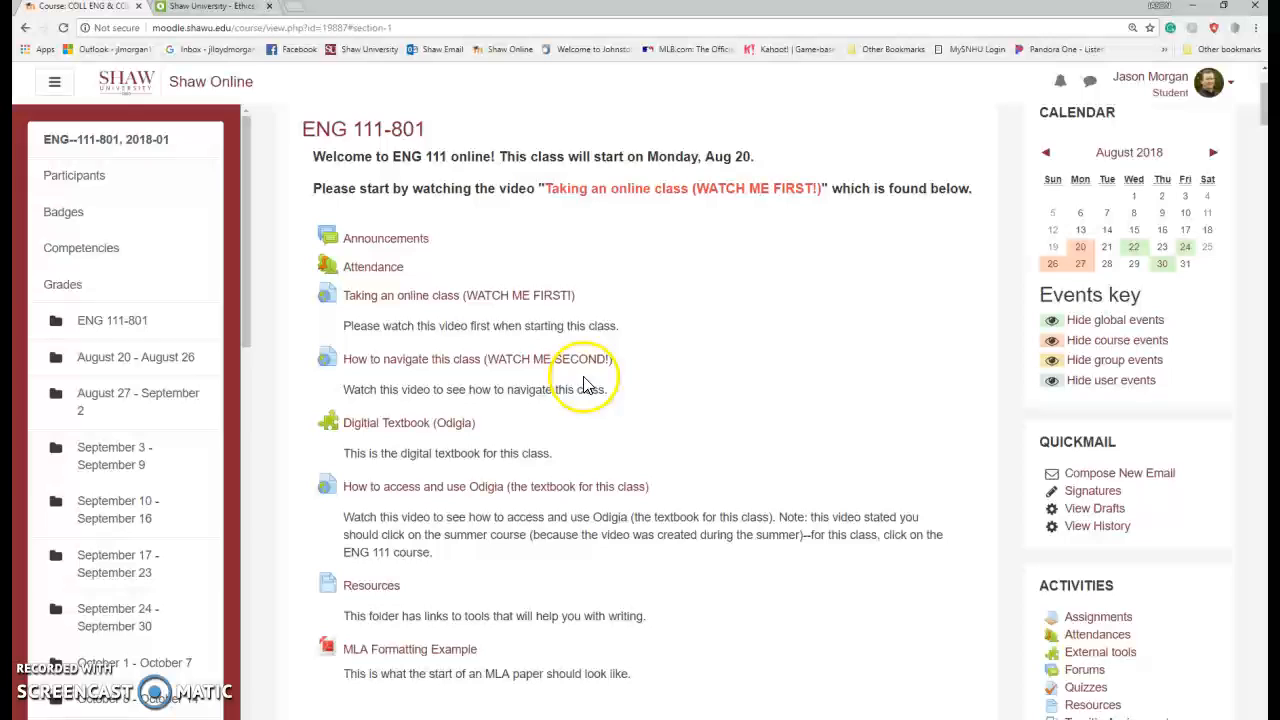
{"action": "mouse_move", "coordinate": [304, 370]}
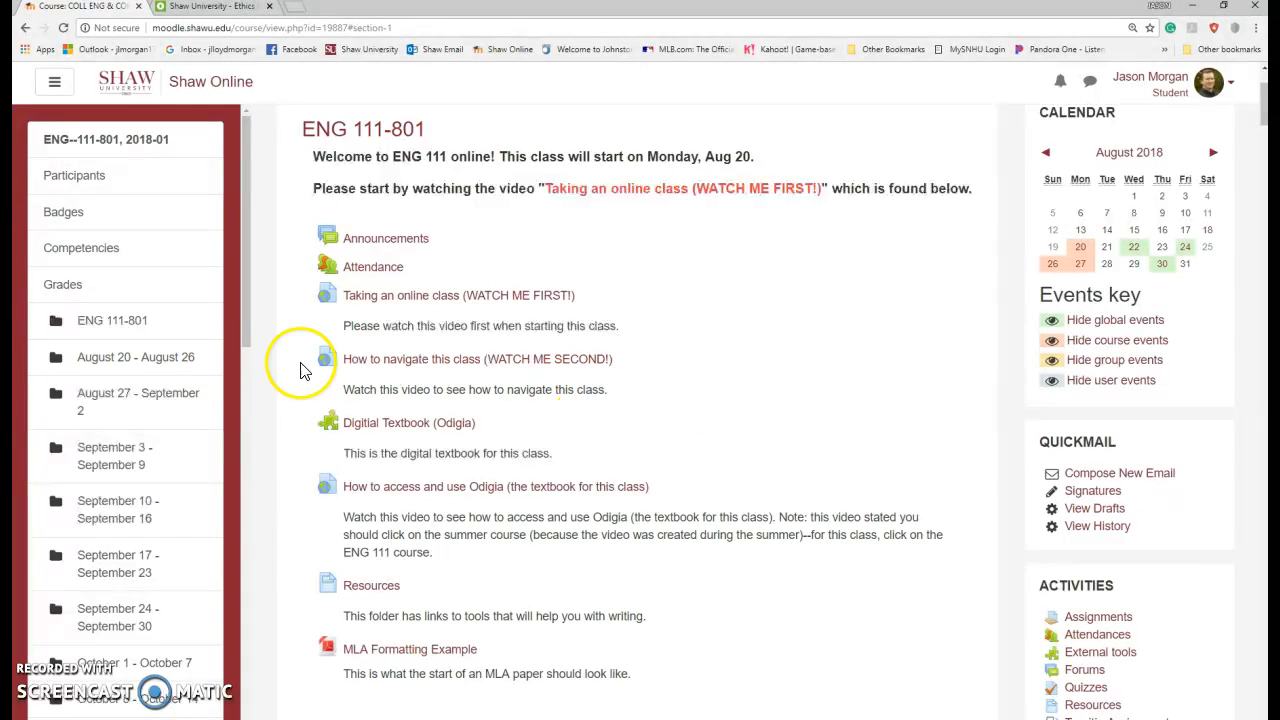
{"action": "scroll", "scroll_direction": "down", "scroll_amount": 3}
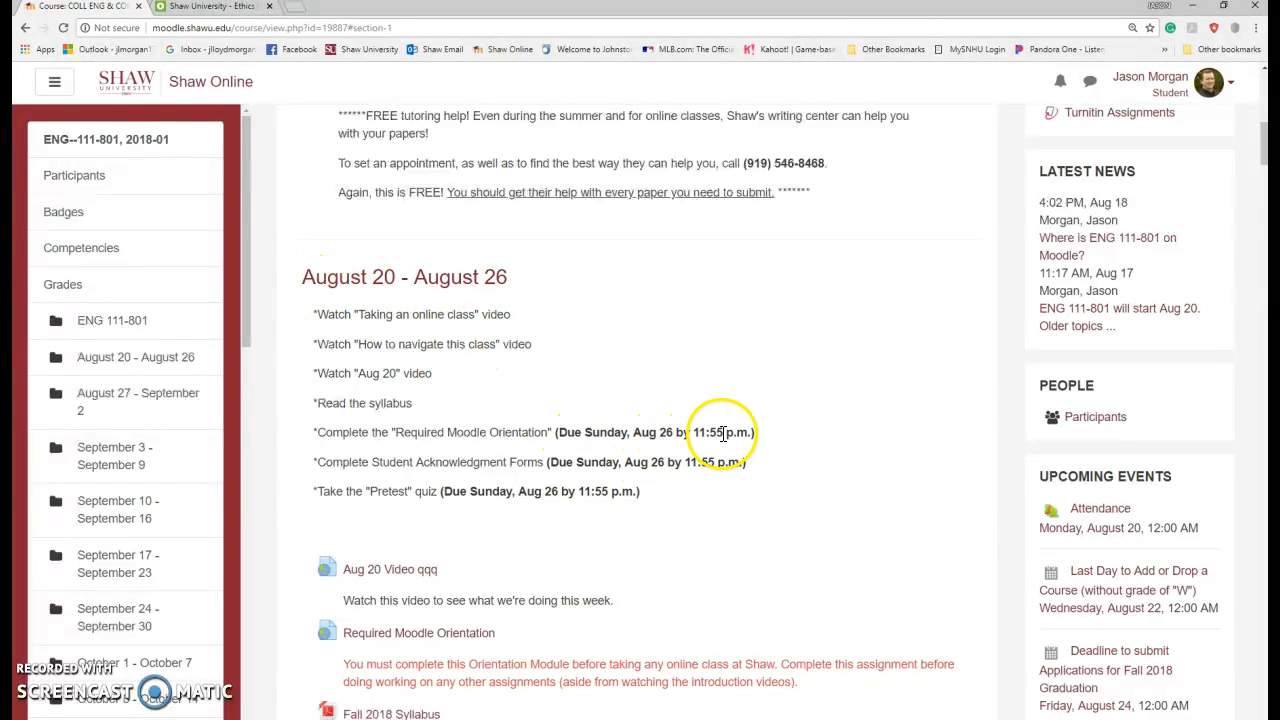
{"action": "mouse_move", "coordinate": [400, 290]}
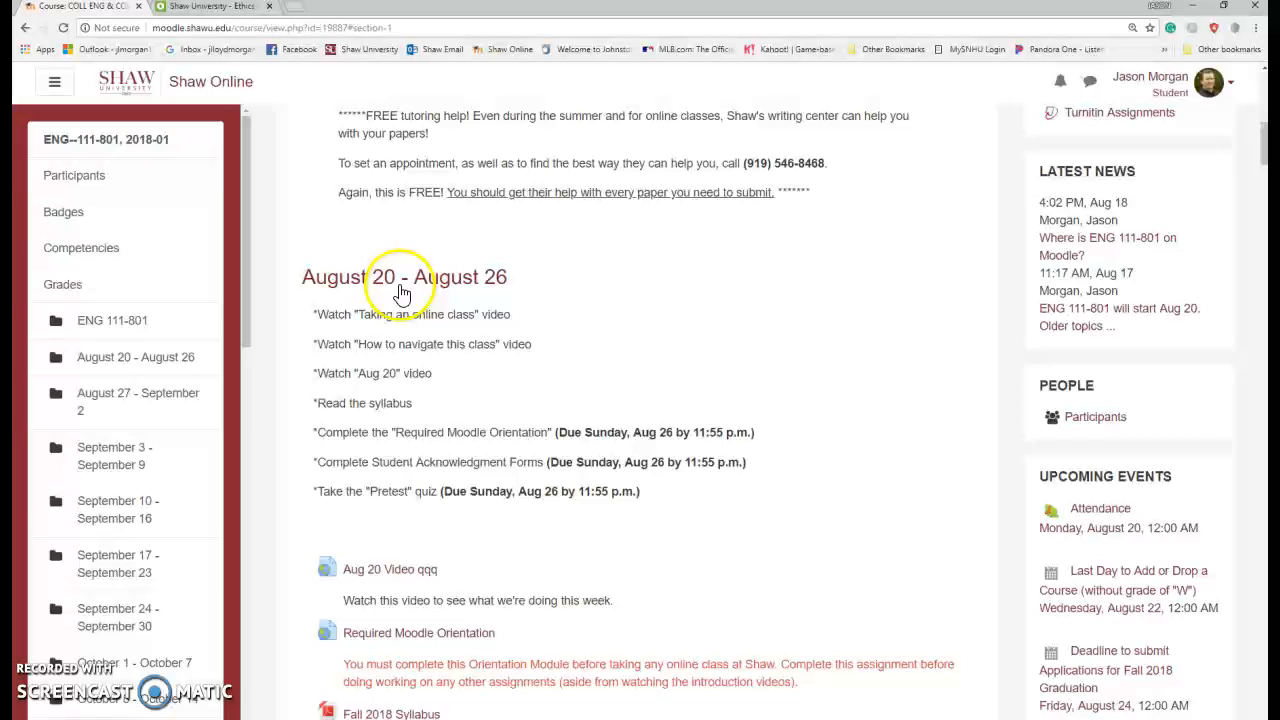
{"action": "mouse_move", "coordinate": [432, 296]}
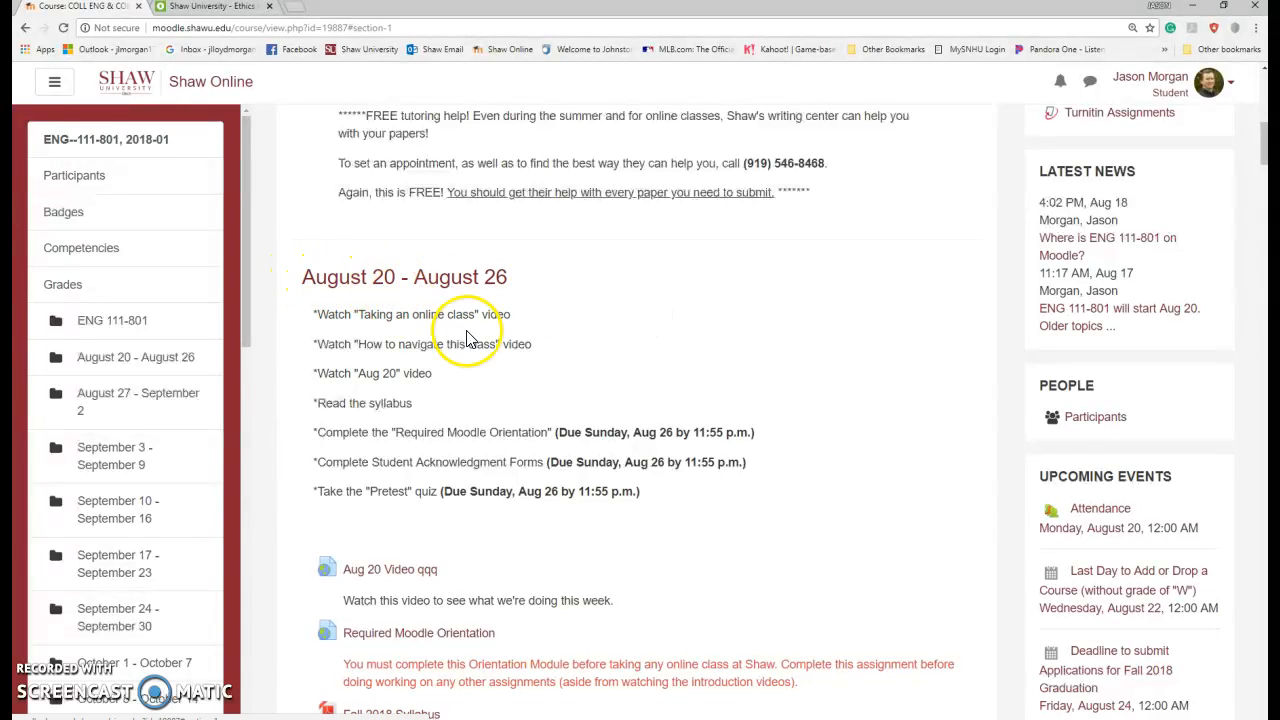
{"action": "mouse_move", "coordinate": [784, 378]}
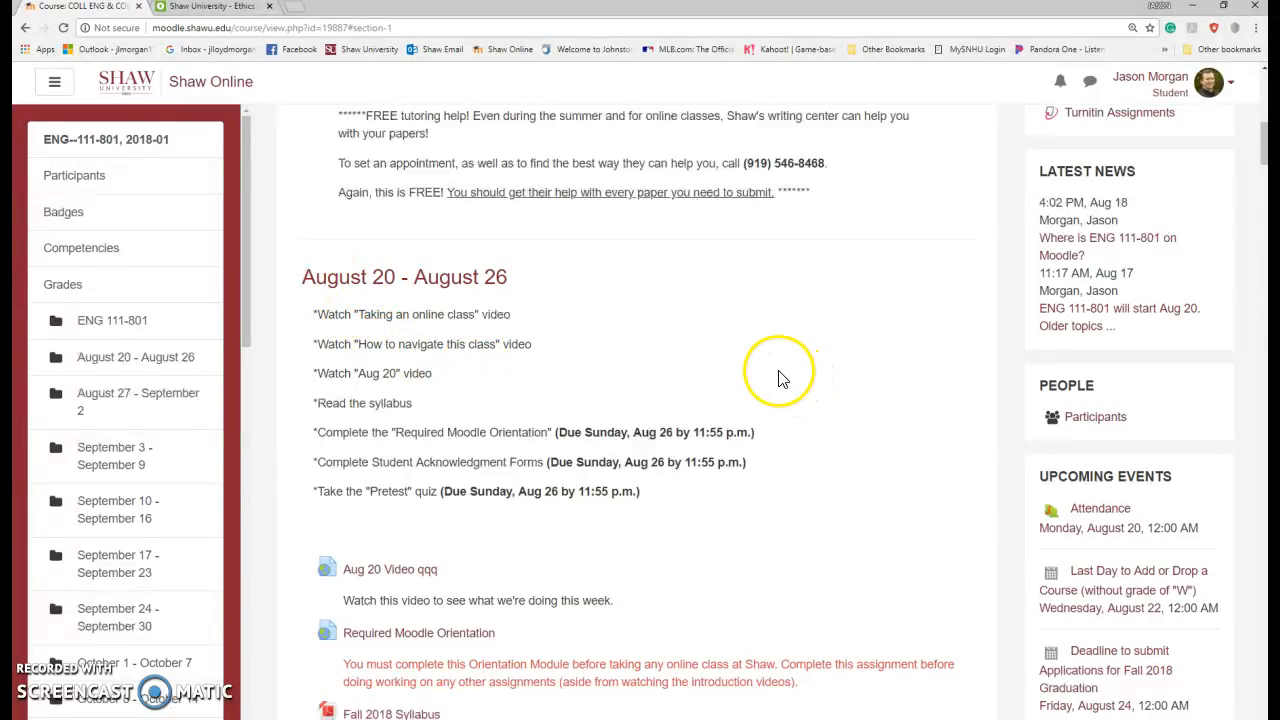
{"action": "mouse_move", "coordinate": [516, 490]}
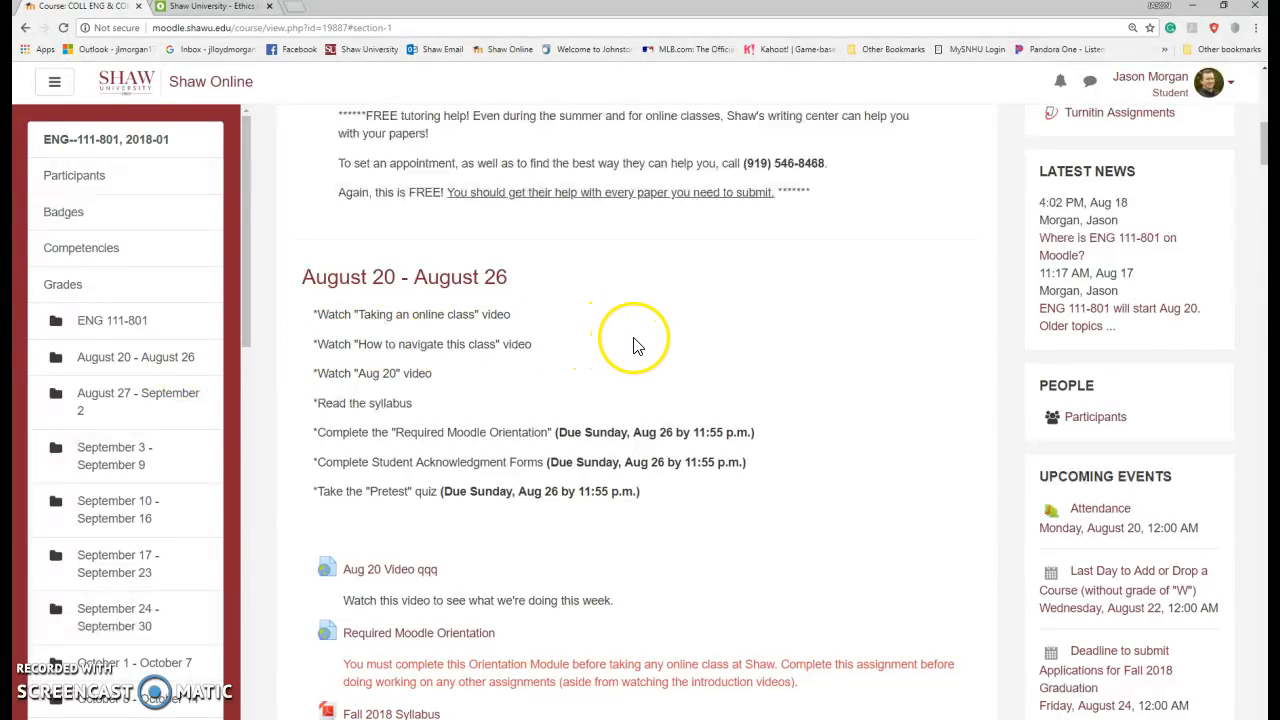
{"action": "scroll", "scroll_direction": "down", "scroll_amount": 3}
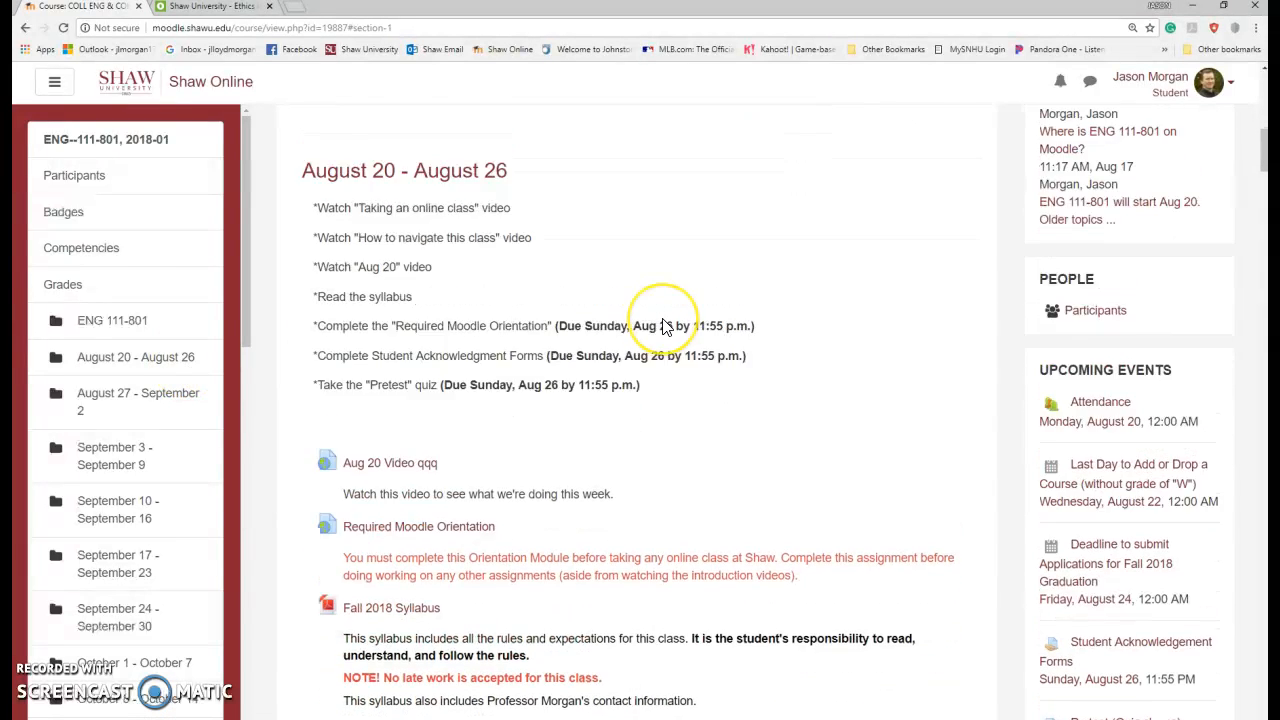
{"action": "left_click", "coordinate": [112, 320]}
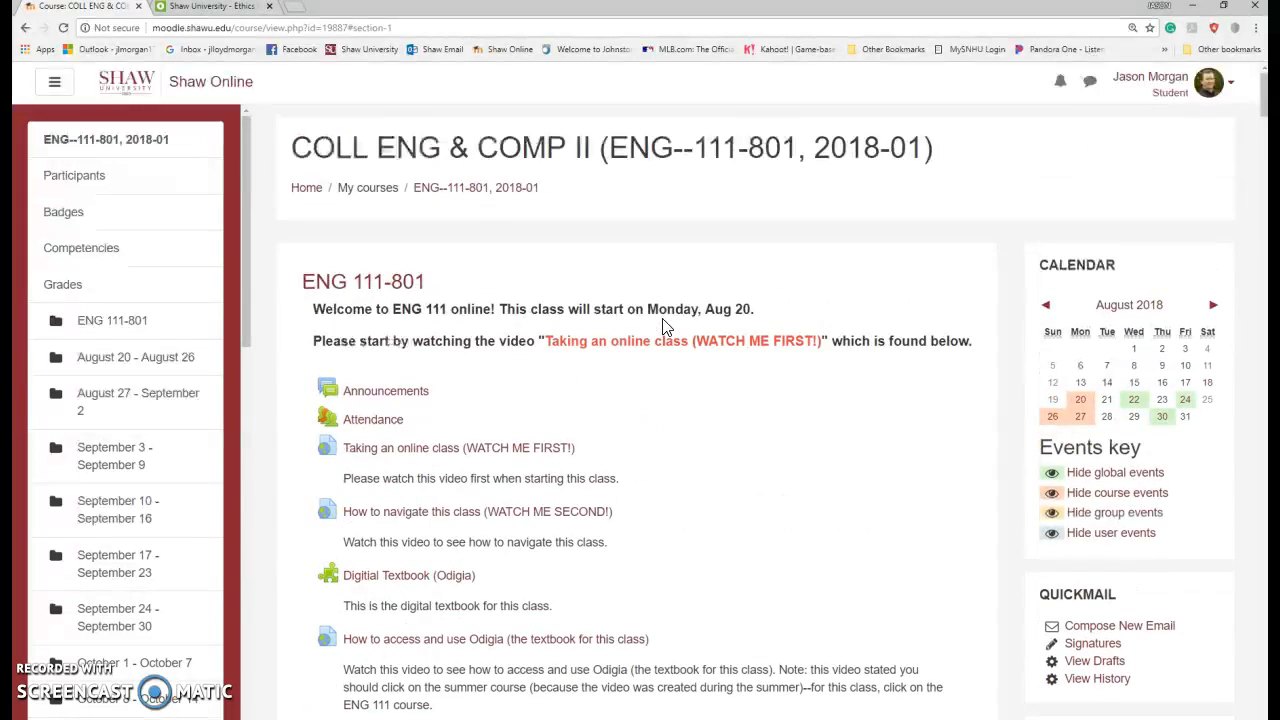
{"action": "scroll", "scroll_direction": "down", "scroll_amount": 3}
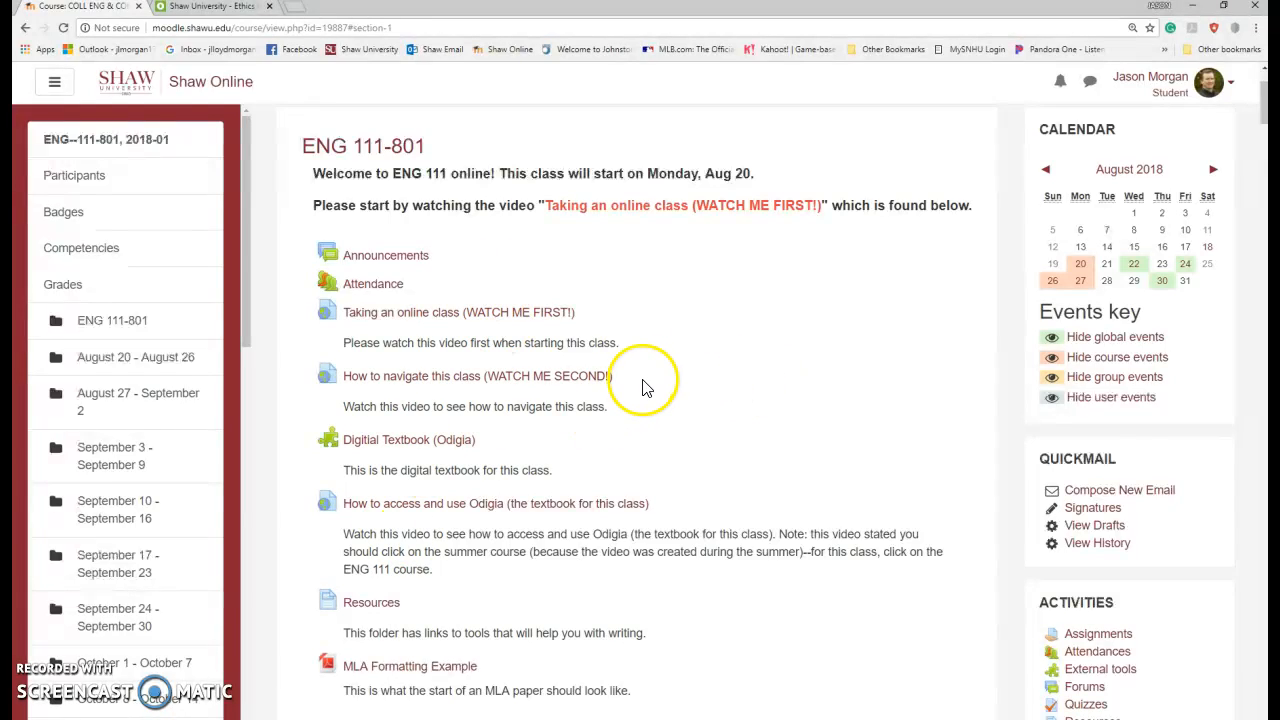
{"action": "scroll", "scroll_direction": "down", "scroll_amount": 3}
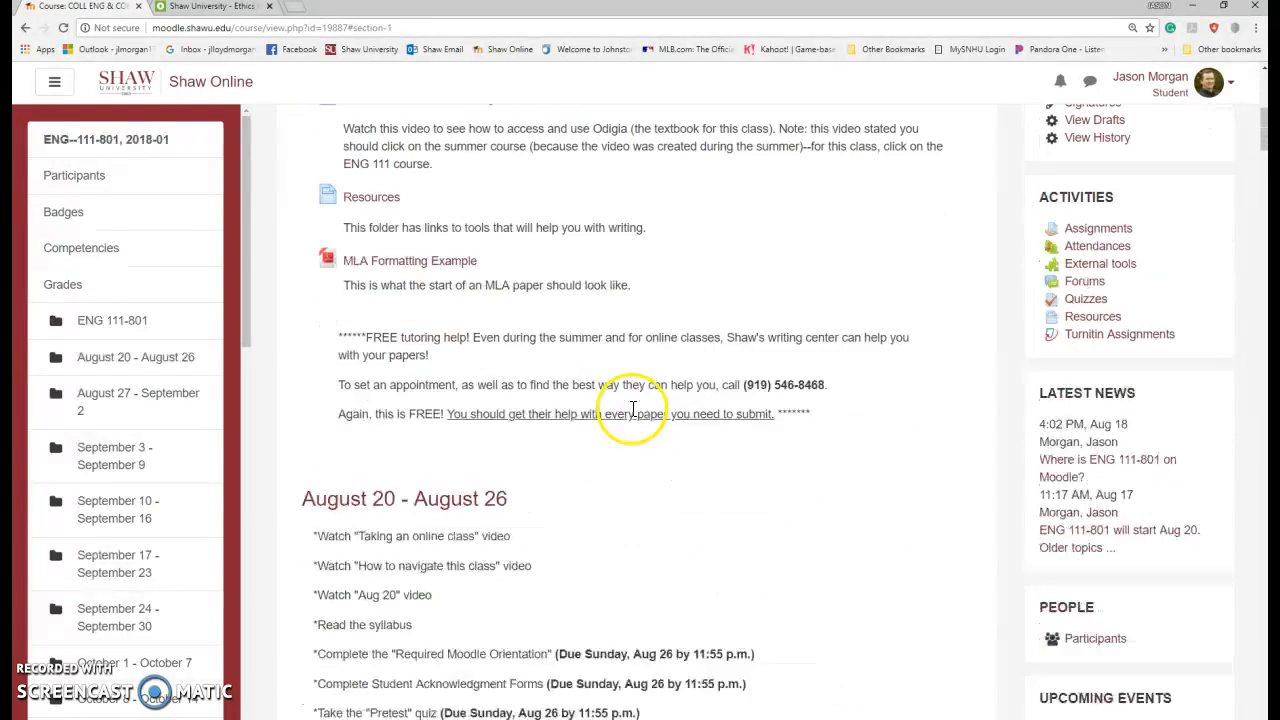
{"action": "scroll", "scroll_direction": "down", "scroll_amount": 3}
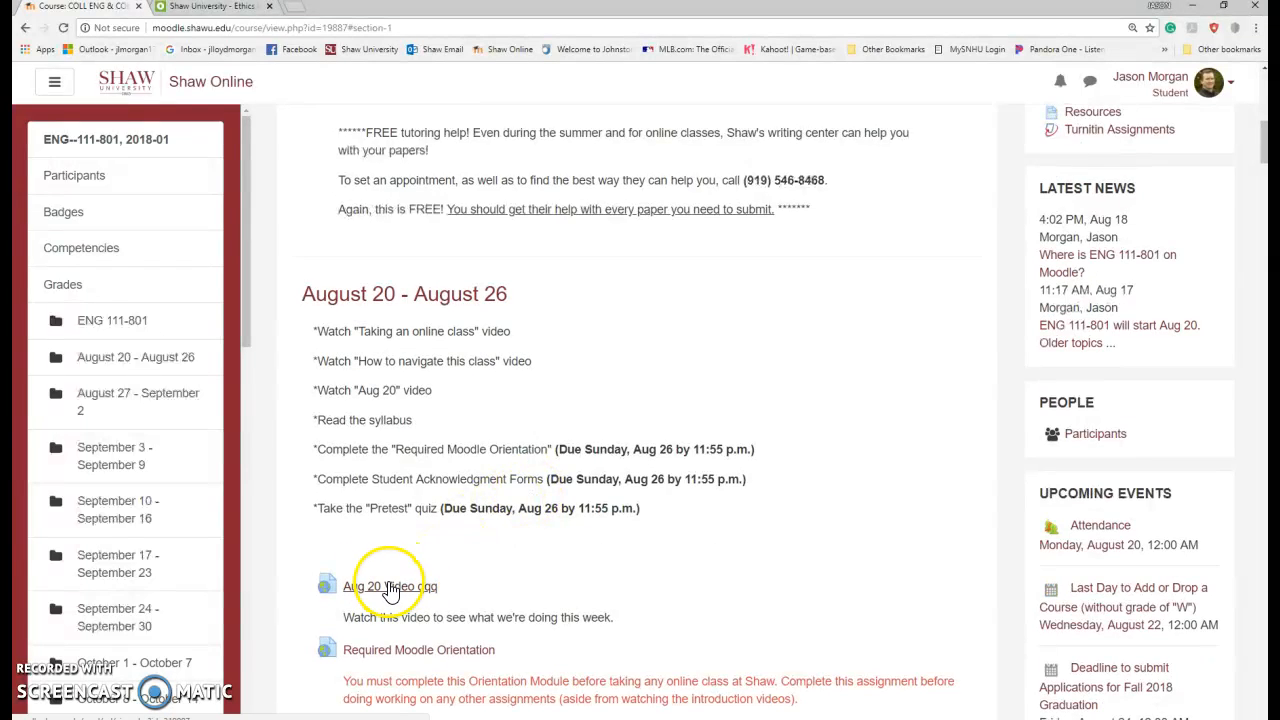